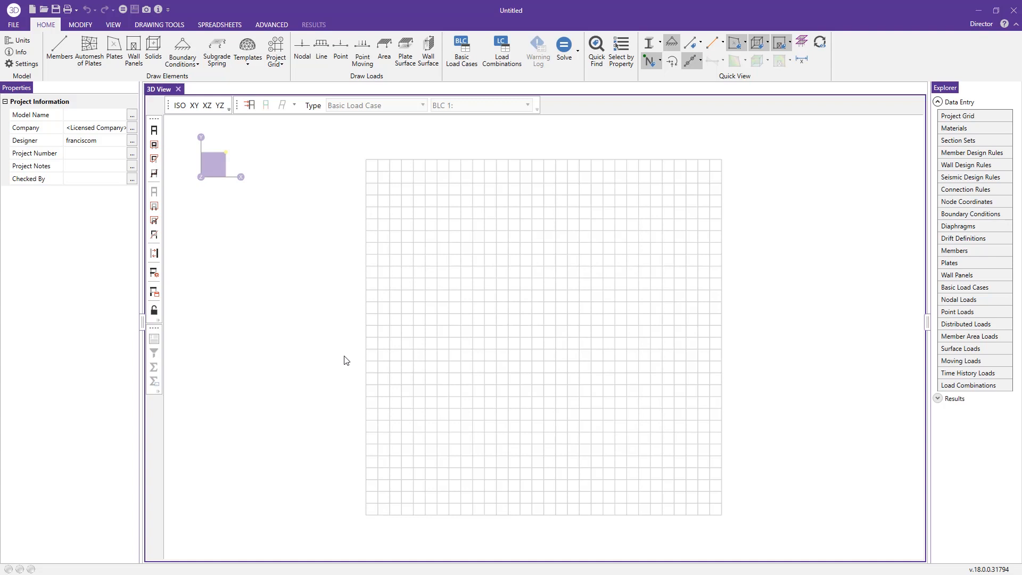
mouse_move(356, 353)
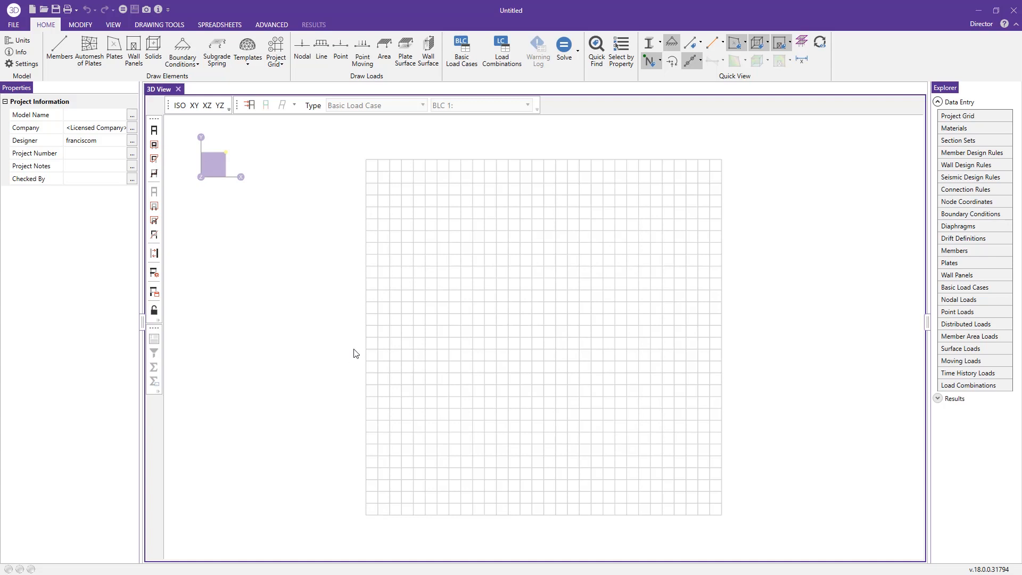
mouse_move(24, 51)
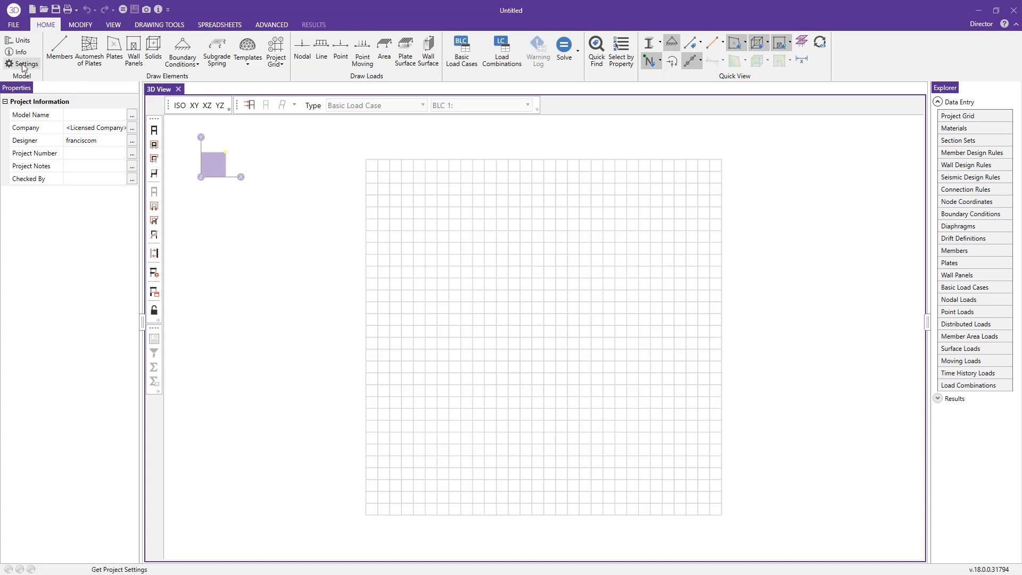
Review the Solution settings in Model Settings, including the 12 in wall panel mesh size
click(23, 49)
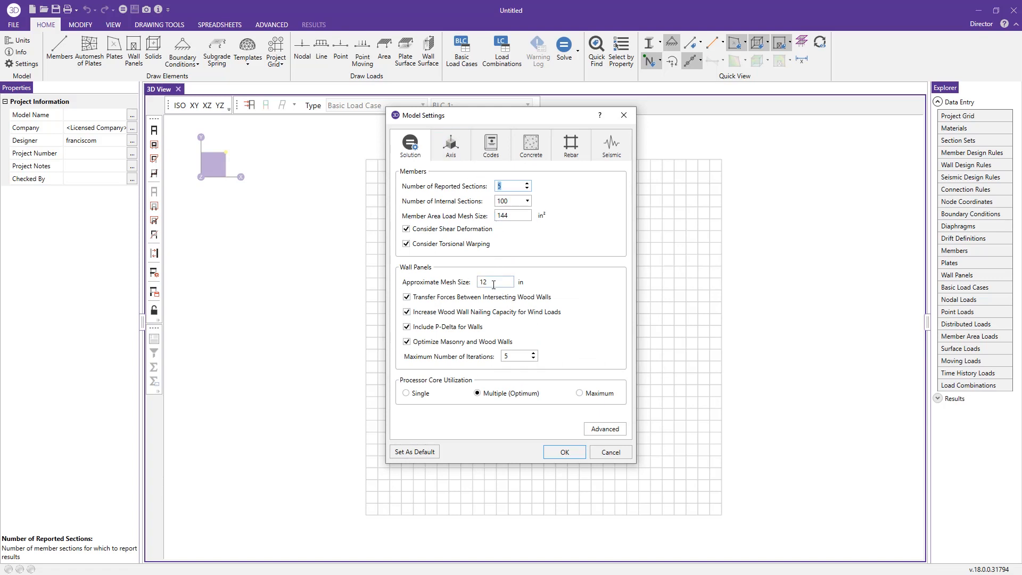
click(491, 281)
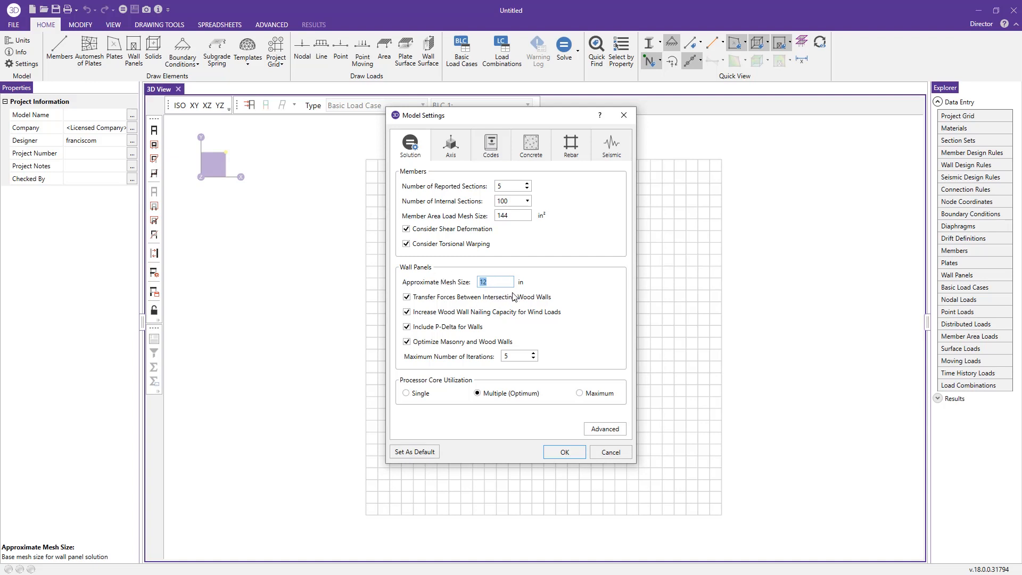
mouse_move(464, 343)
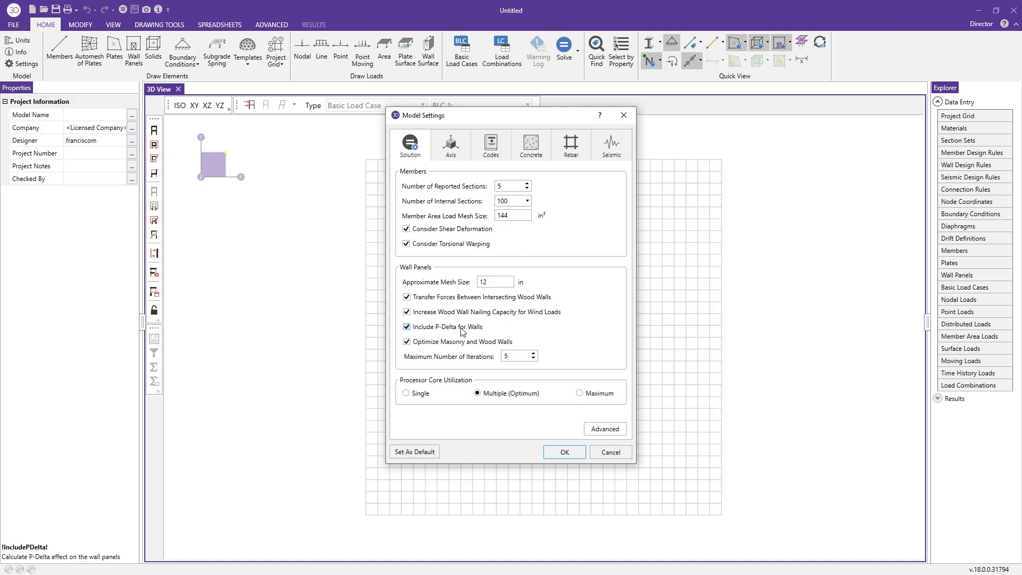
On the Codes settings, keep ACI 318-14 for concrete design and accept the dialog
click(489, 144)
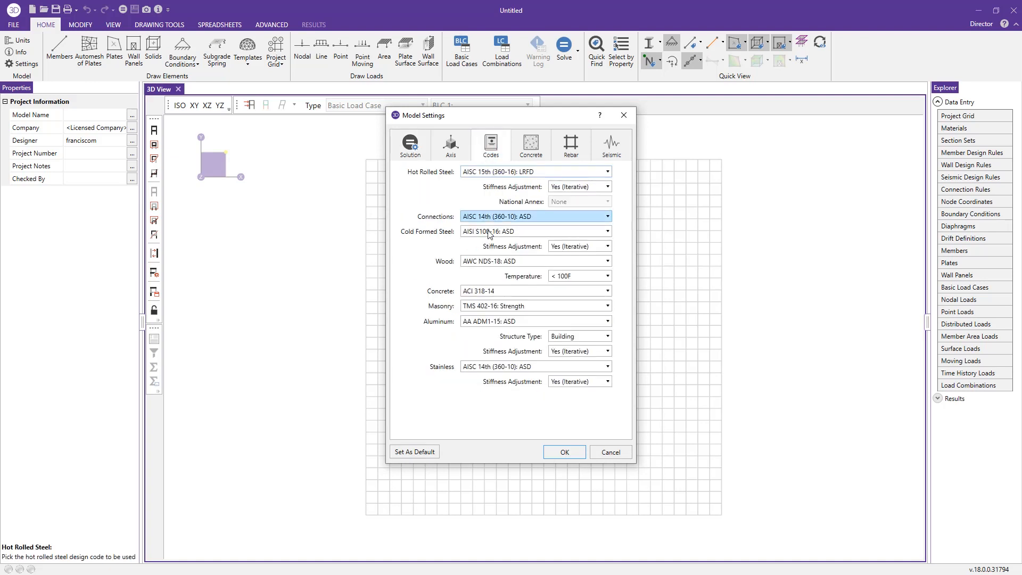
click(602, 291)
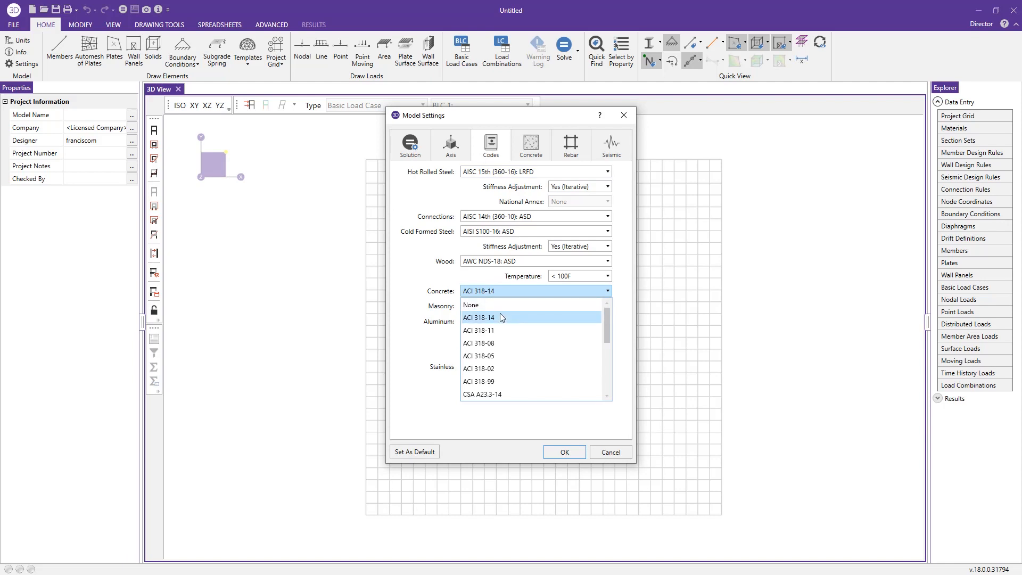
click(494, 317)
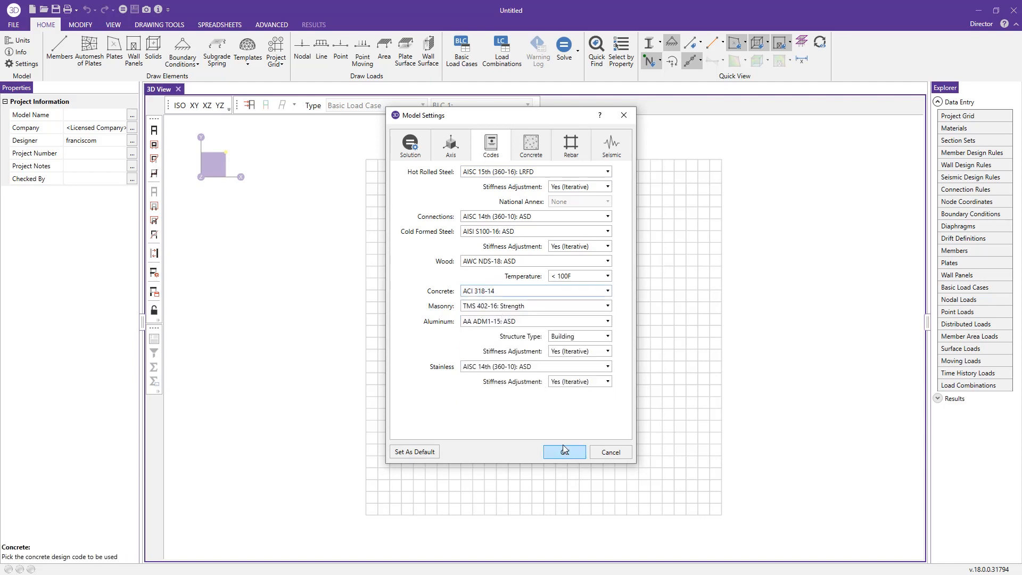
click(565, 451)
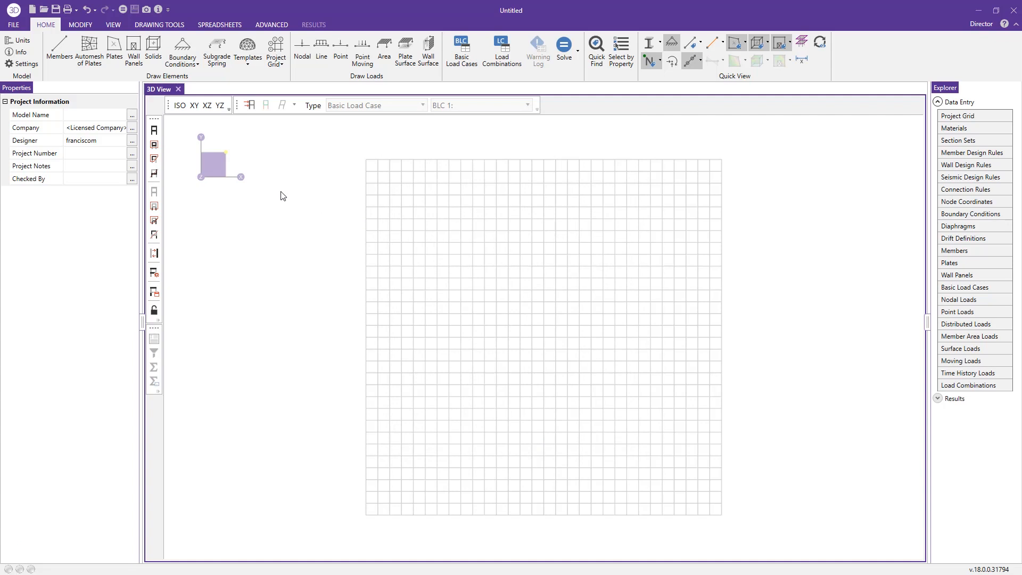
mouse_move(186, 80)
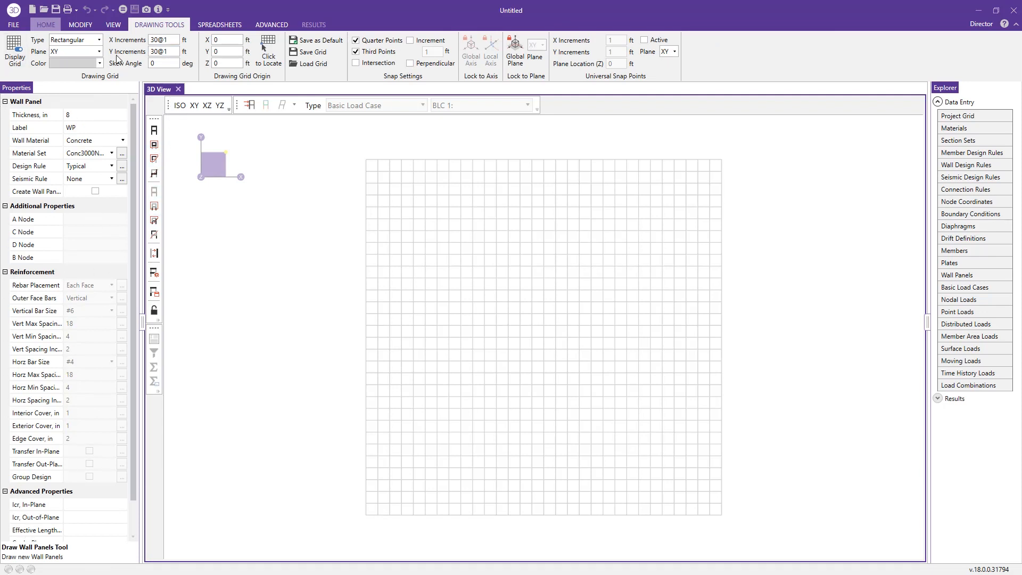
Set wall panel thickness 10 in, material set Conc4000NW and seismic rule Special Wall
click(90, 141)
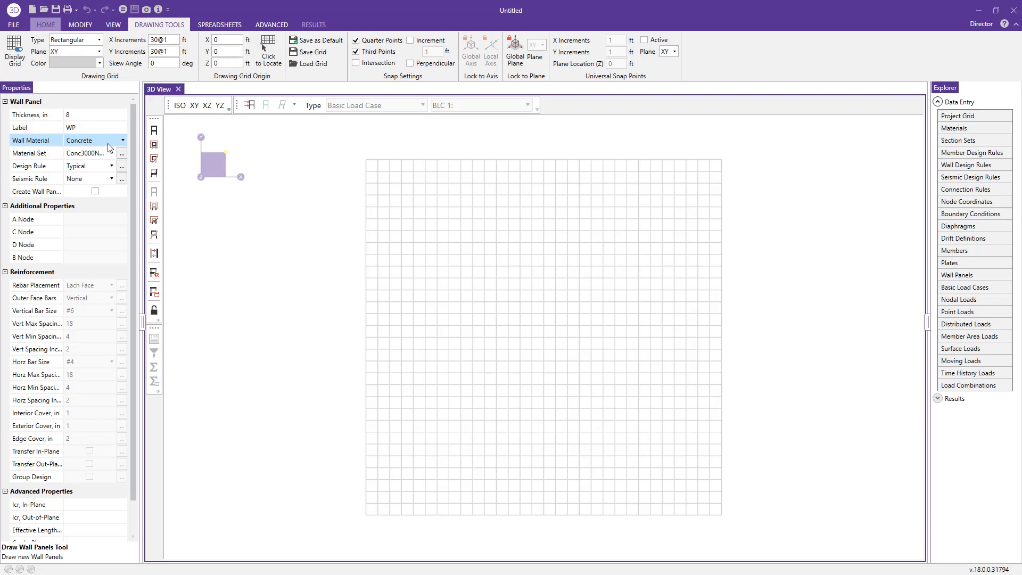
click(85, 115)
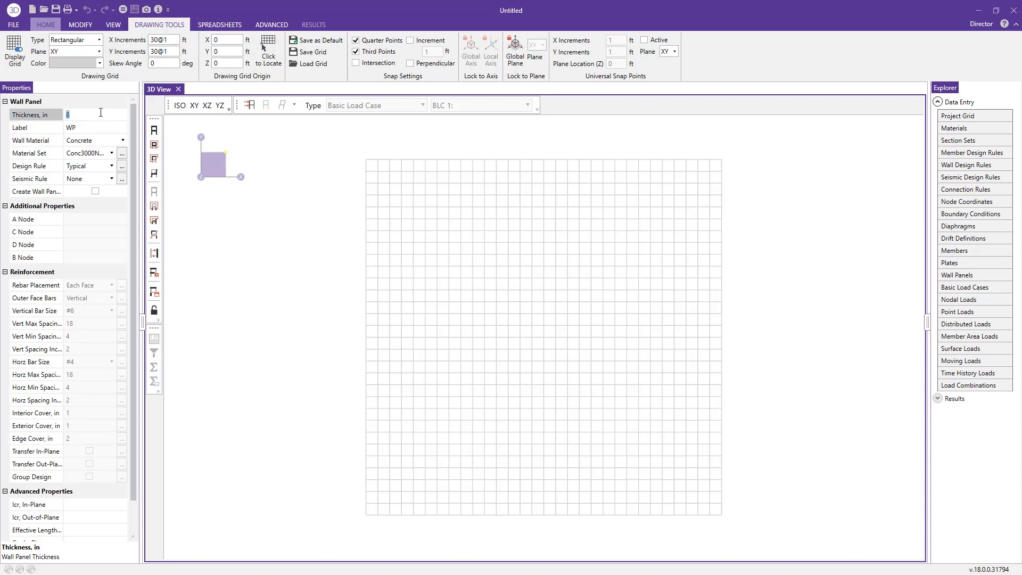
text(10)
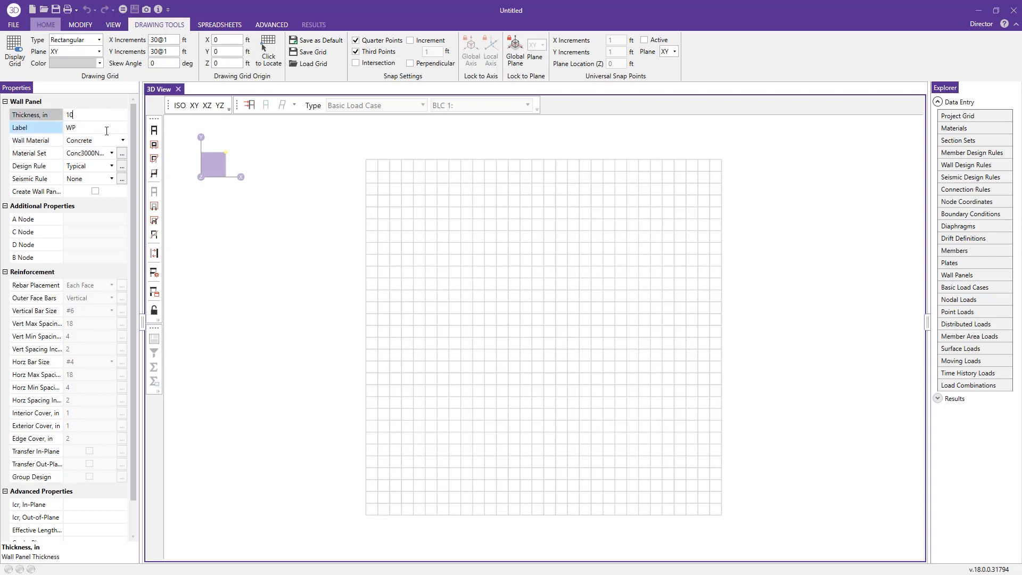
click(109, 153)
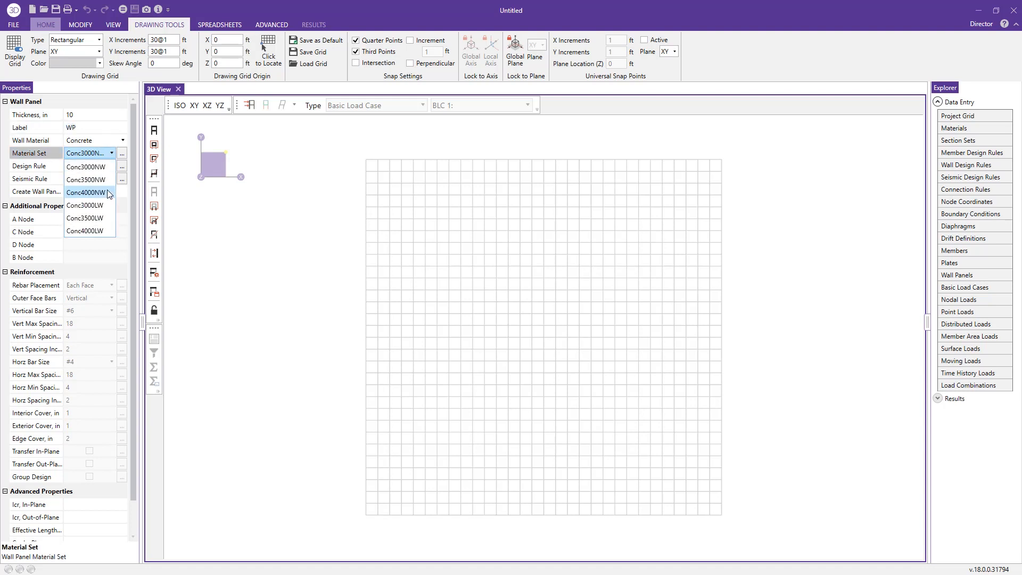
click(85, 191)
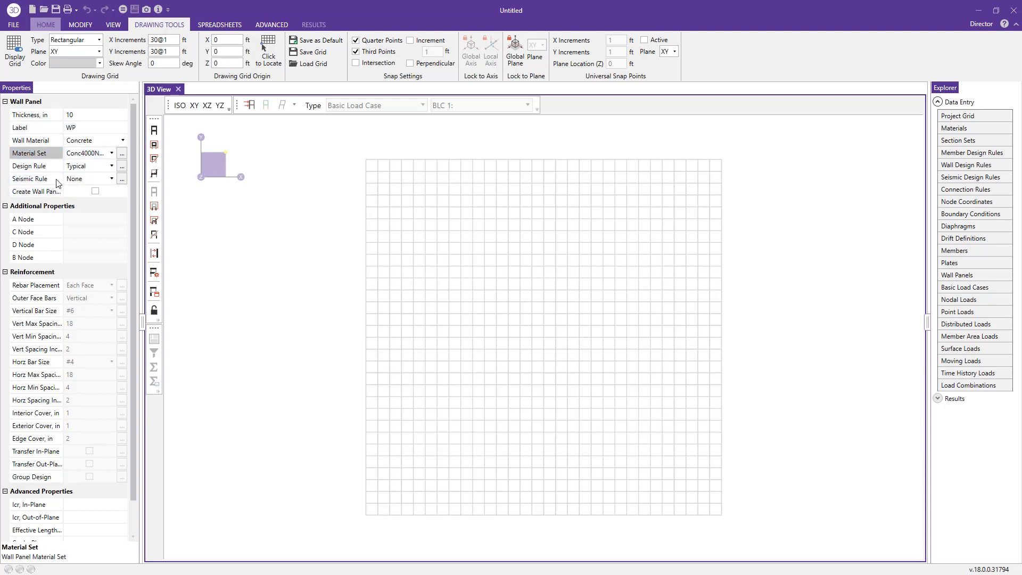
click(109, 178)
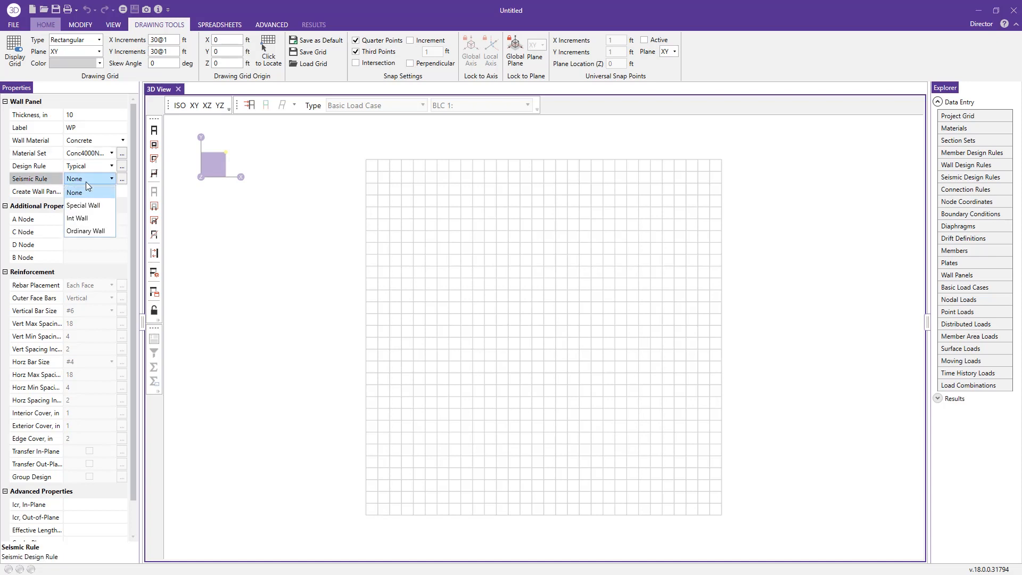
mouse_move(83, 206)
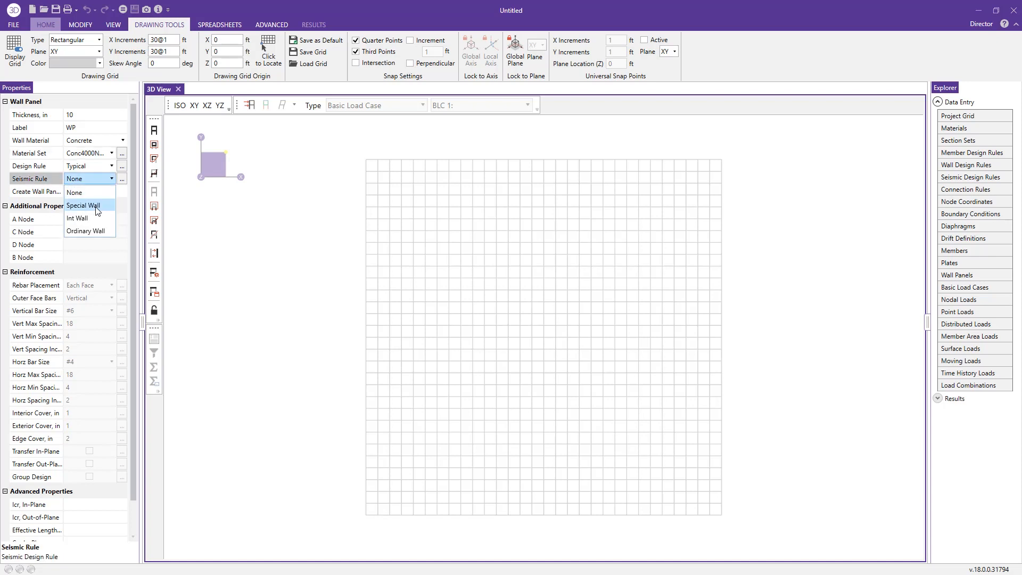
mouse_move(98, 207)
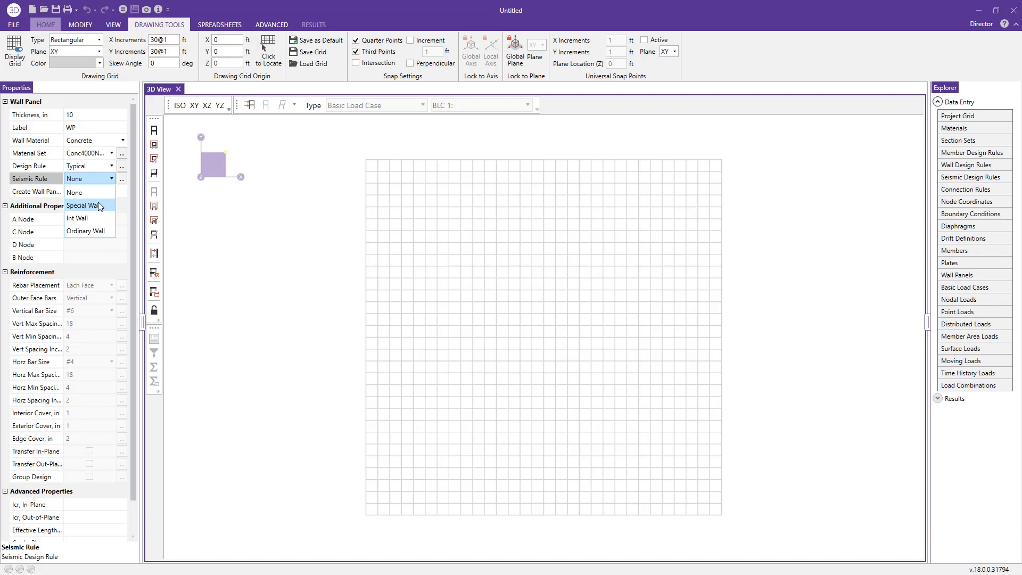
click(83, 205)
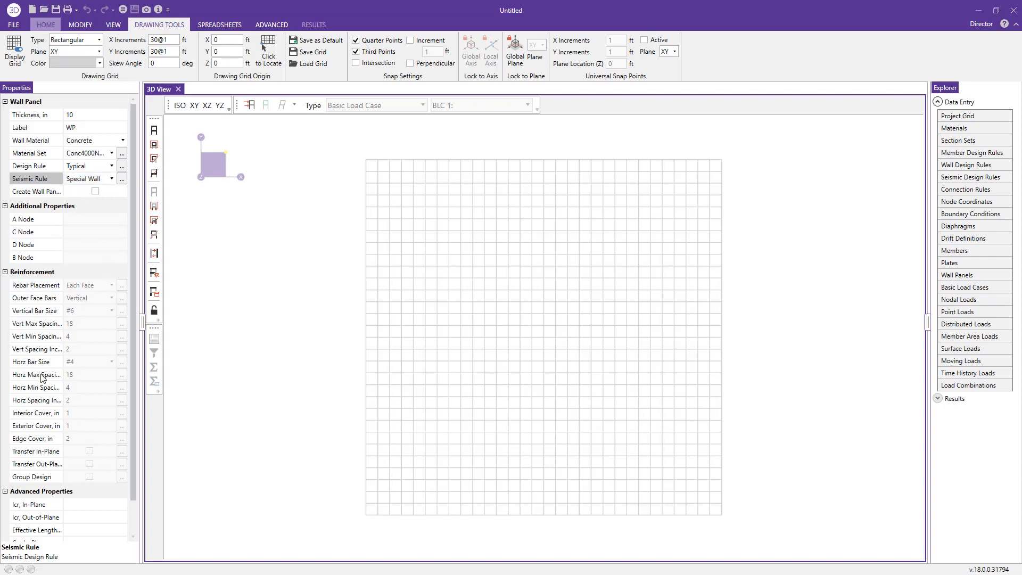
Review the Reinforcement and Advanced wall properties, leaving them at default values
scroll(down, 3)
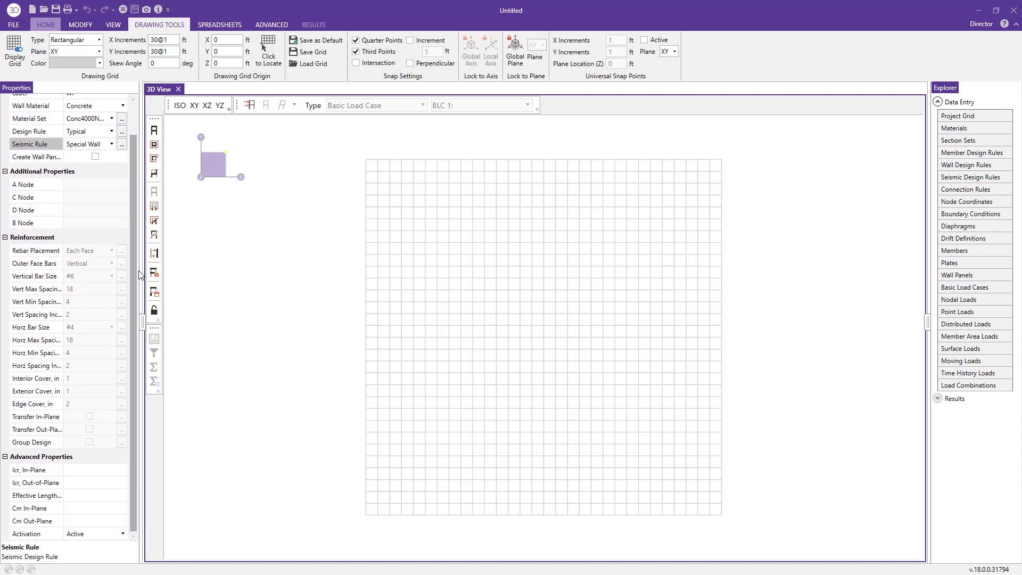
click(34, 276)
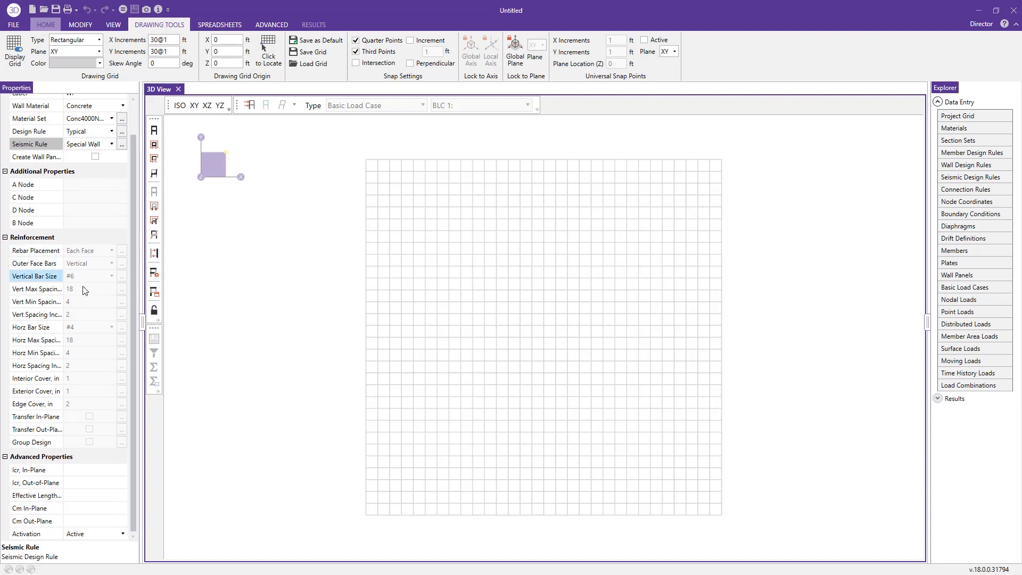
click(34, 263)
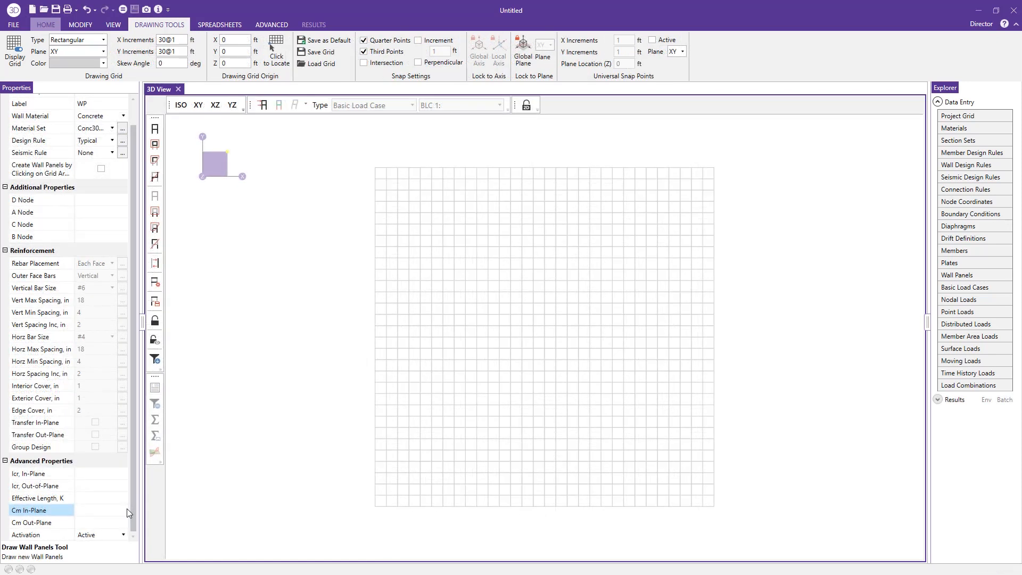
Browse the Design Rule property to reach the Wall Design Rule dialog
click(41, 373)
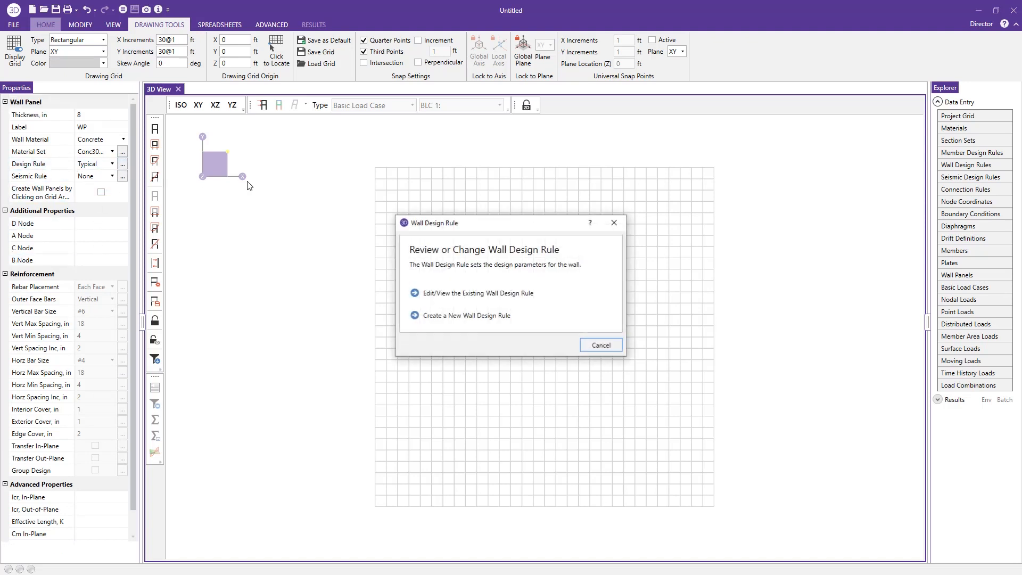
mouse_move(535, 278)
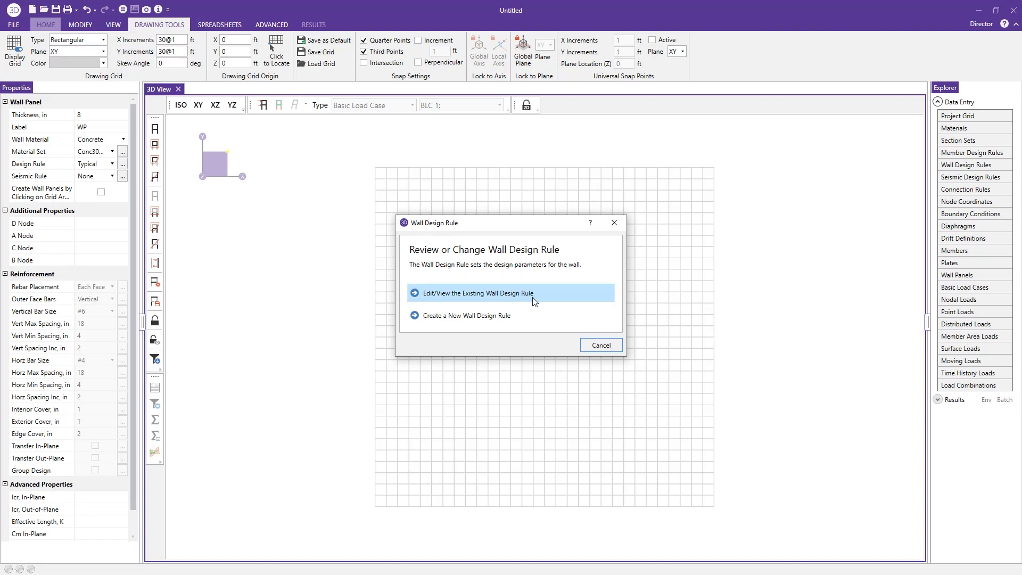
mouse_move(503, 298)
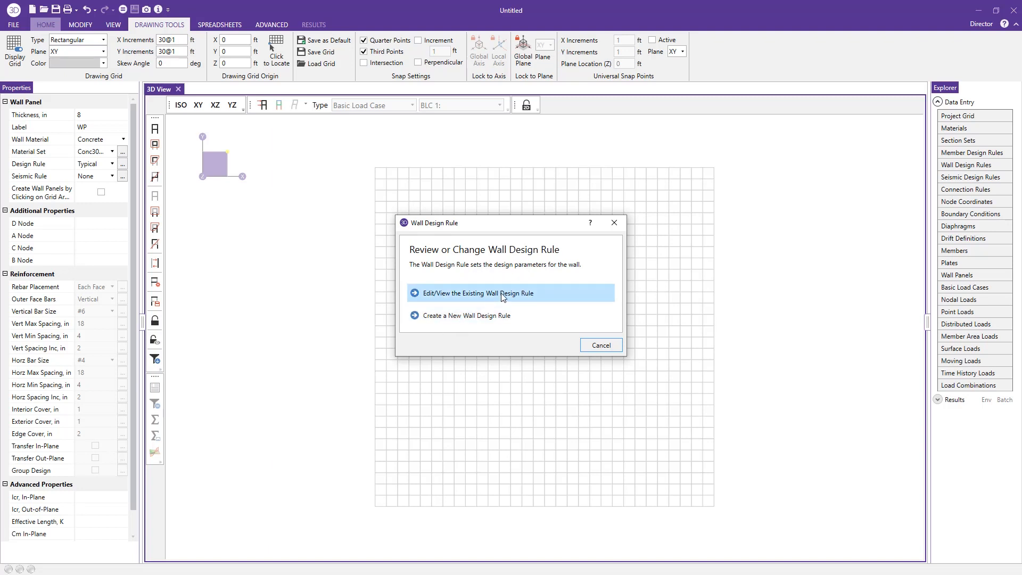
Edit the Typical rule, keeping rebar on each face and vertical outer face bars
click(502, 293)
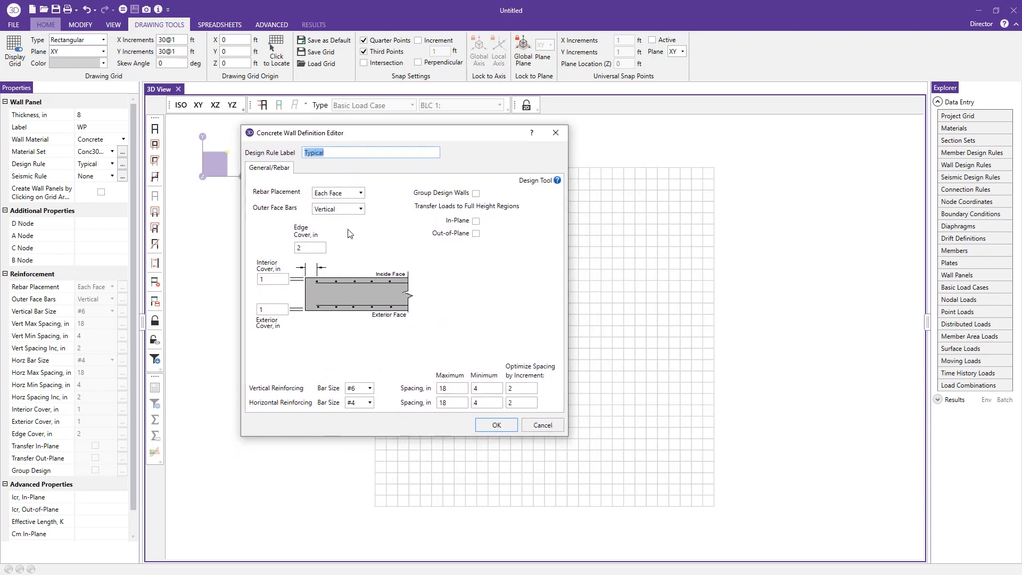
mouse_move(390, 300)
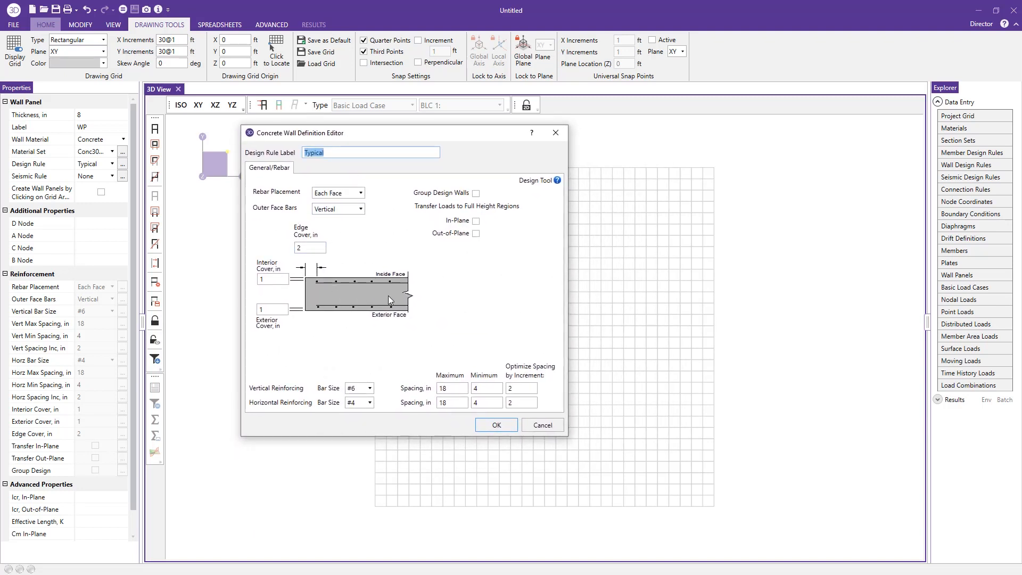
mouse_move(391, 281)
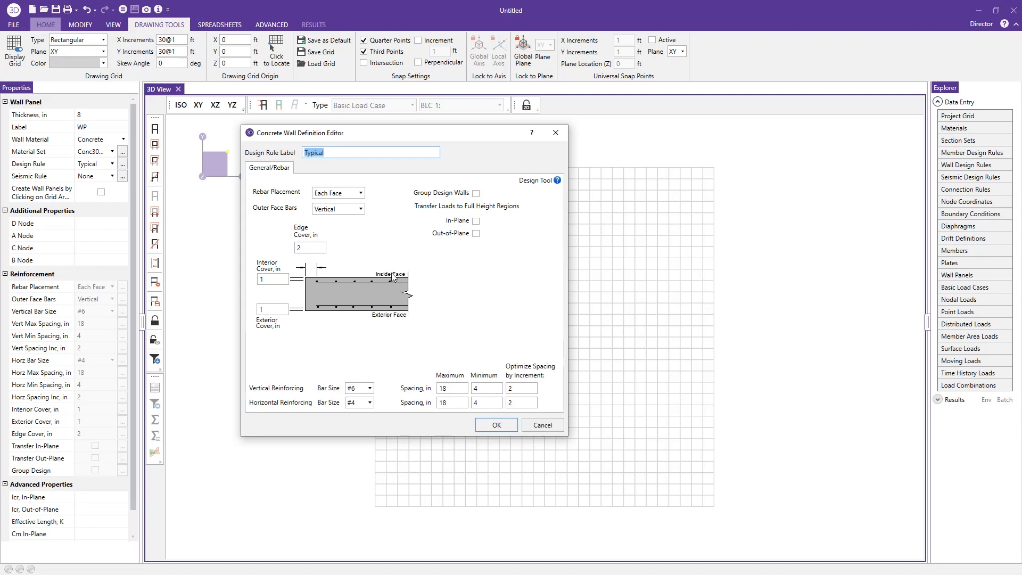
mouse_move(381, 323)
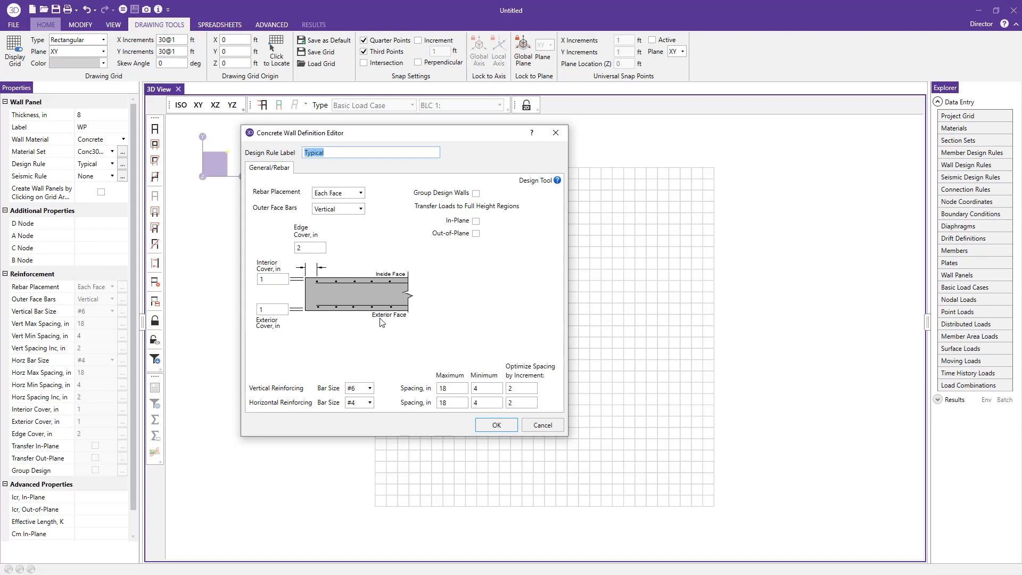
mouse_move(287, 196)
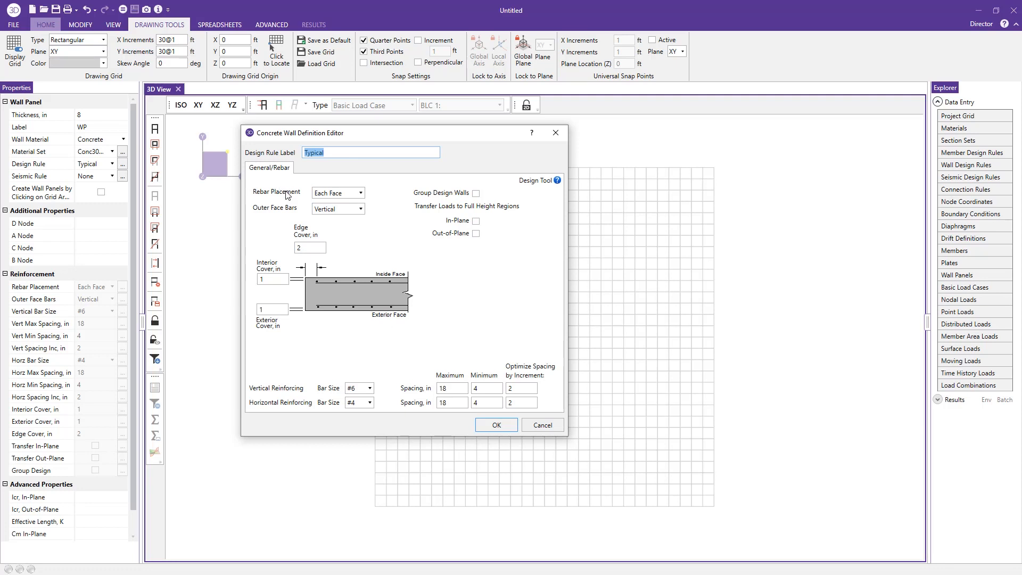
mouse_move(323, 197)
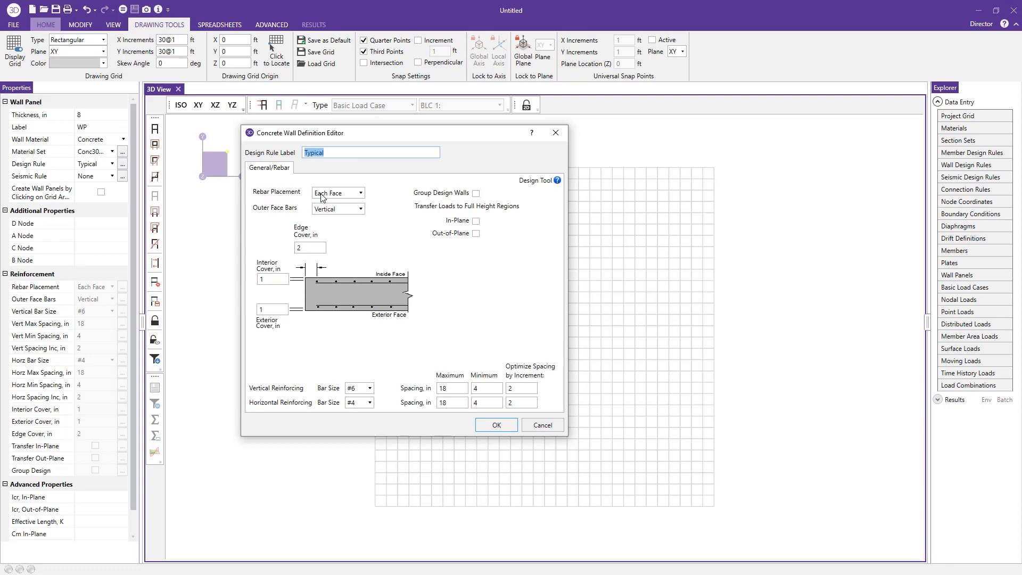
click(358, 192)
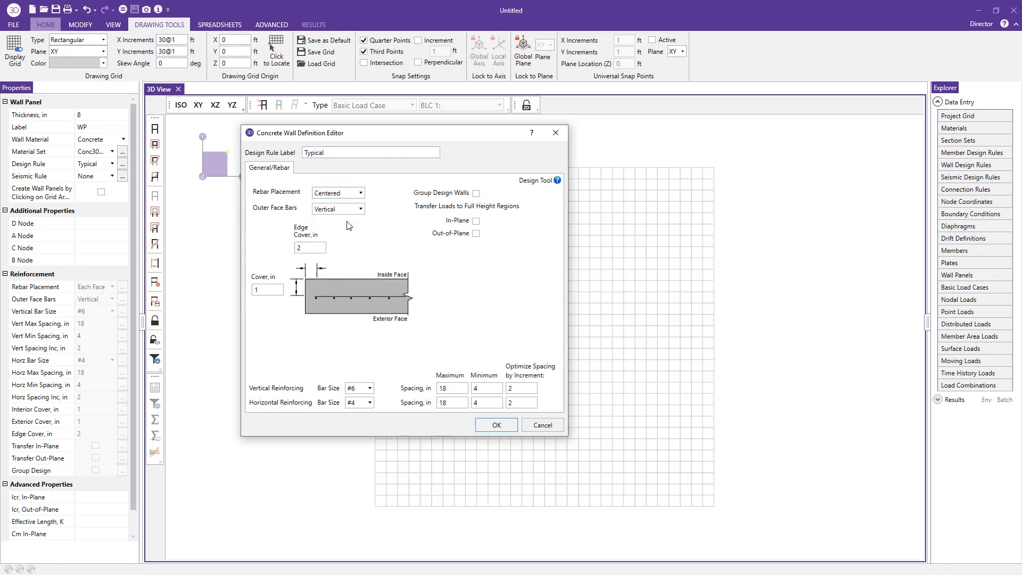
click(357, 209)
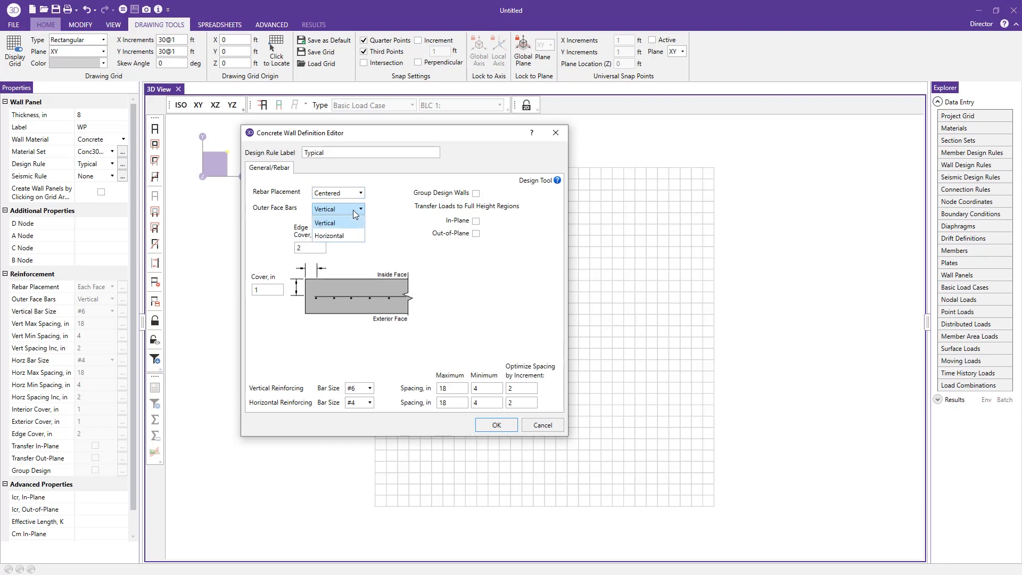
click(337, 193)
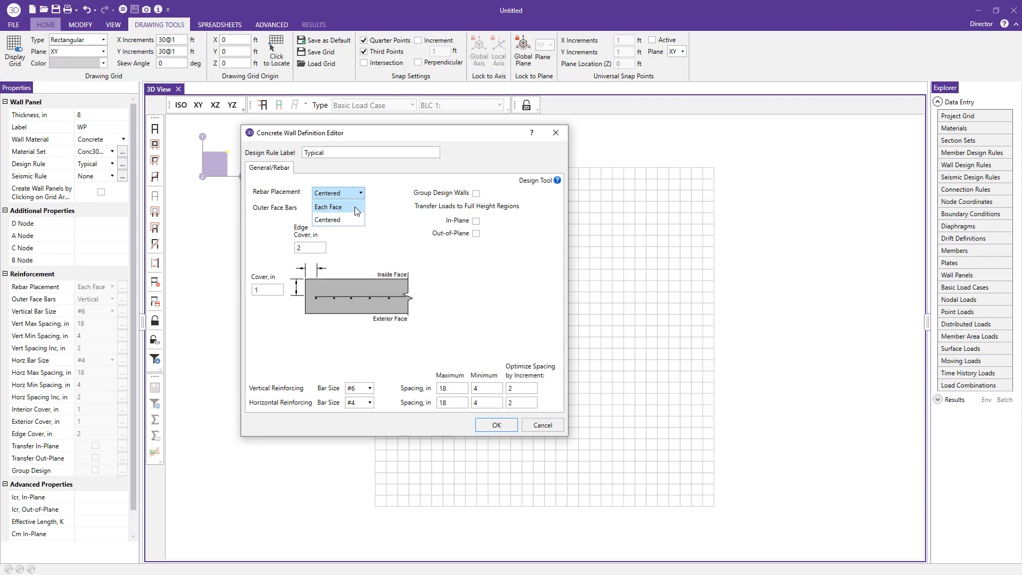
click(328, 207)
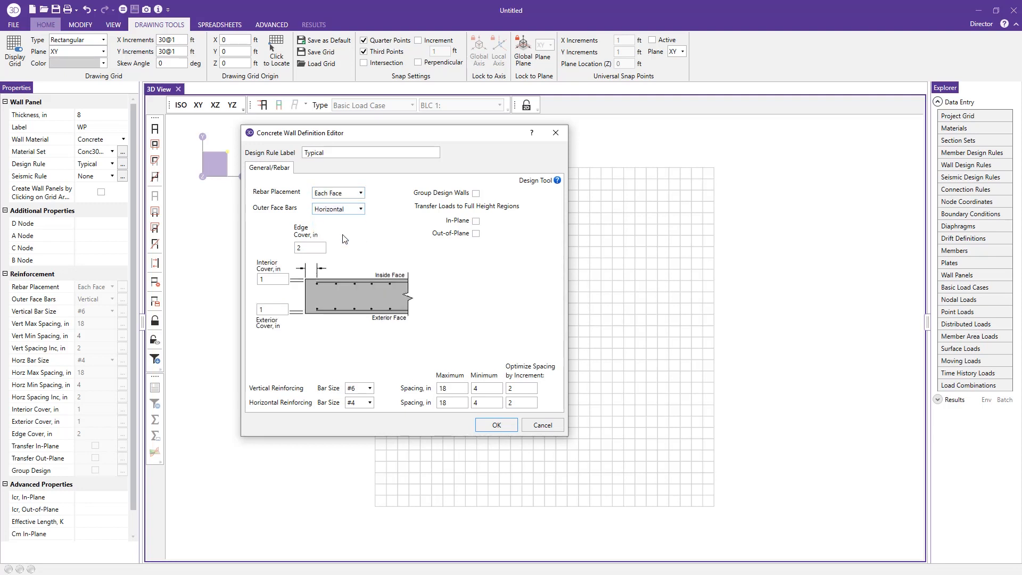
click(358, 209)
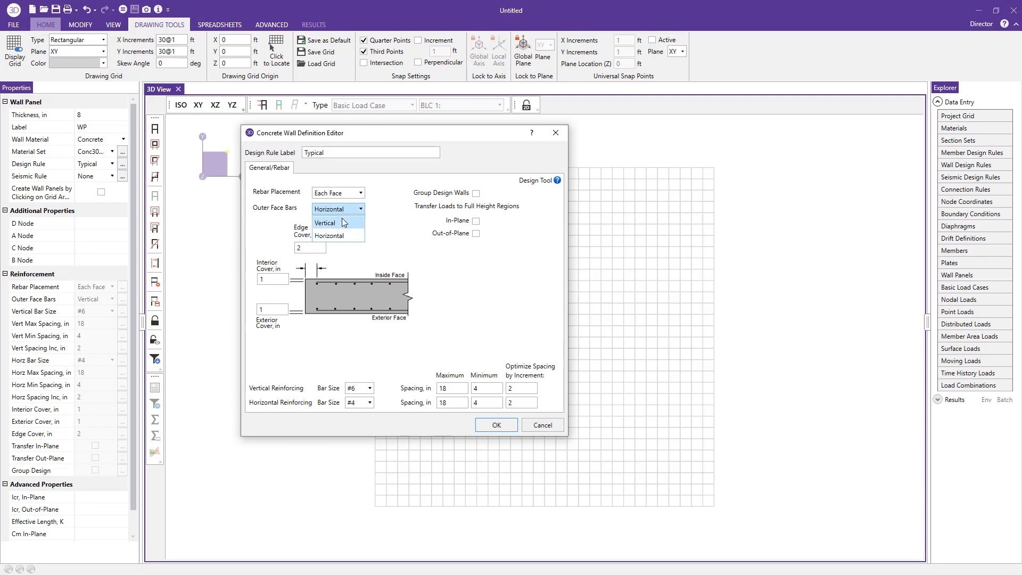
click(325, 222)
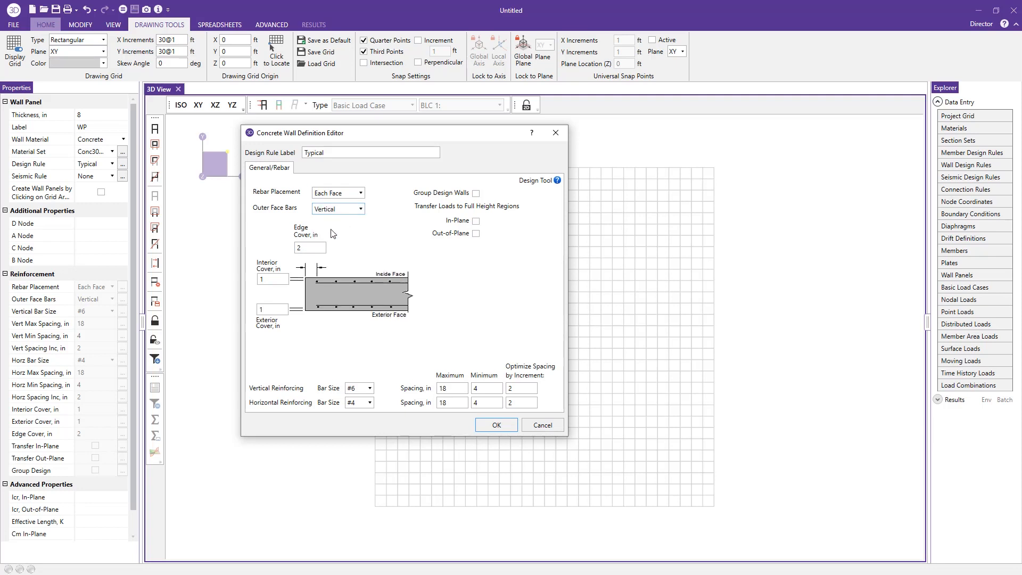
Set the horizontal bar spacing optimization increment to 3 in
click(272, 279)
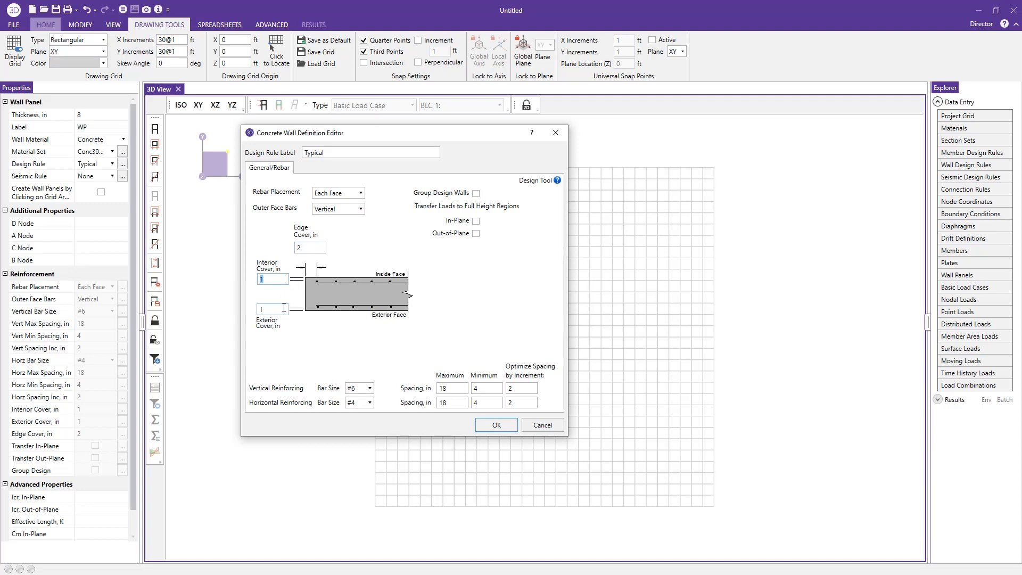
mouse_move(320, 394)
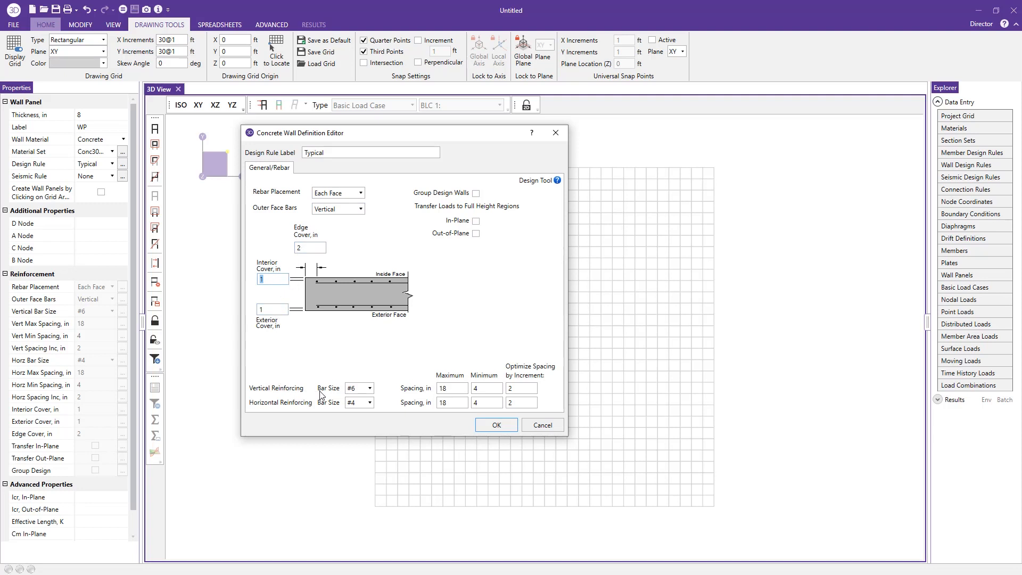
mouse_move(378, 395)
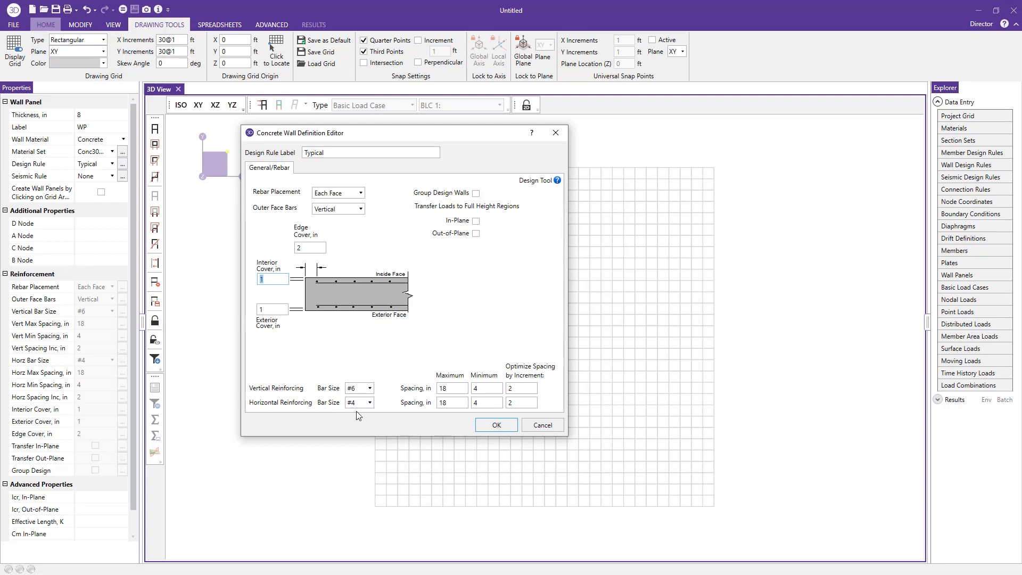
mouse_move(477, 380)
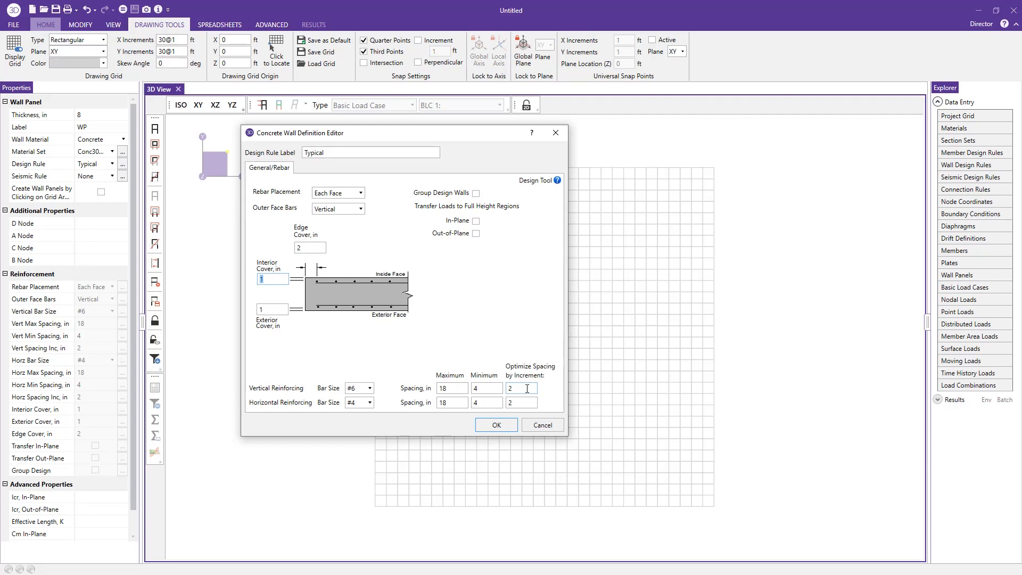
text(3)
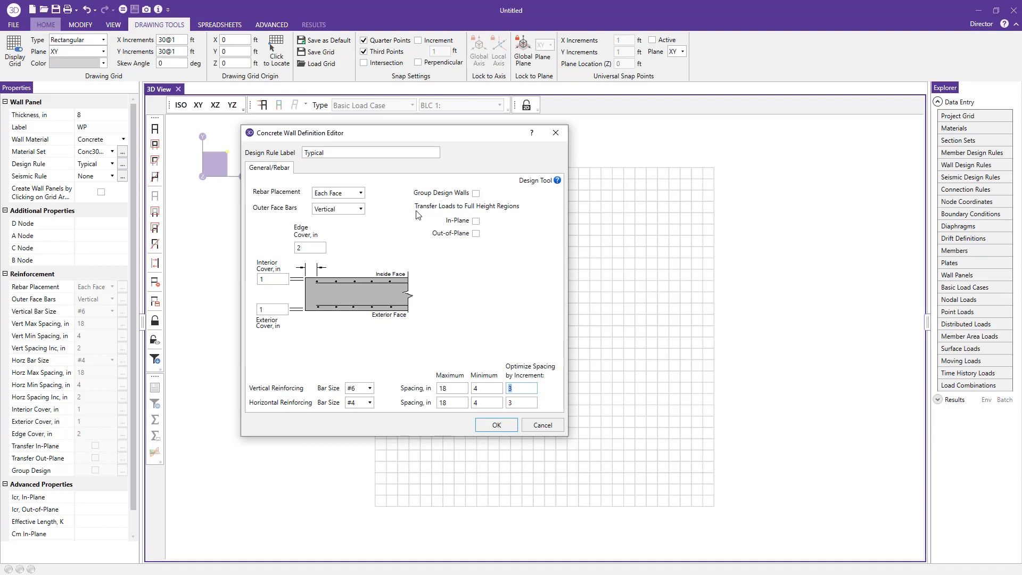
mouse_move(502, 211)
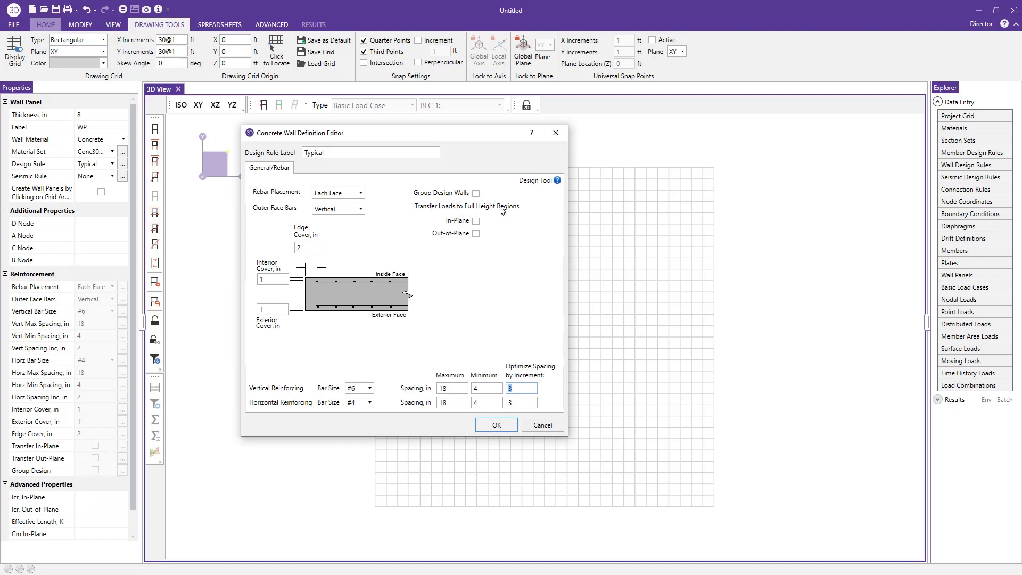
mouse_move(463, 225)
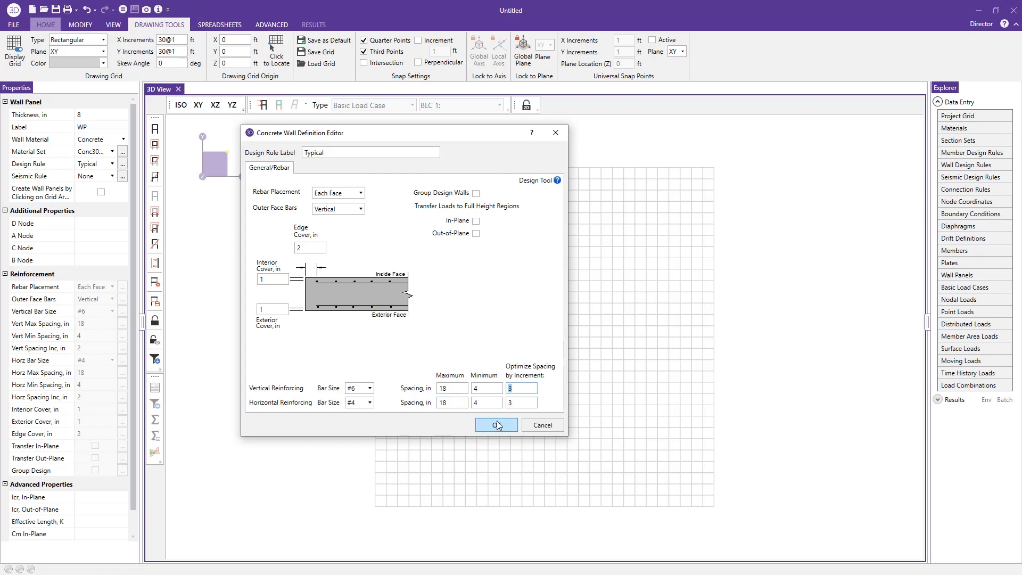
Confirm the rule and draw a rectangular wall panel in the lower-left of the grid
click(496, 425)
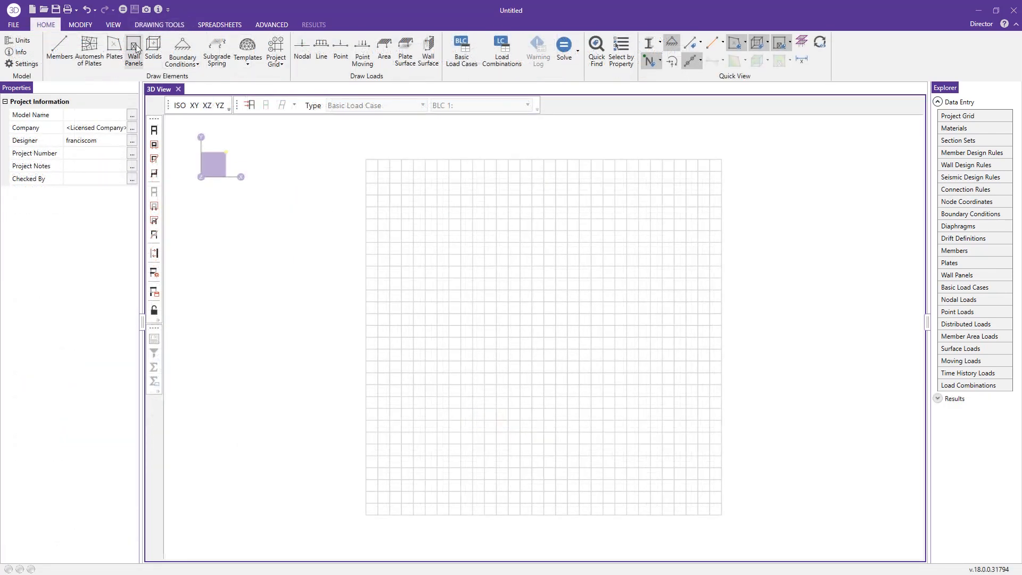
click(134, 48)
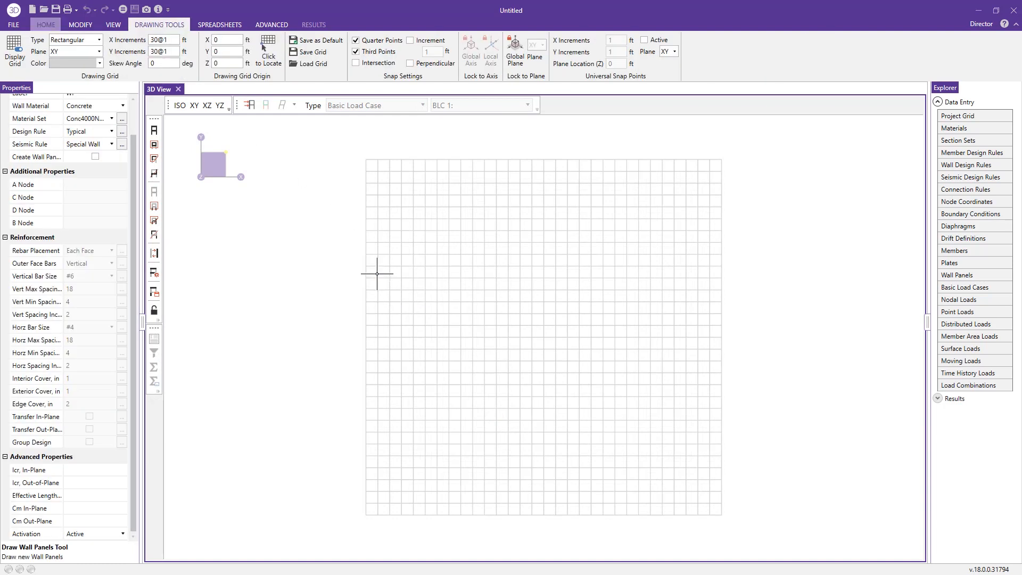
mouse_move(370, 360)
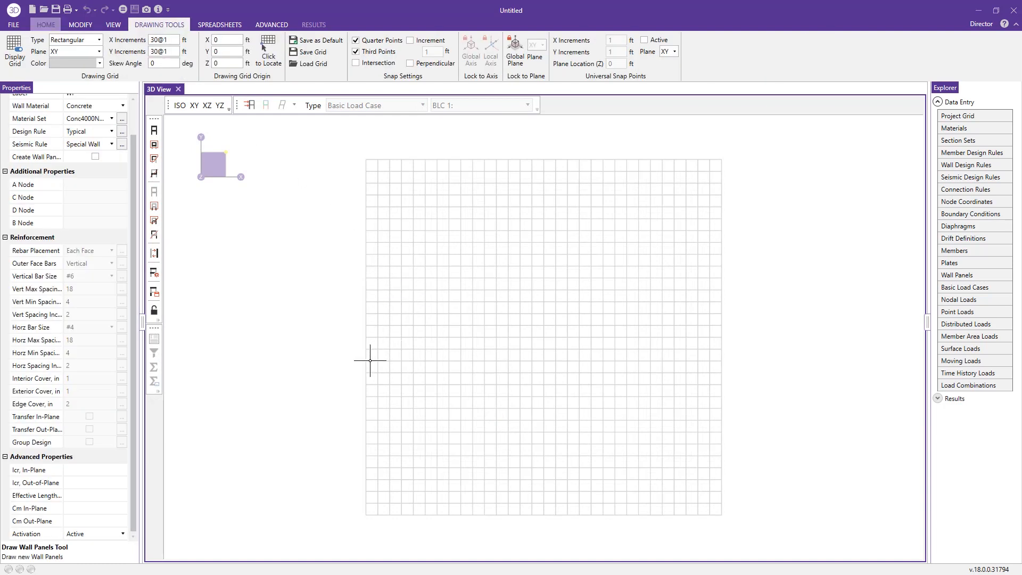
drag(365, 350, 553, 509)
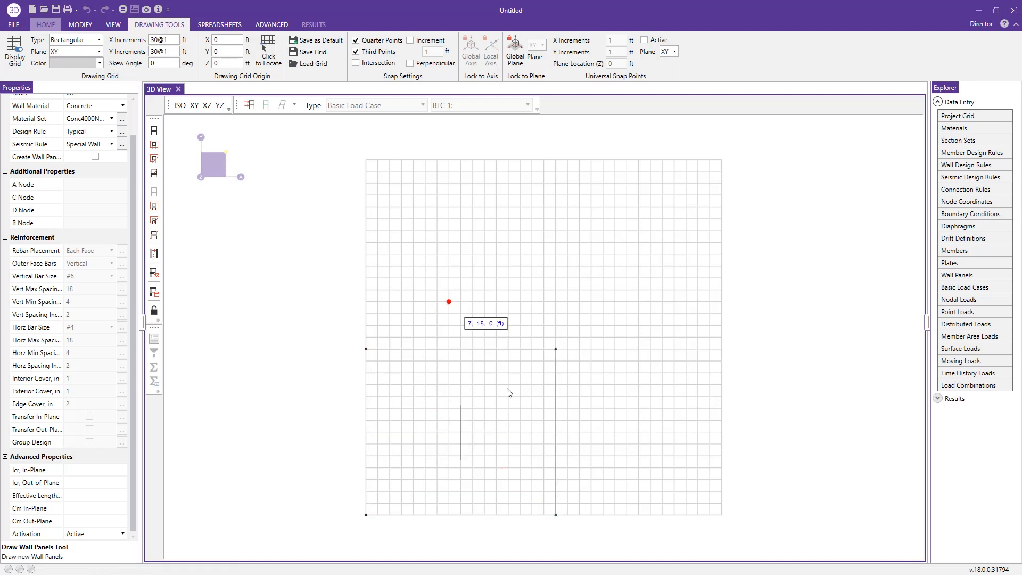
click(47, 23)
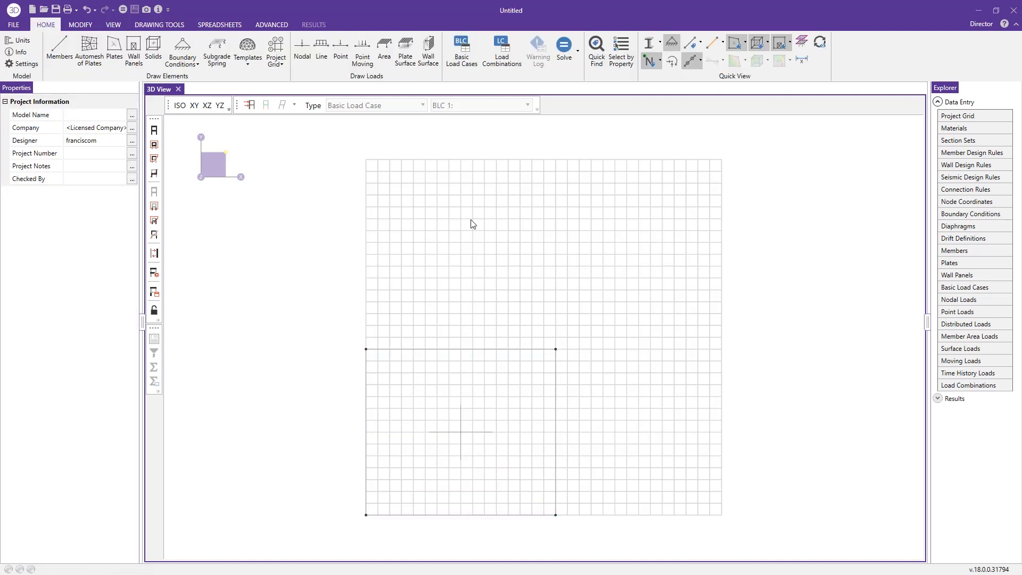
click(462, 51)
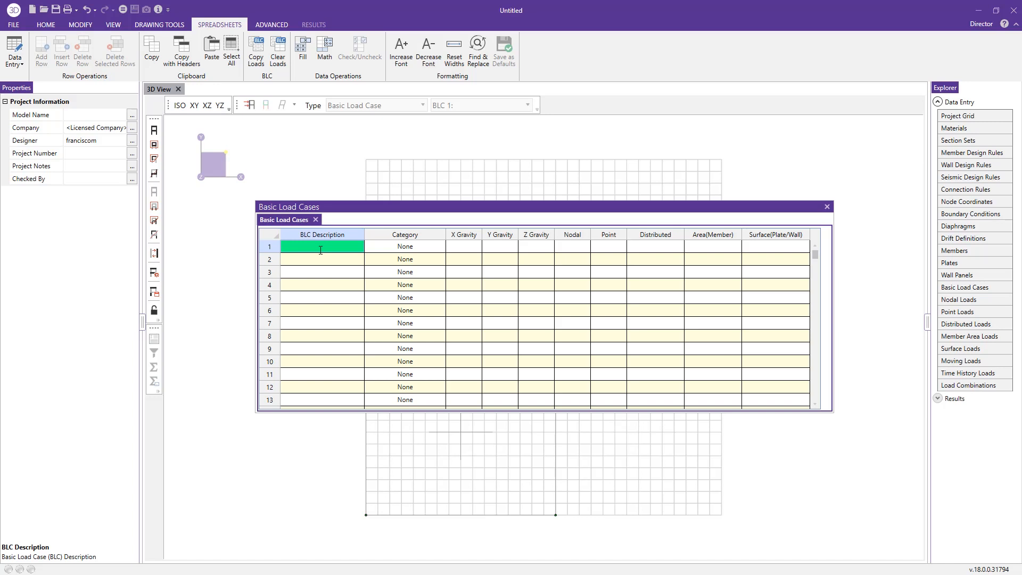
Enter load cases DL with Y gravity -1 and EL, then close the spreadsheet
text(DL)
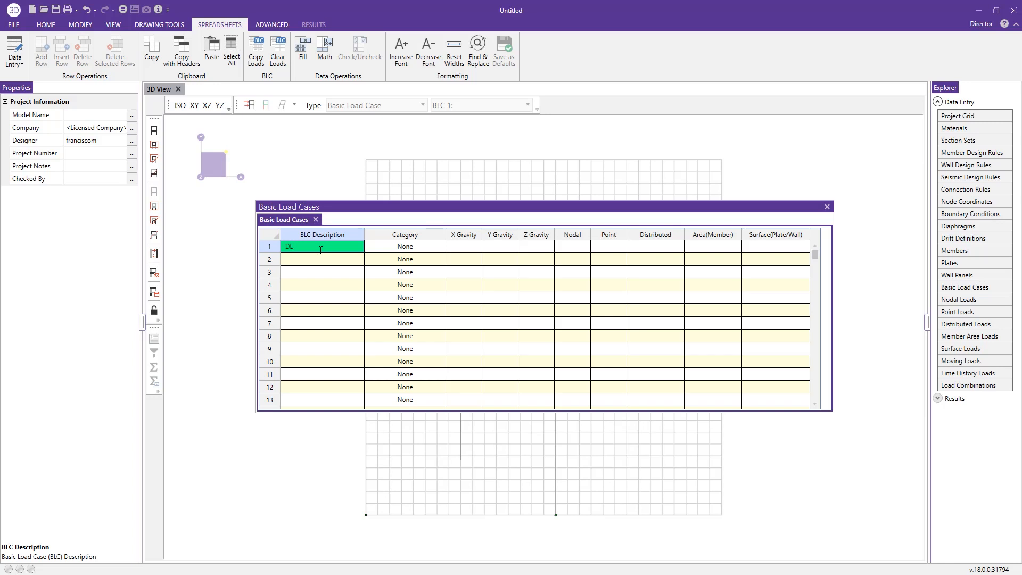
click(405, 246)
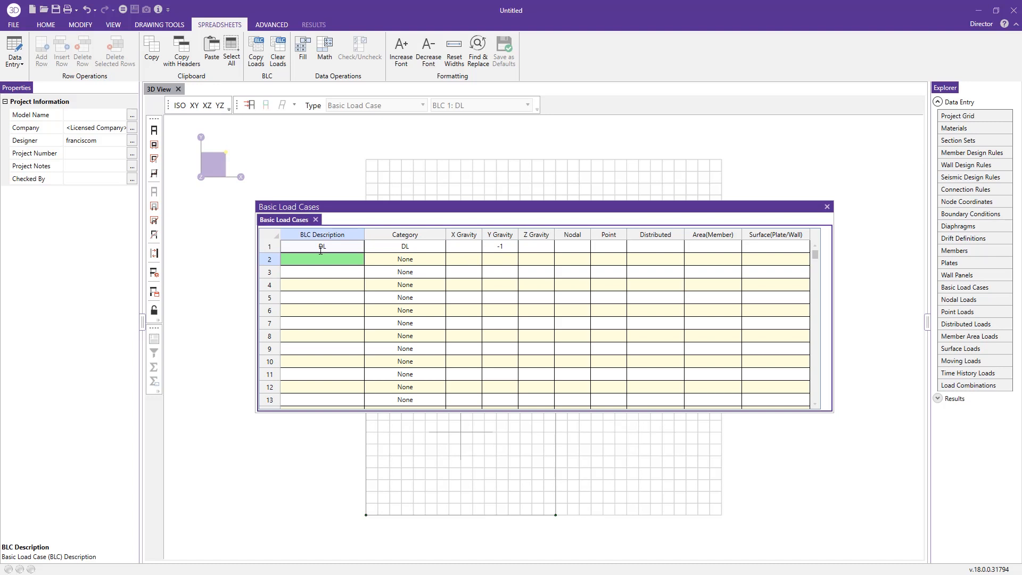
text(EL)
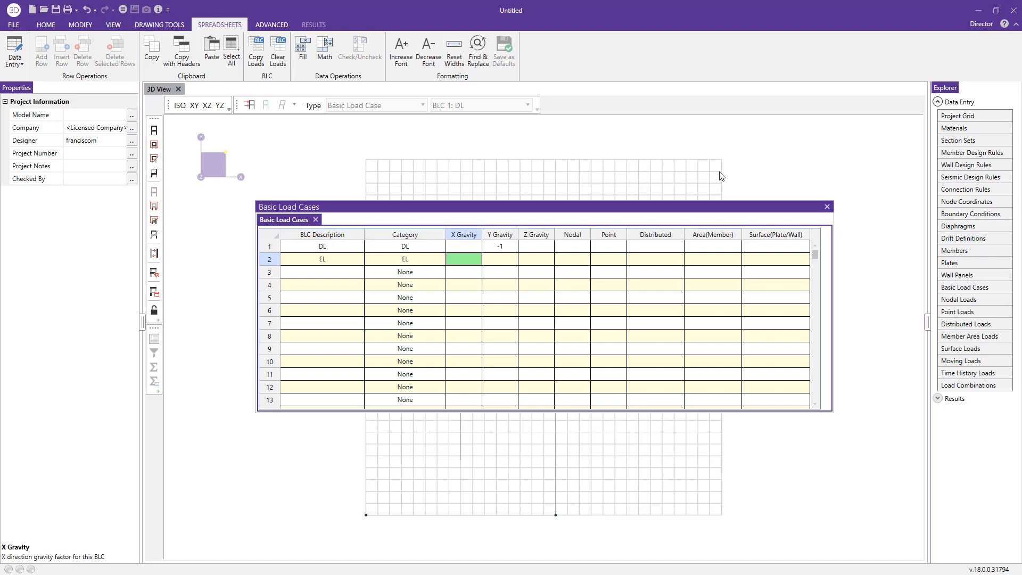
click(827, 207)
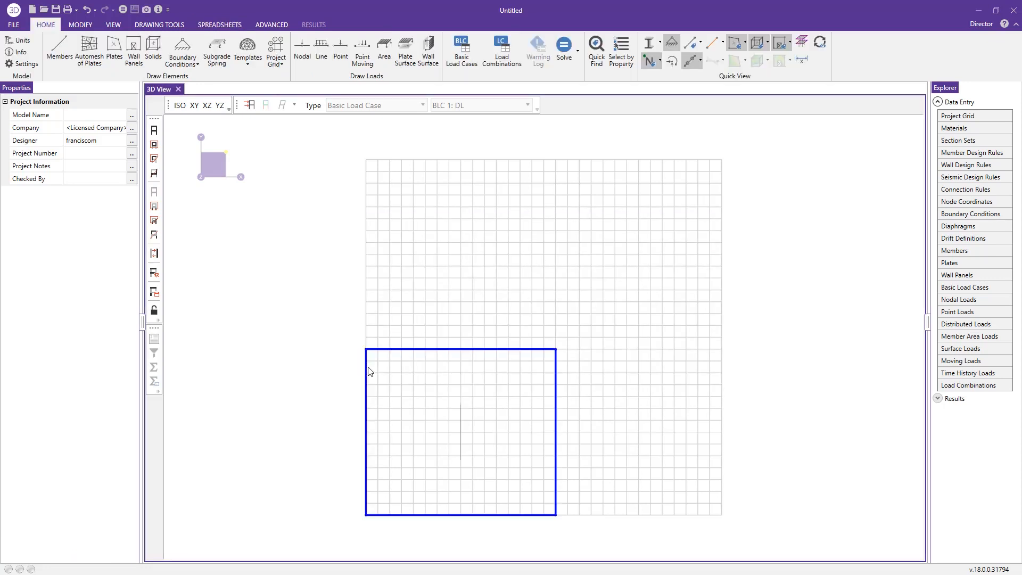
mouse_move(384, 389)
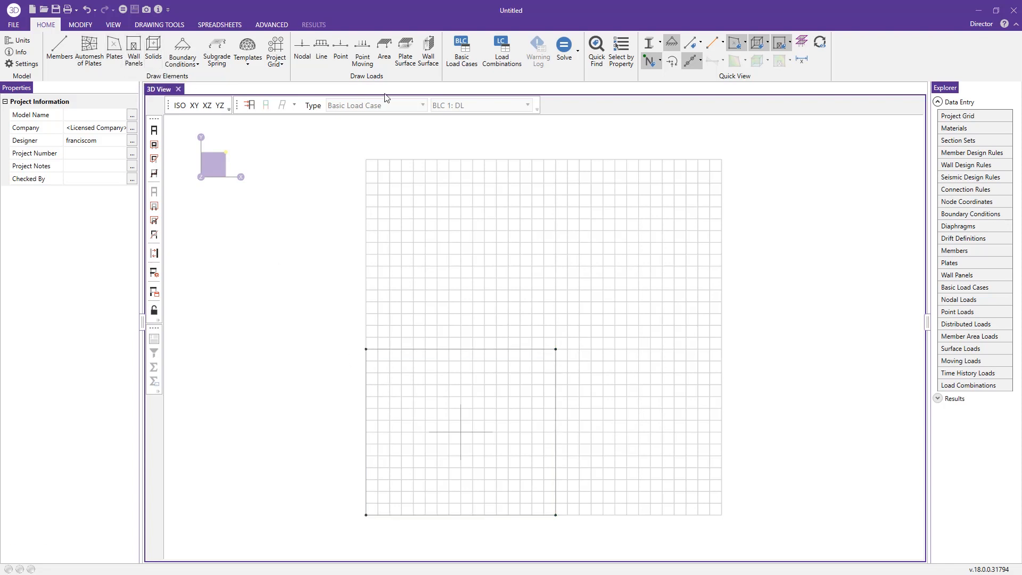
Set up a Y-direction full-length line load of -0.3 k/ft for the DL case
click(321, 48)
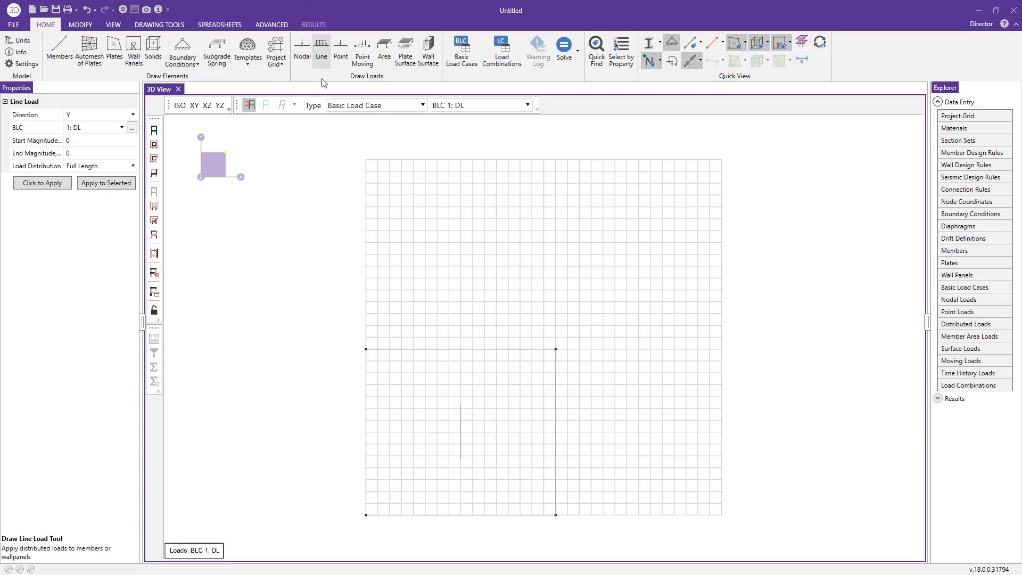
click(91, 128)
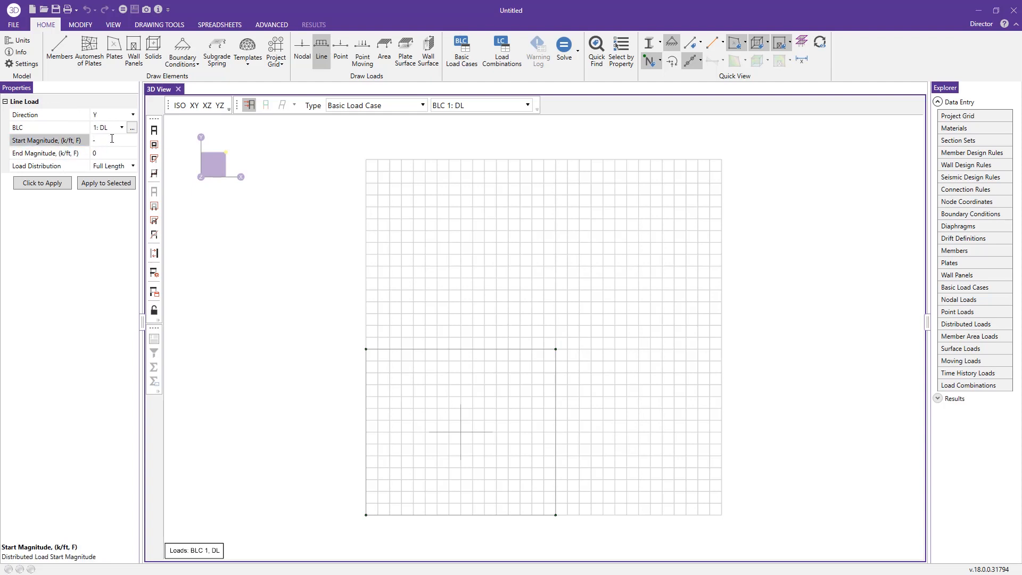
text(-3)
text(0.3)
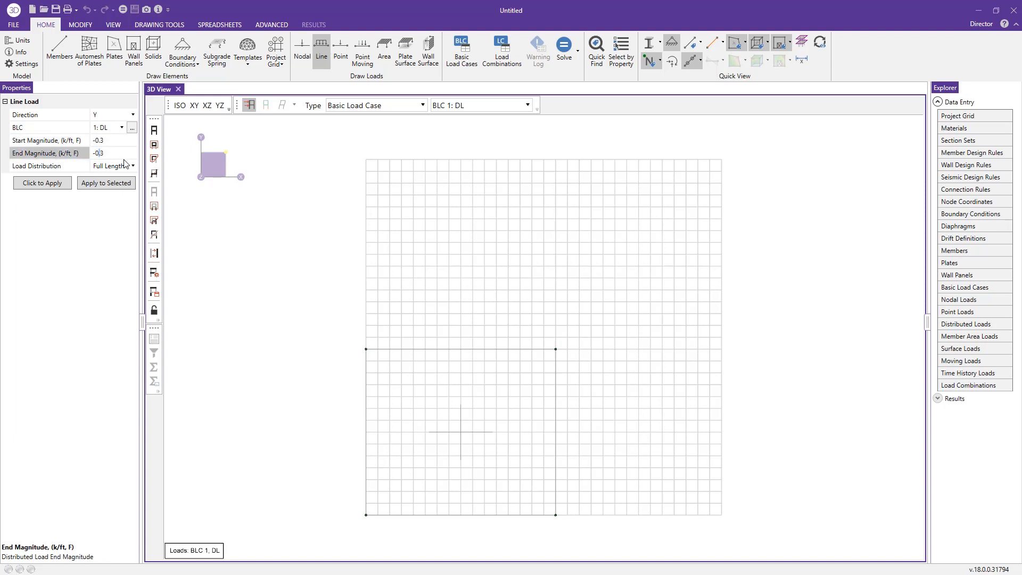
mouse_move(63, 221)
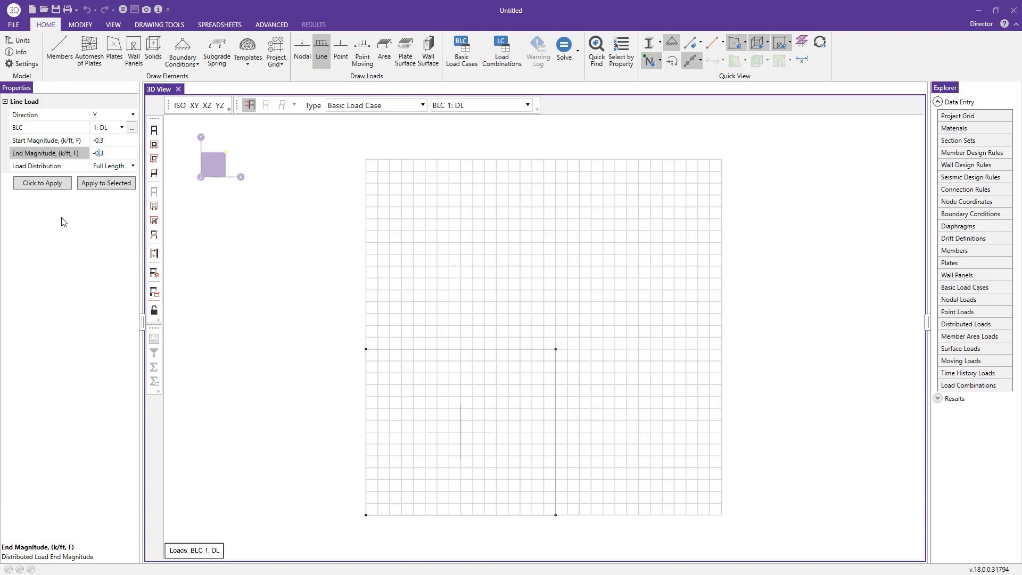
click(159, 25)
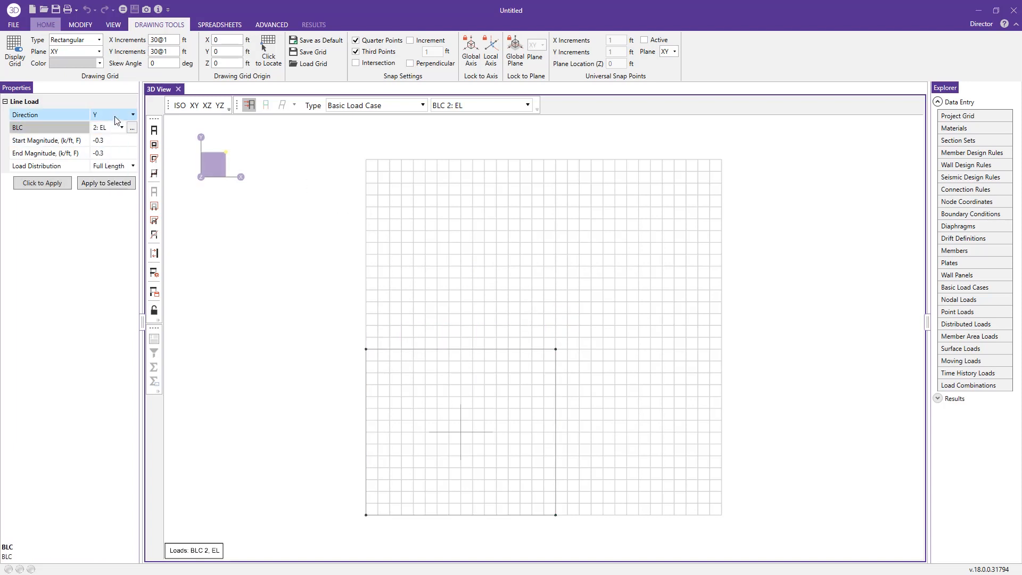
Apply a 0.4 k/ft X-direction EL line load along the wall panel's top edge
click(130, 115)
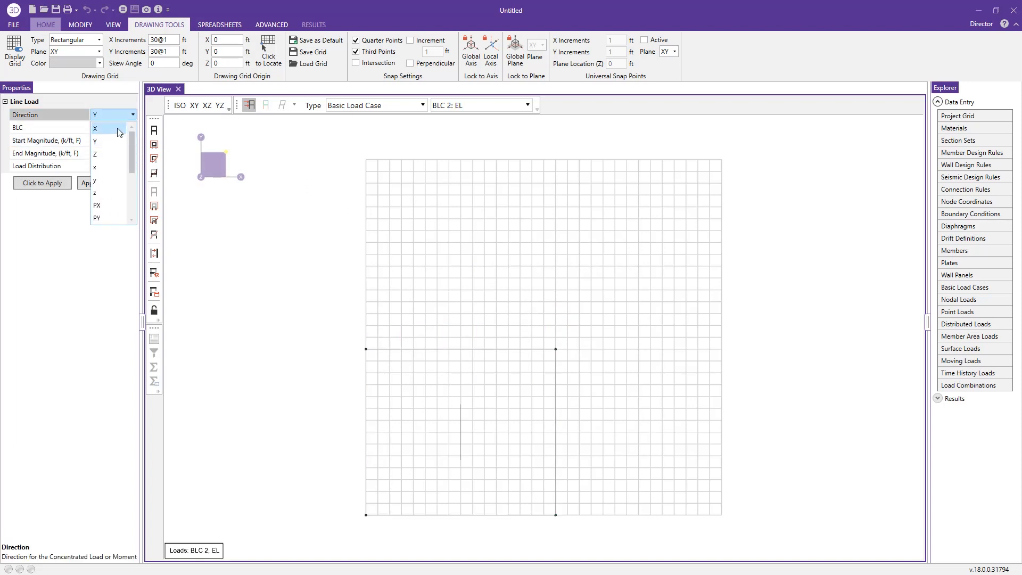
click(107, 128)
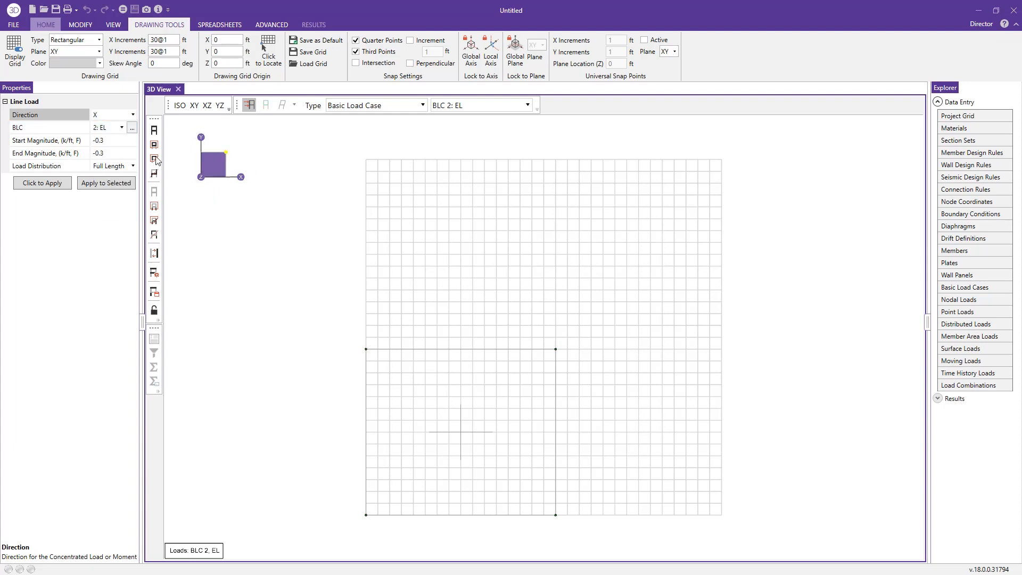
click(98, 140)
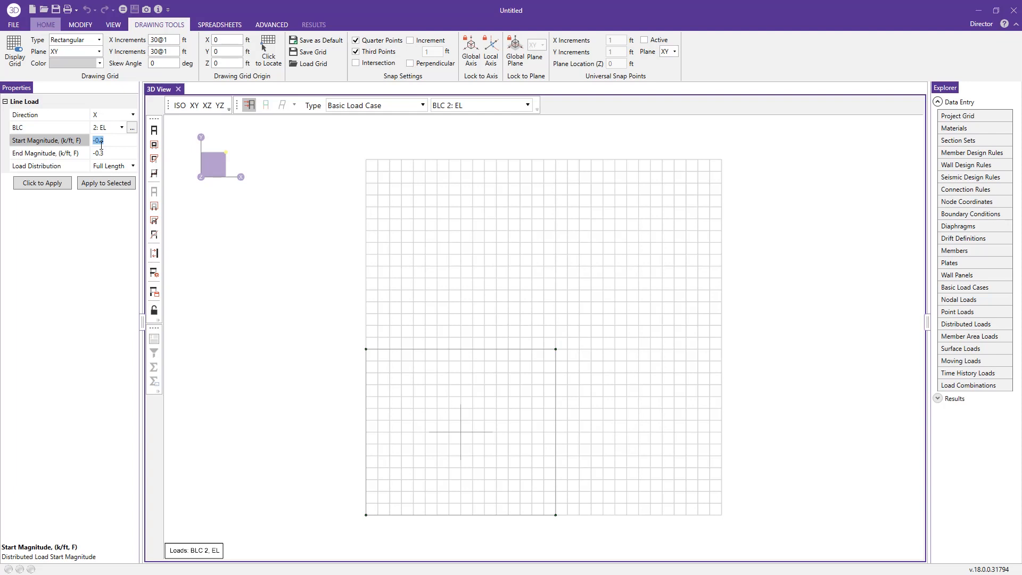
text(.4)
click(114, 152)
text(0.4)
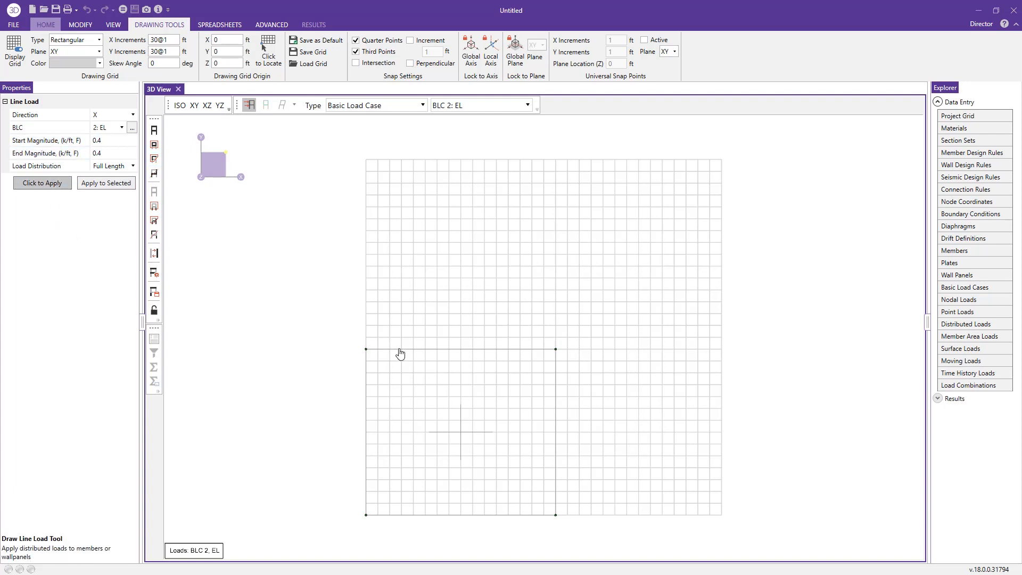
mouse_move(415, 355)
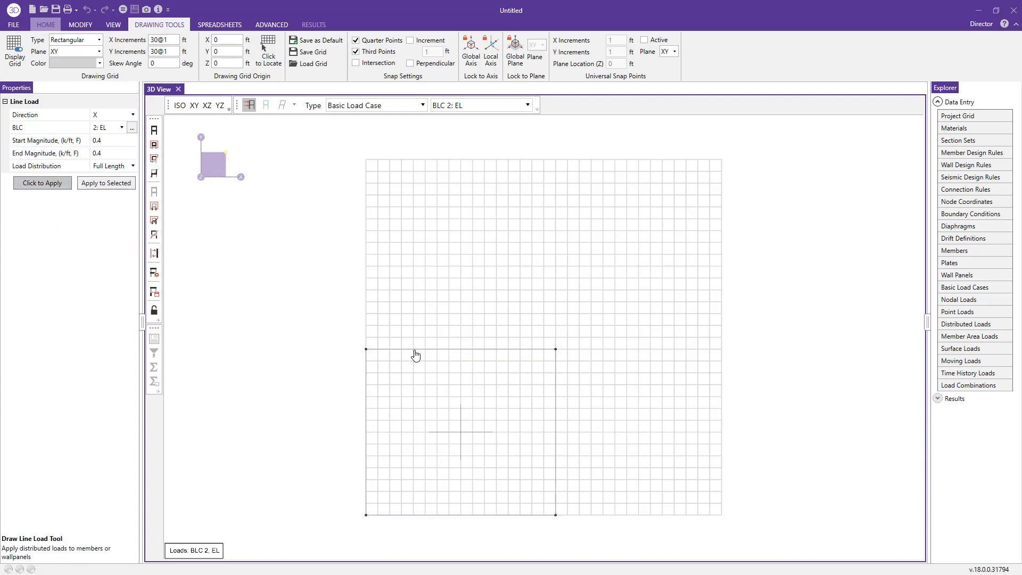
click(415, 355)
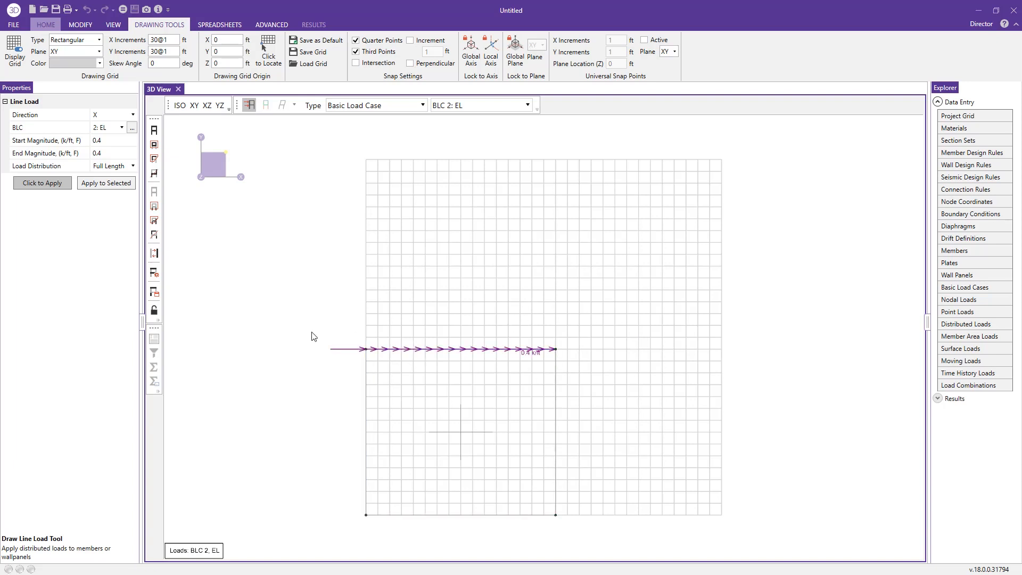
click(45, 23)
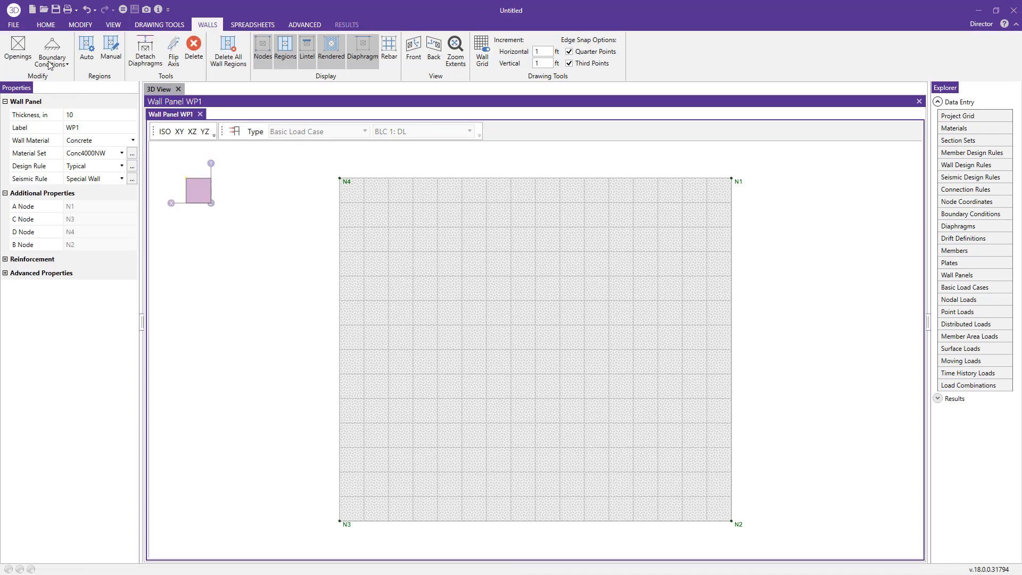
Show the WP1 wall grid and set horizontal and vertical increments to 0.5 ft
click(32, 165)
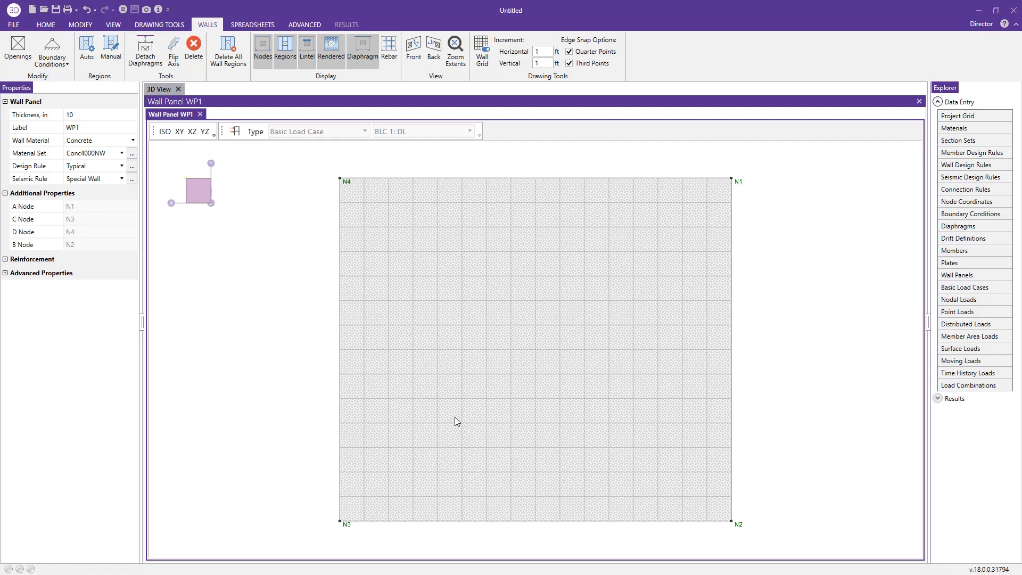
mouse_move(511, 334)
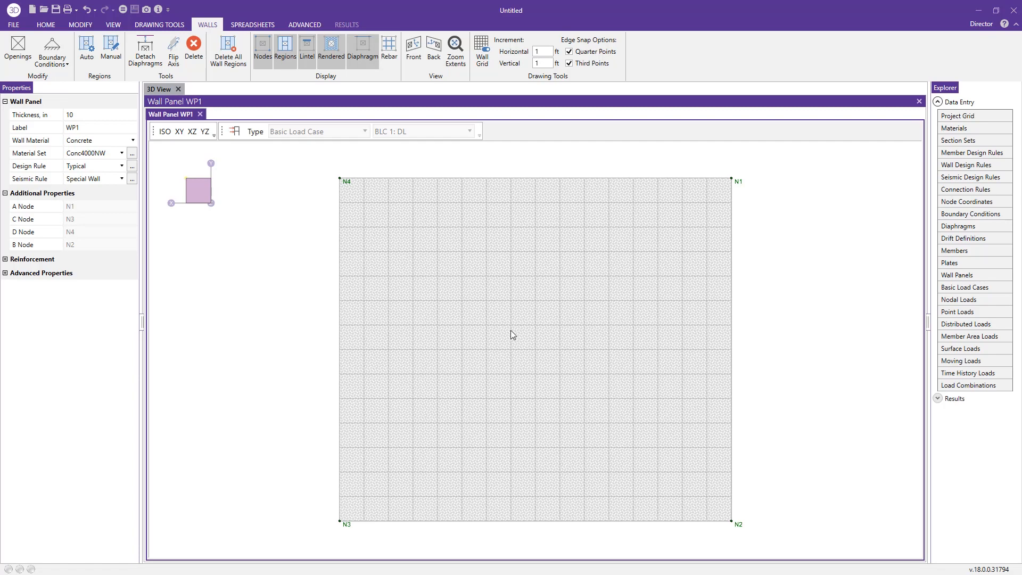
mouse_move(482, 48)
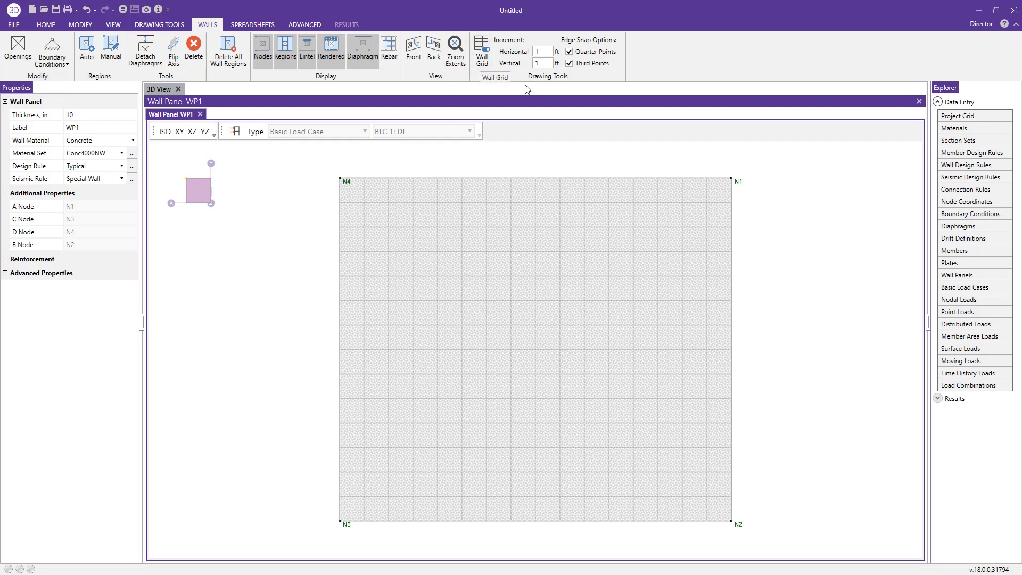
click(481, 44)
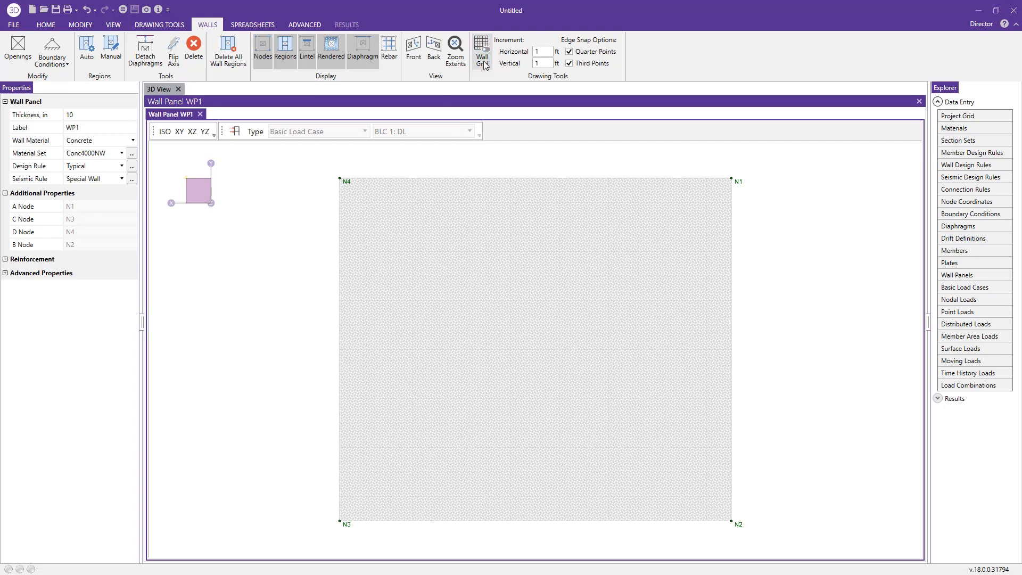
click(482, 47)
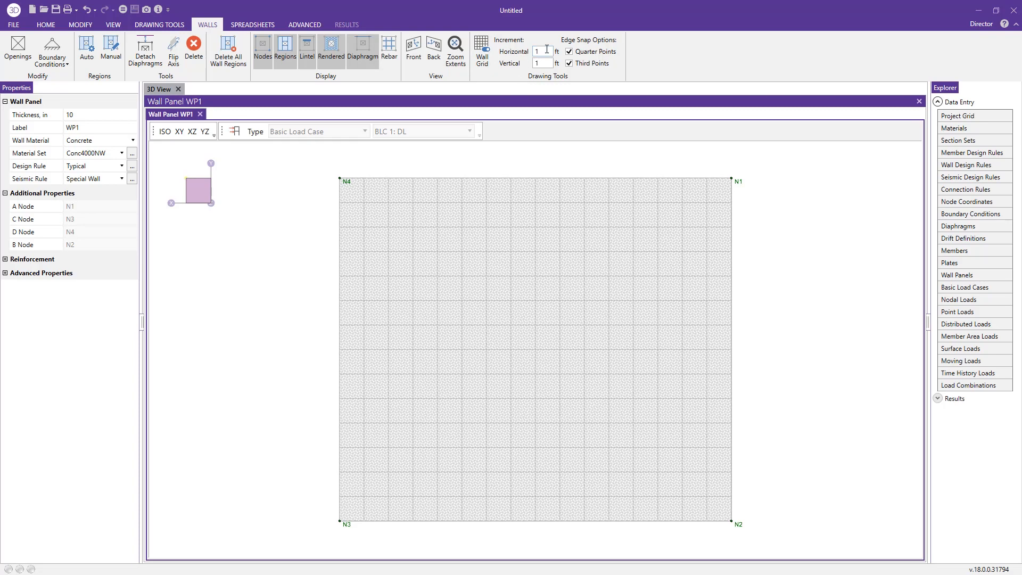
text(.5)
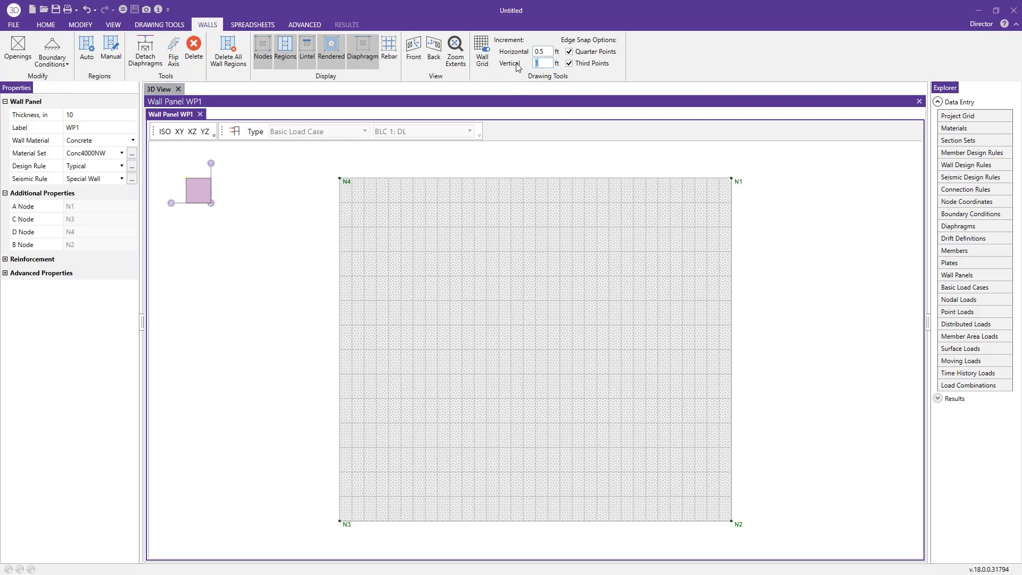
text(0.5)
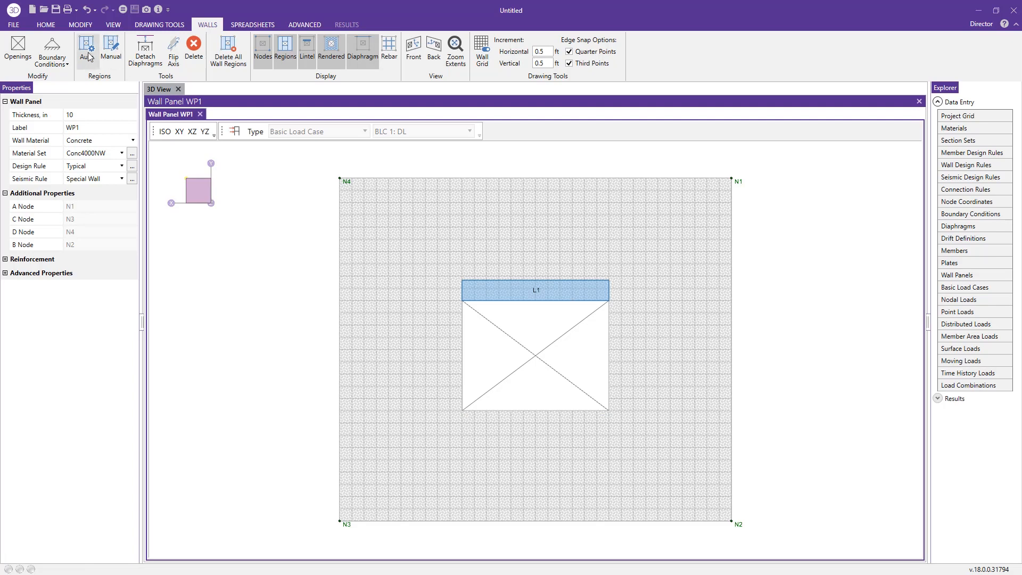
Auto-generate regions R1 through R4 around the opening and lintel L1
click(87, 45)
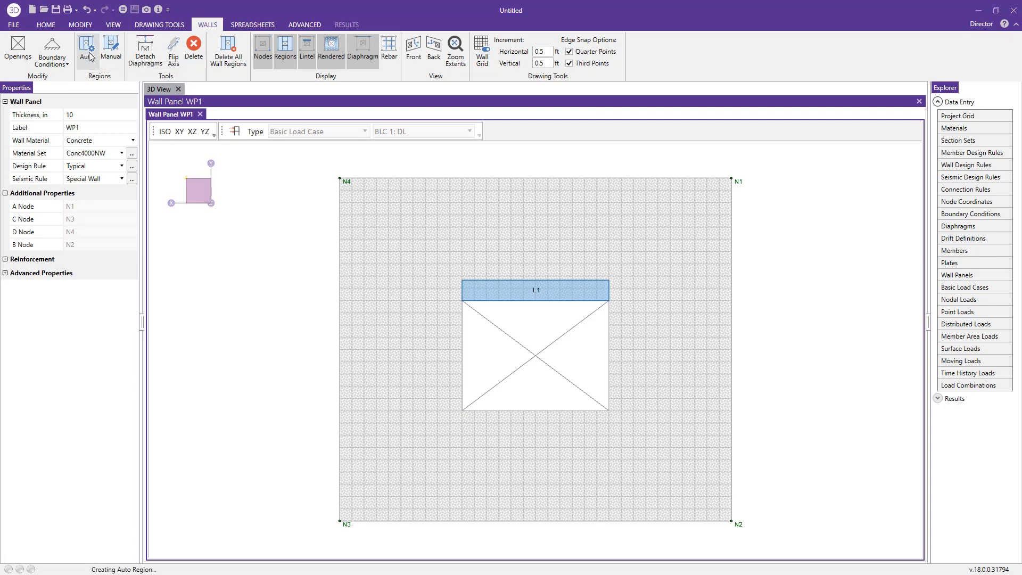
click(86, 42)
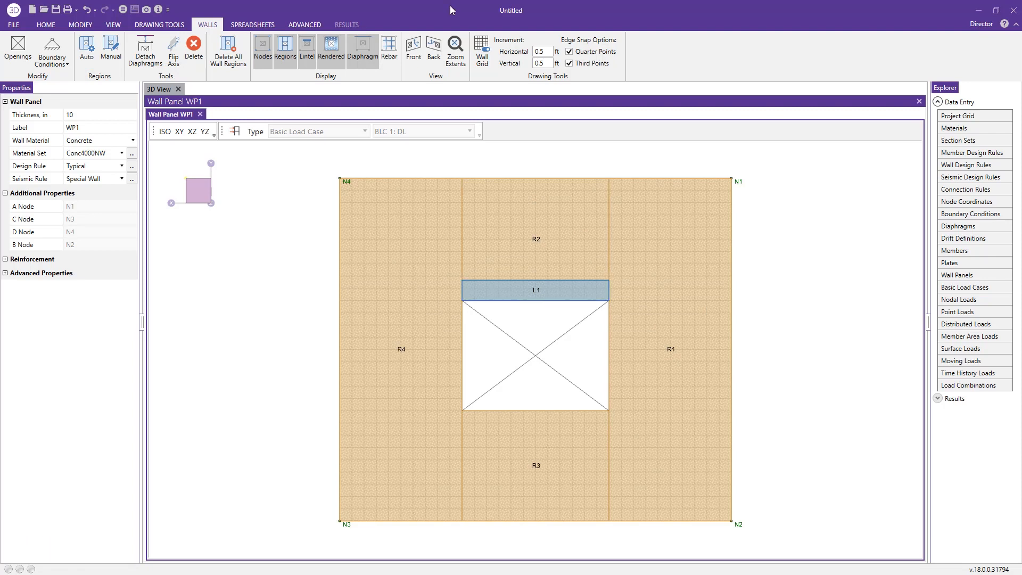
mouse_move(262, 50)
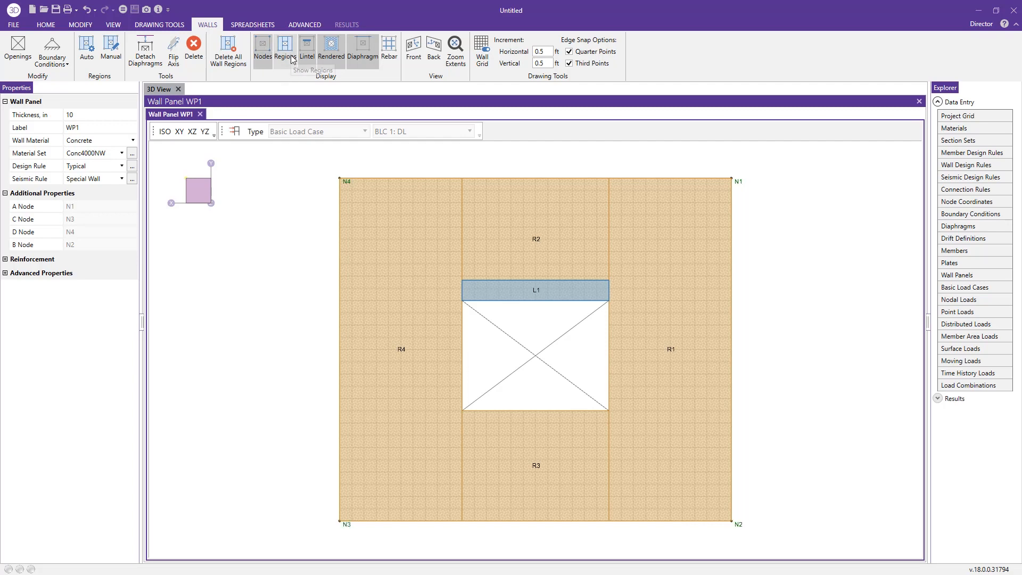
mouse_move(331, 58)
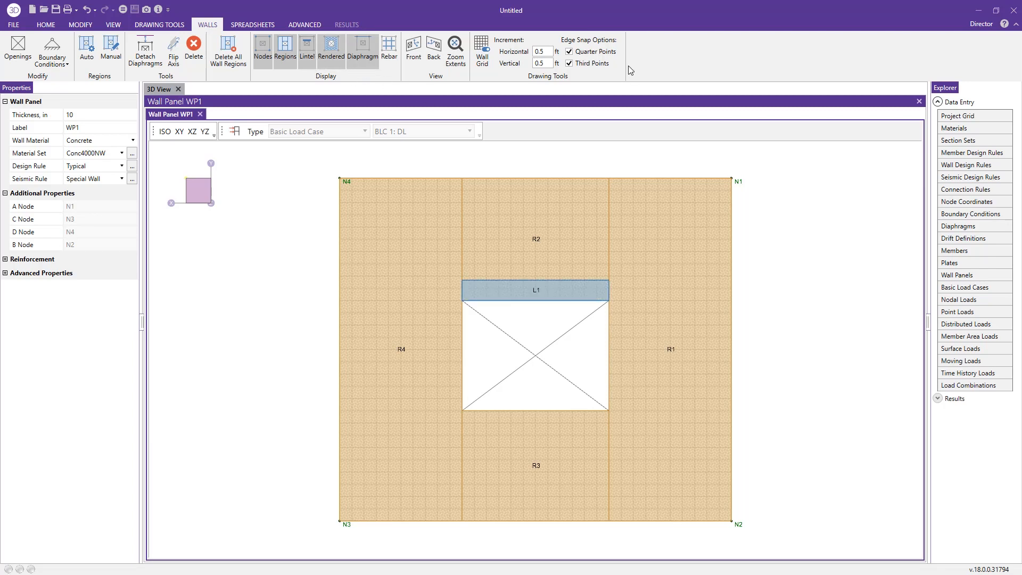
Choose a Fixed boundary condition with all six directions as reactions for the panel base
click(53, 50)
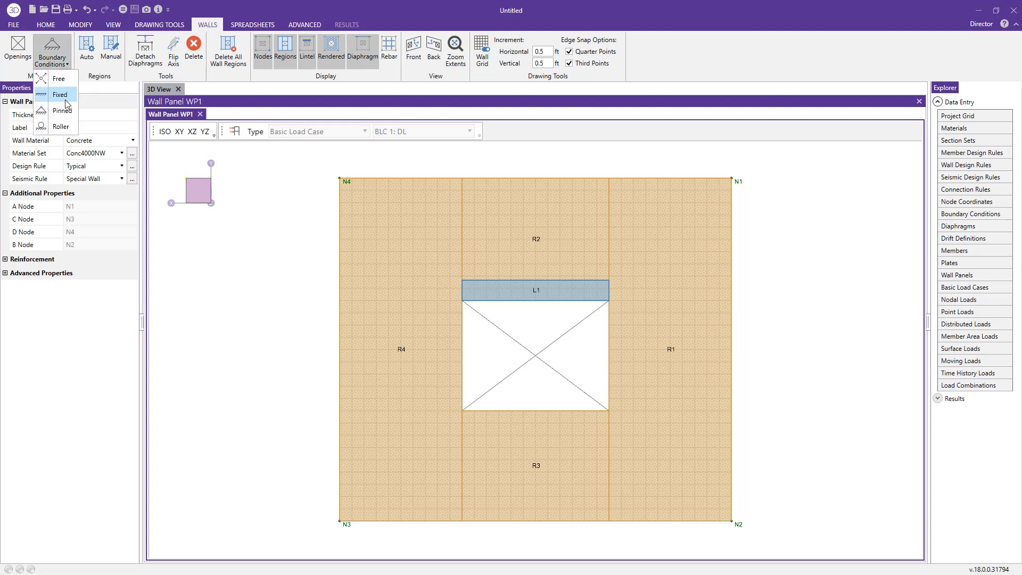
mouse_move(71, 101)
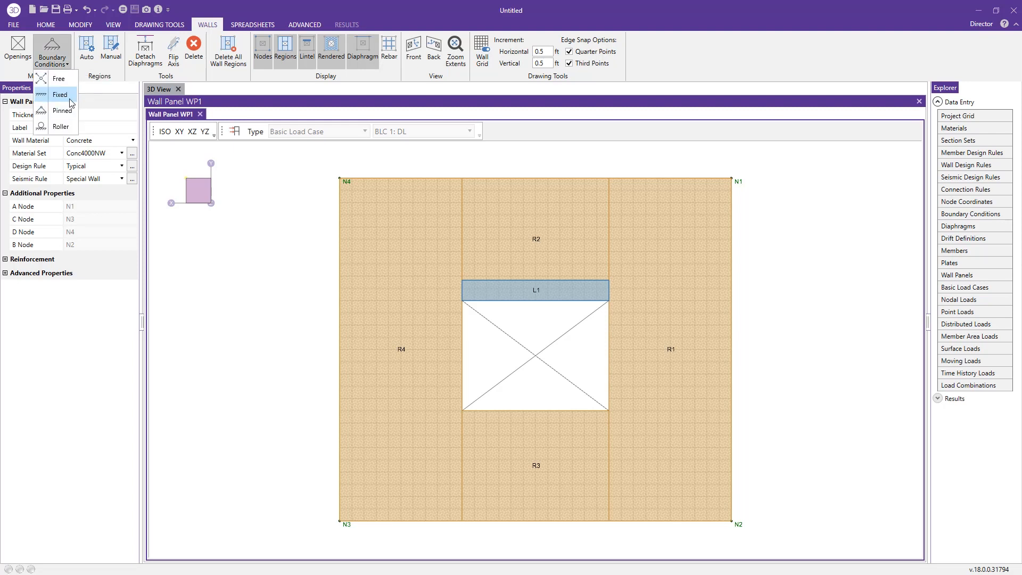
mouse_move(63, 98)
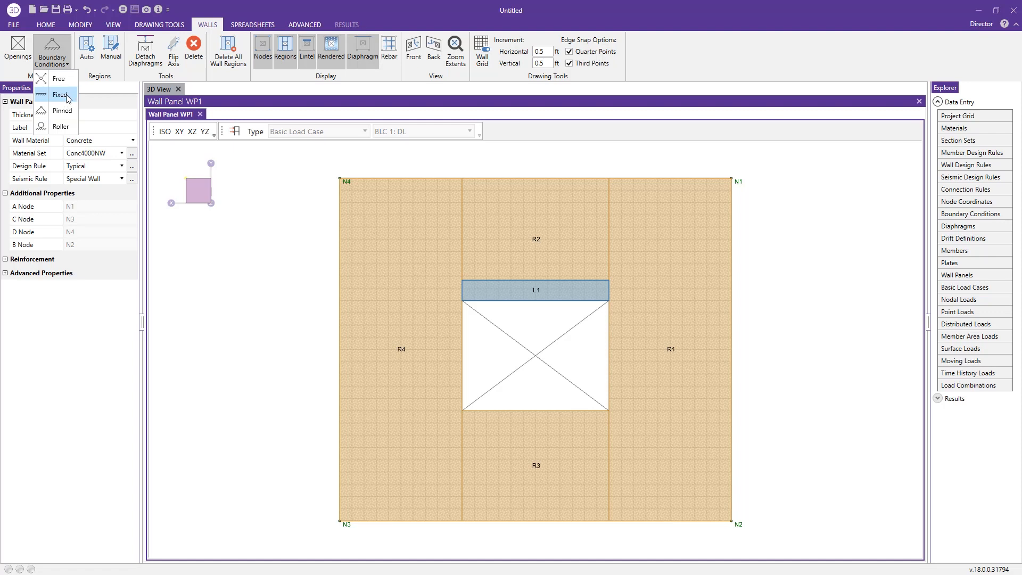
click(60, 96)
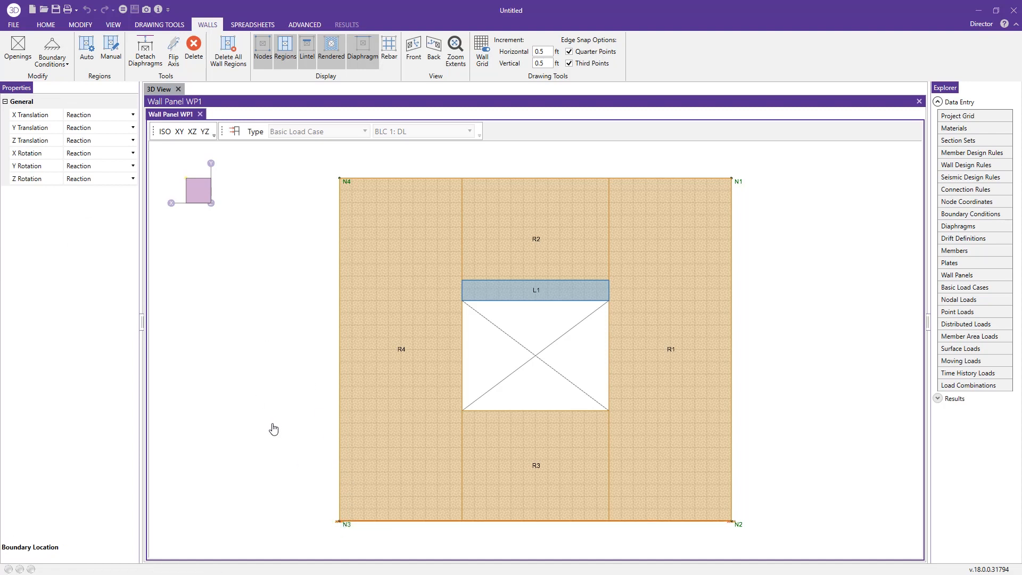
mouse_move(279, 520)
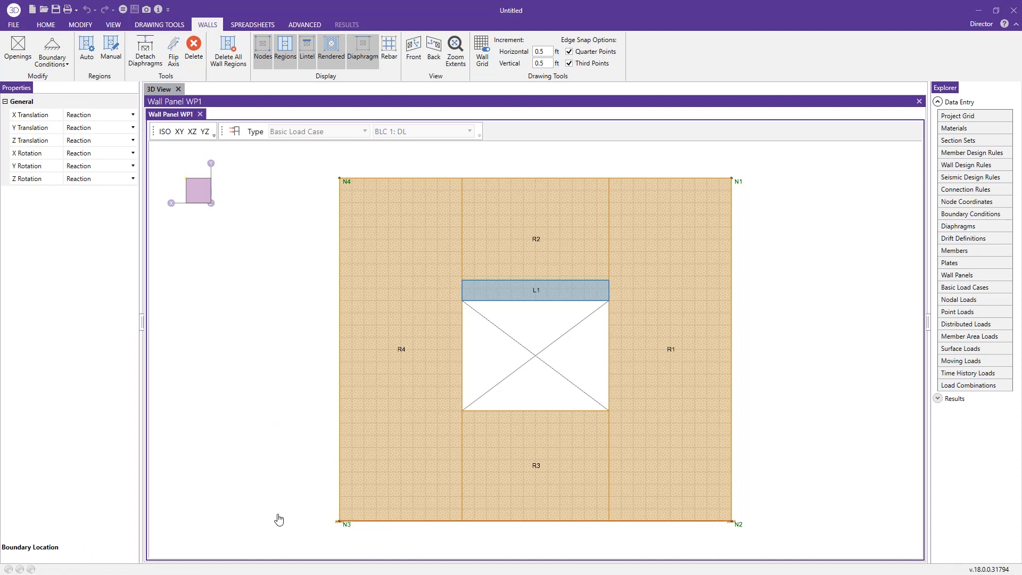
mouse_move(481, 308)
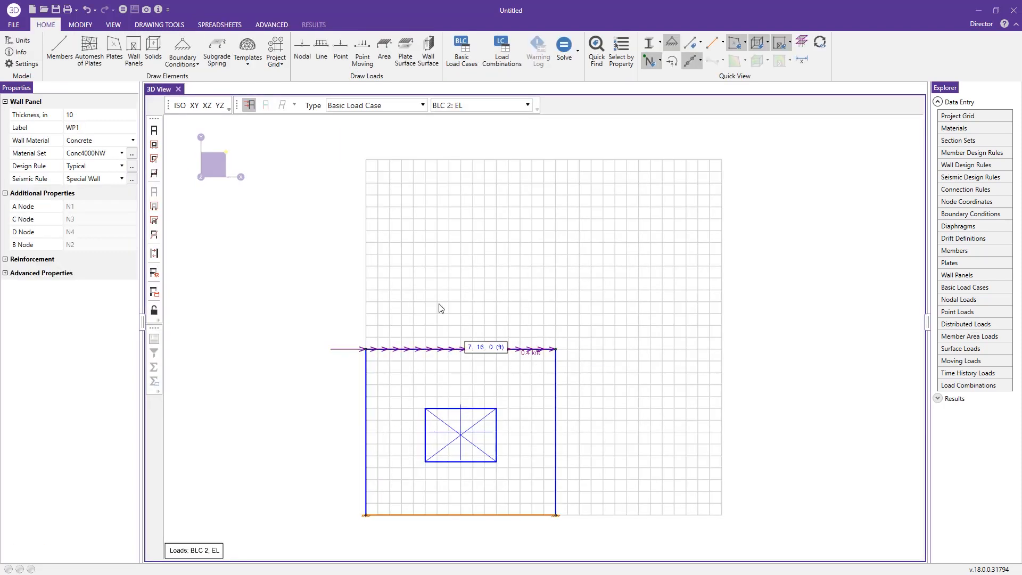
Bring up the empty Load Combinations spreadsheet from the Data Entry explorer
click(501, 47)
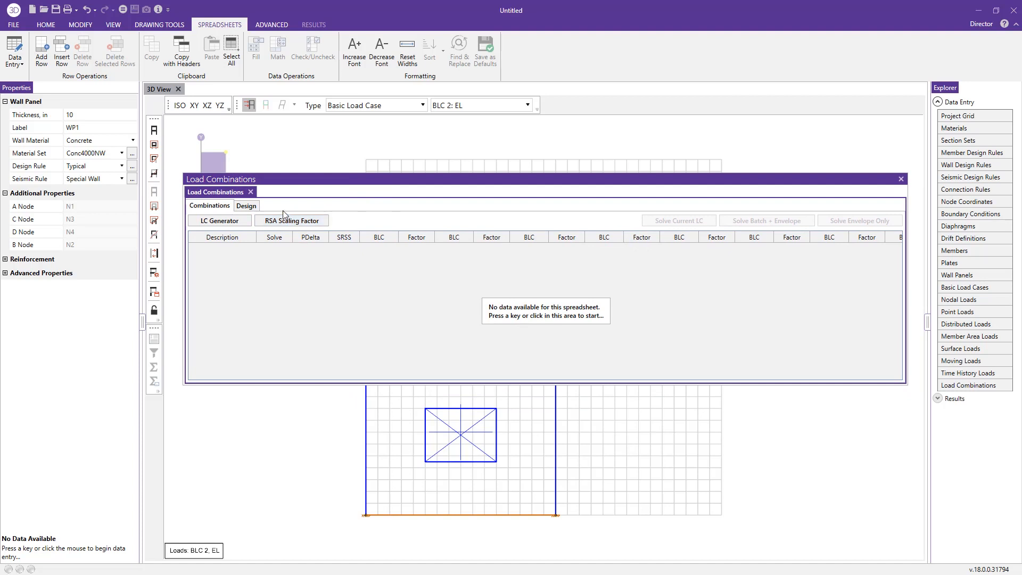
Generate 2018 IBC Strength gravity combinations with deflection combinations turned off
click(219, 220)
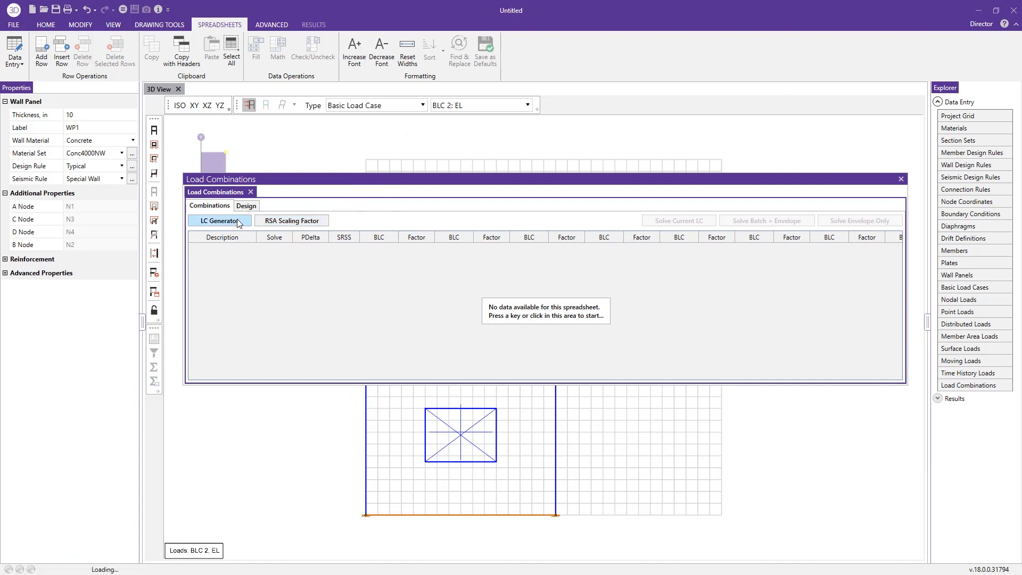
click(219, 220)
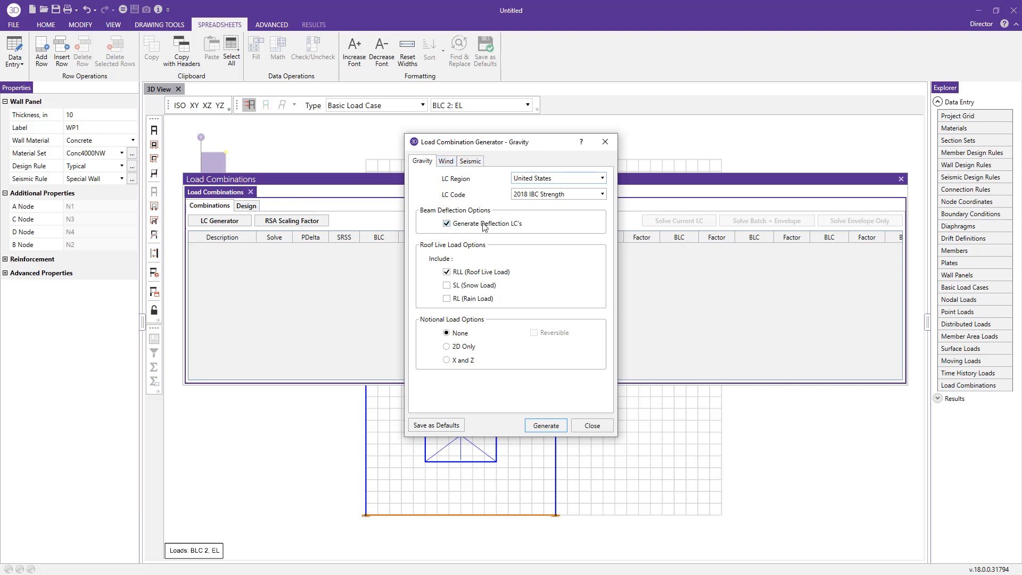
click(447, 223)
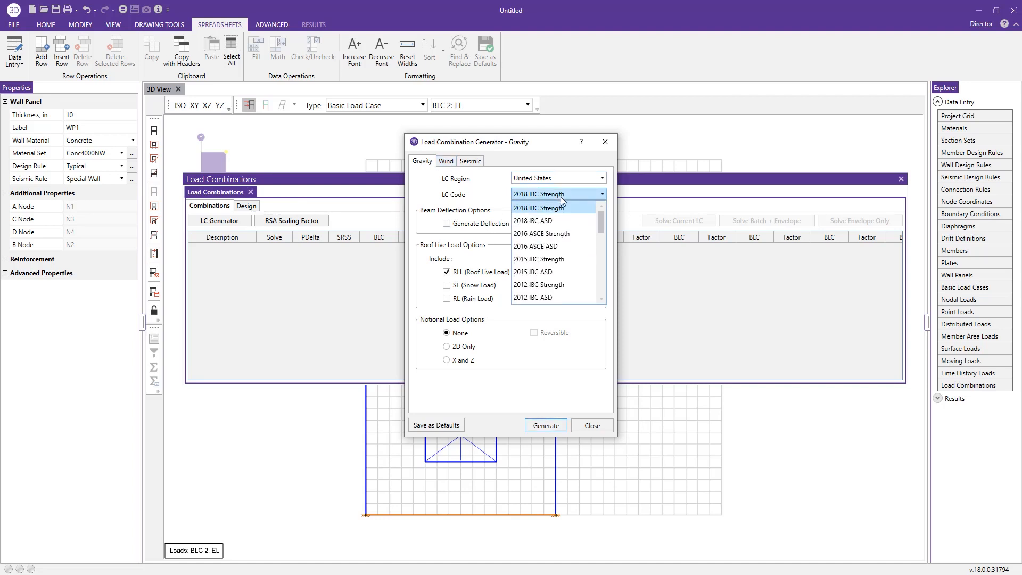
click(539, 208)
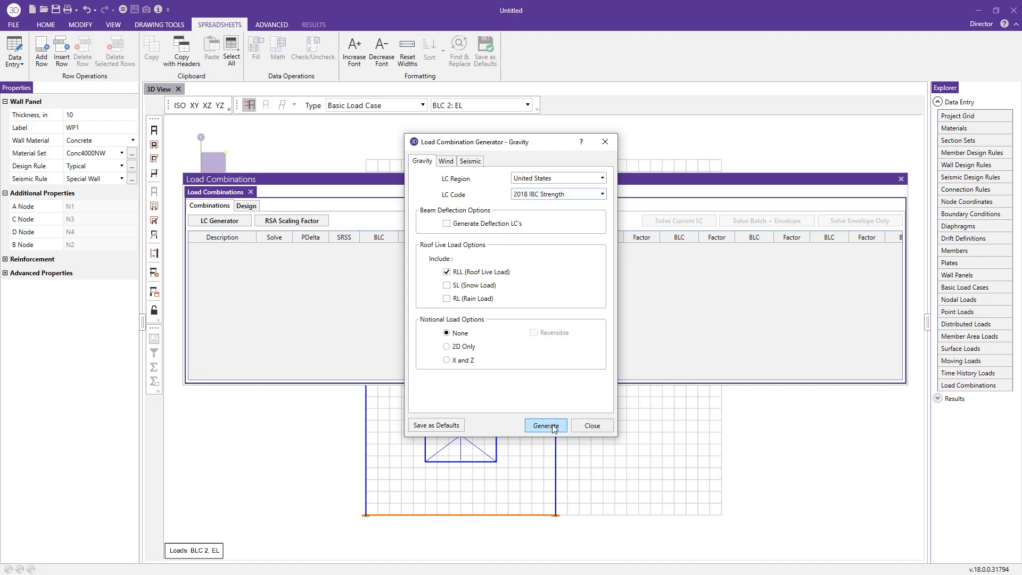
click(546, 426)
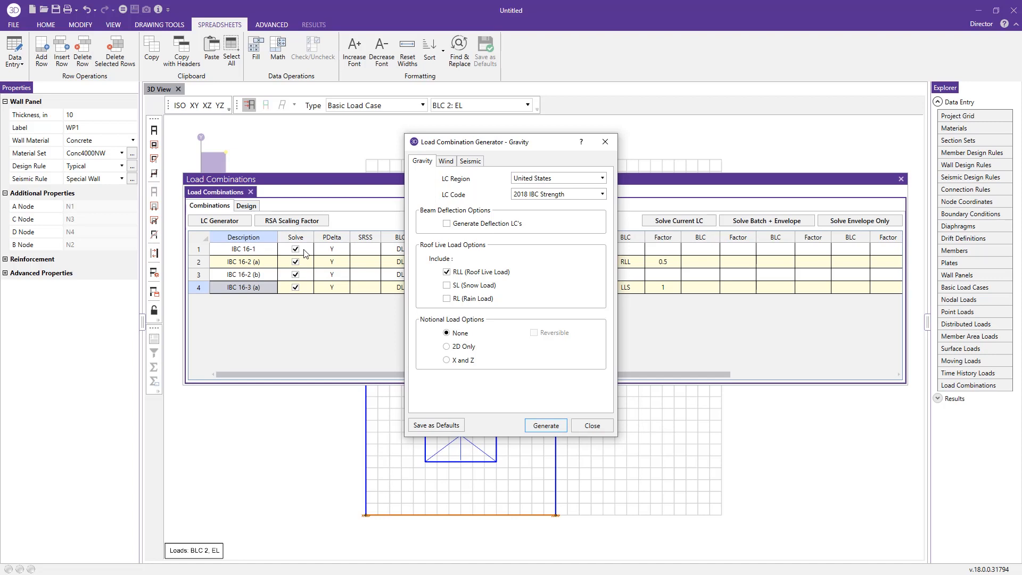
Generate the seismic strength combinations with 2D-only seismic, leaving IBC 16-1 through 16-7
click(471, 161)
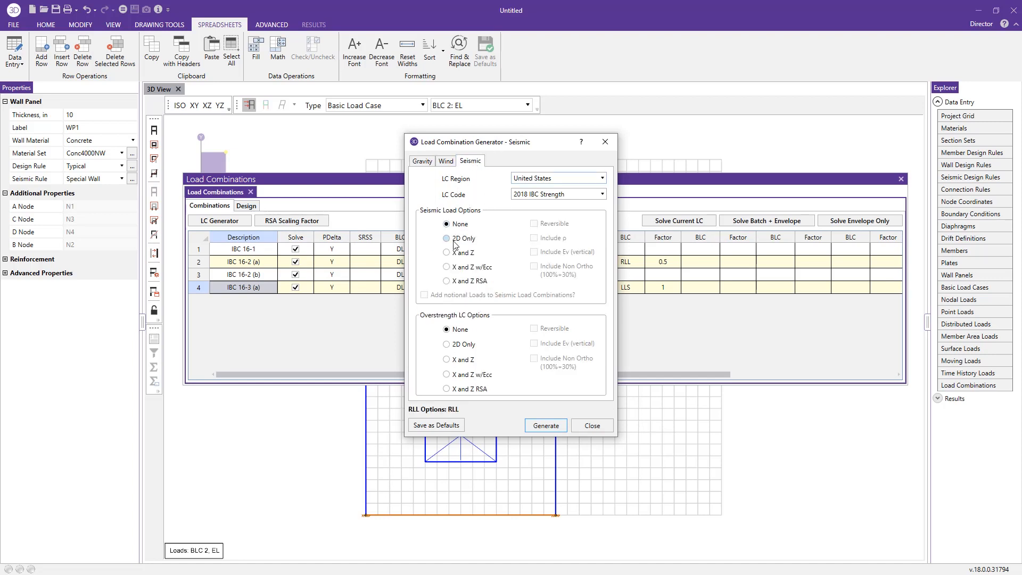
click(447, 238)
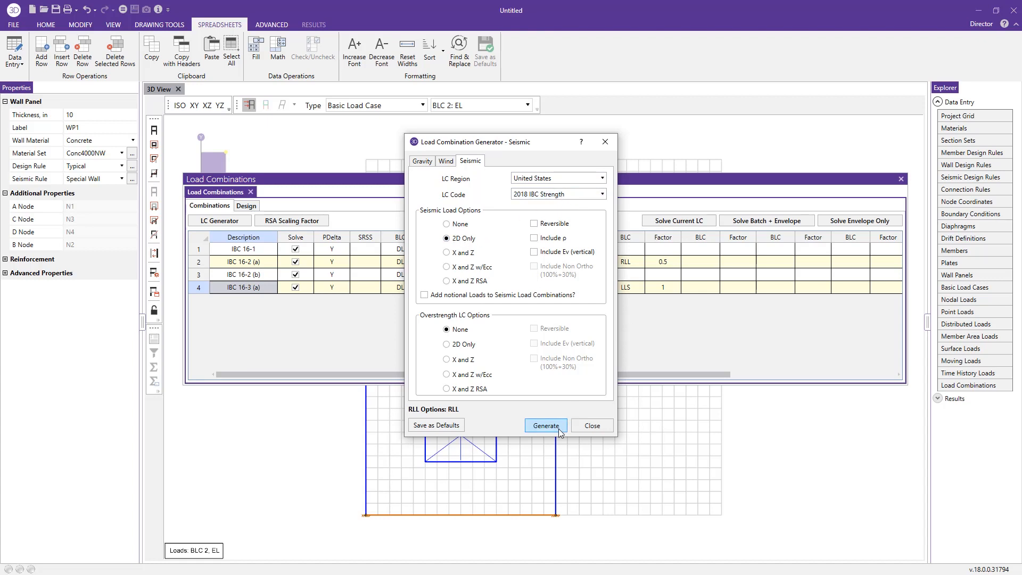
click(546, 426)
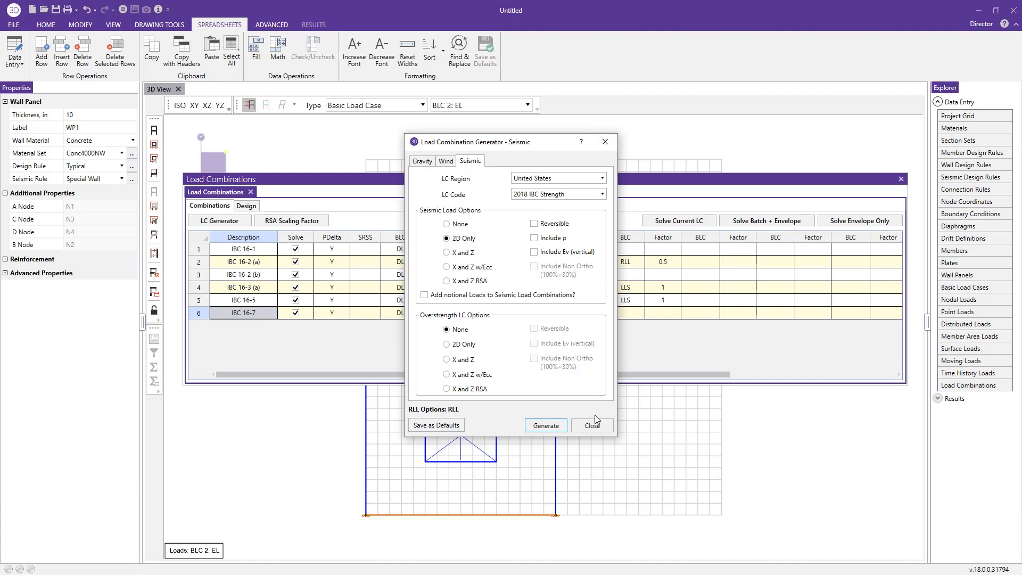
click(592, 426)
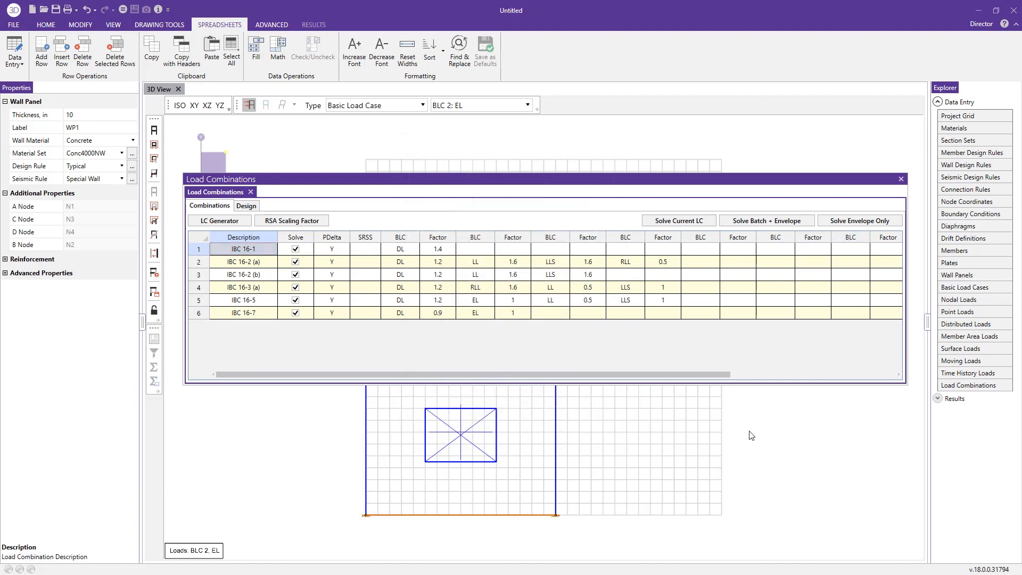
mouse_move(628, 422)
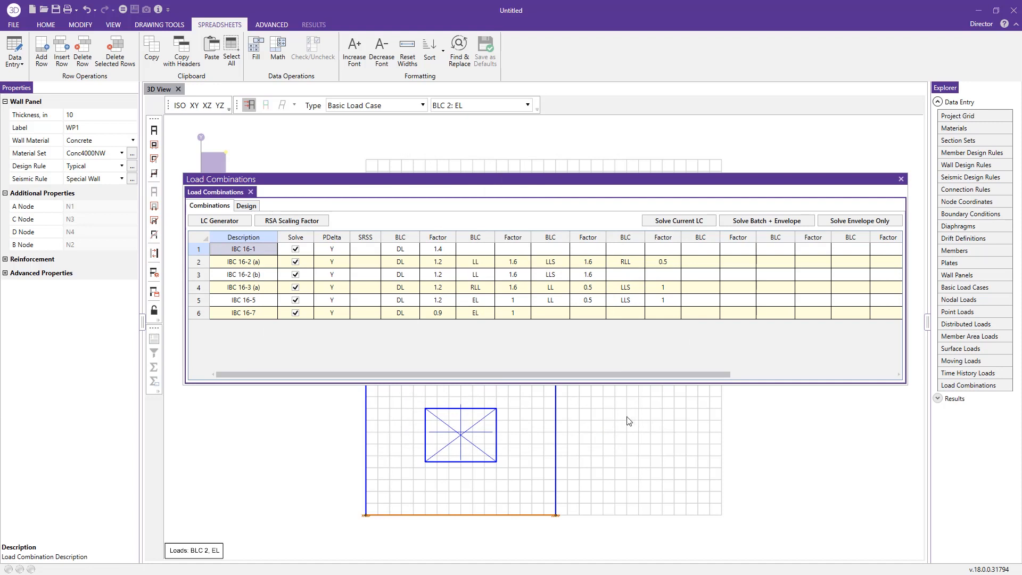
mouse_move(615, 443)
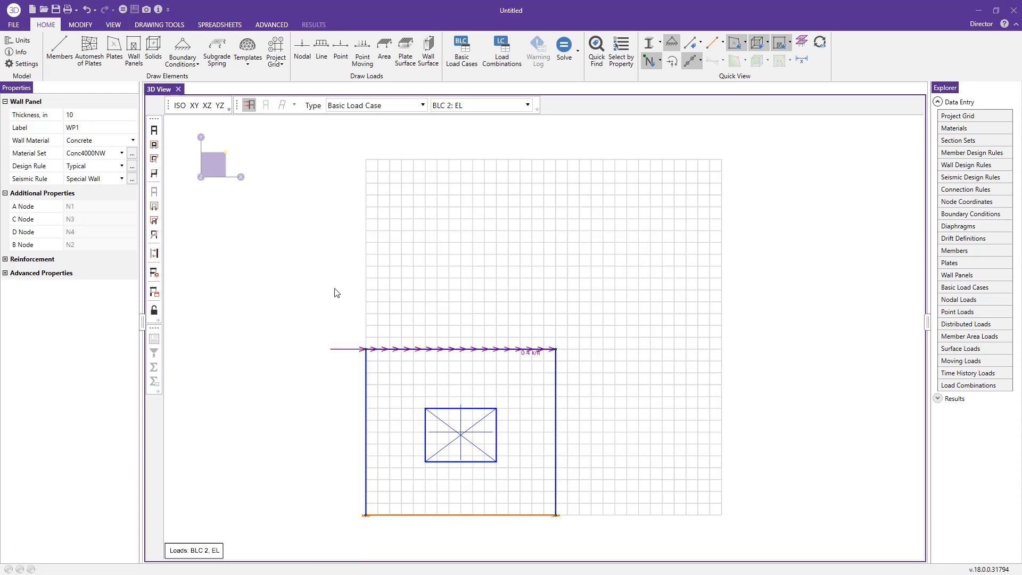
mouse_move(351, 310)
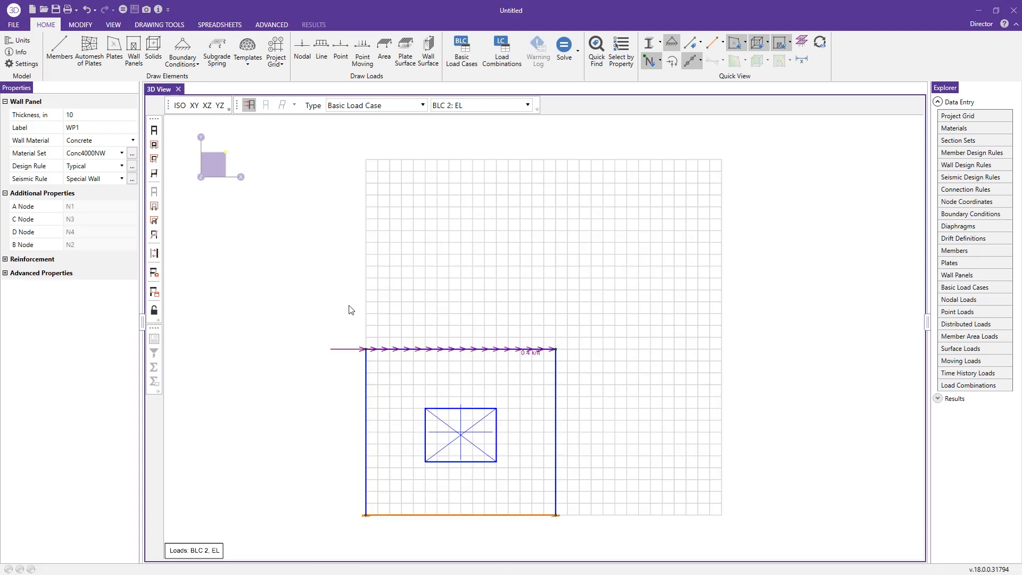
mouse_move(525, 96)
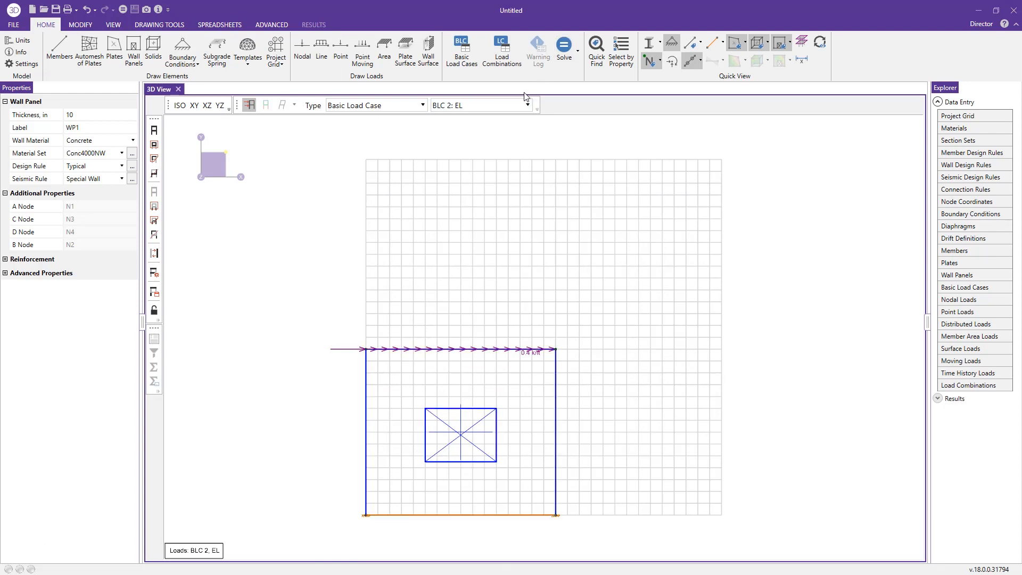
Solve a batch of the marked combinations with an envelope included
click(564, 44)
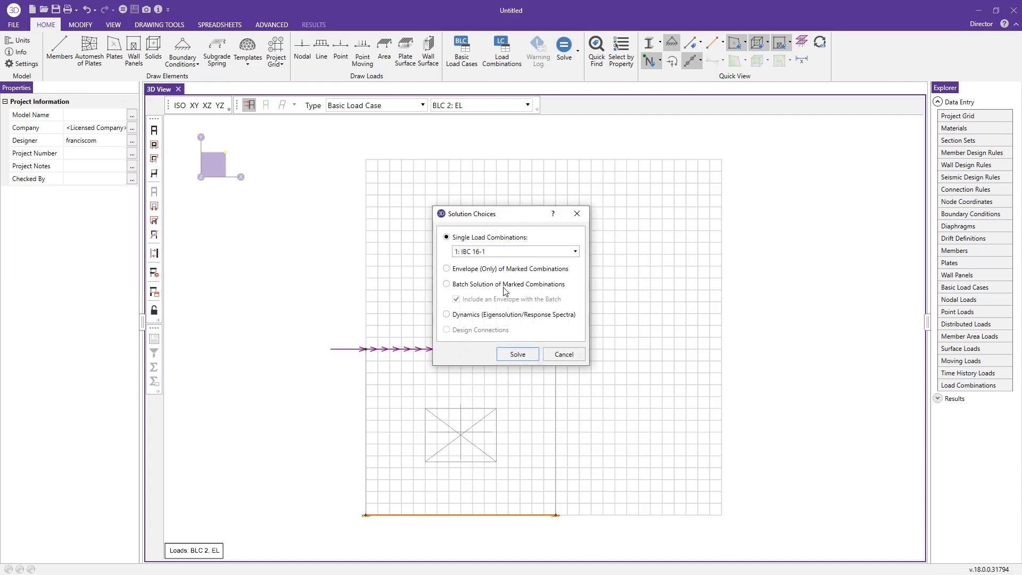
click(446, 283)
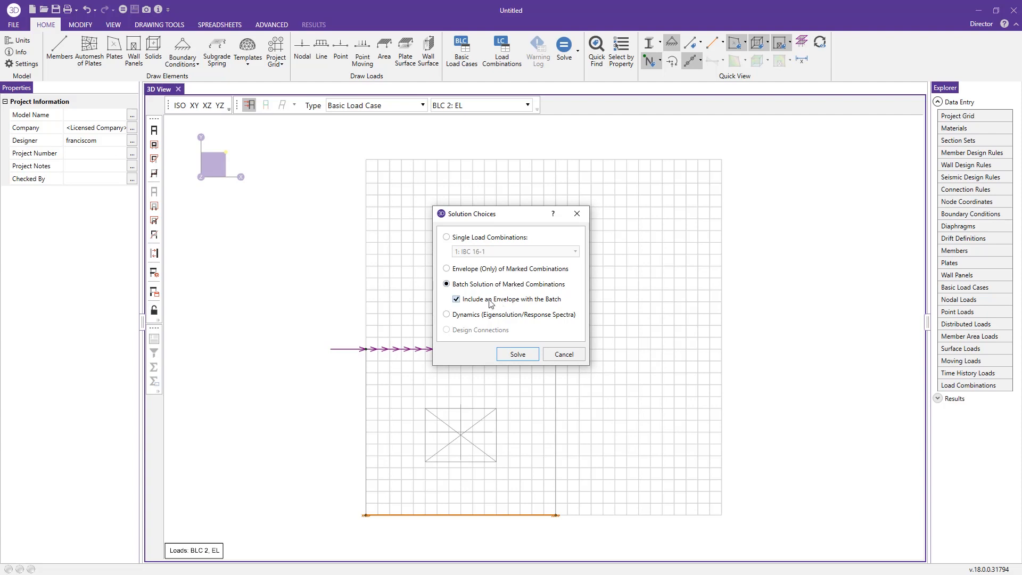
mouse_move(521, 292)
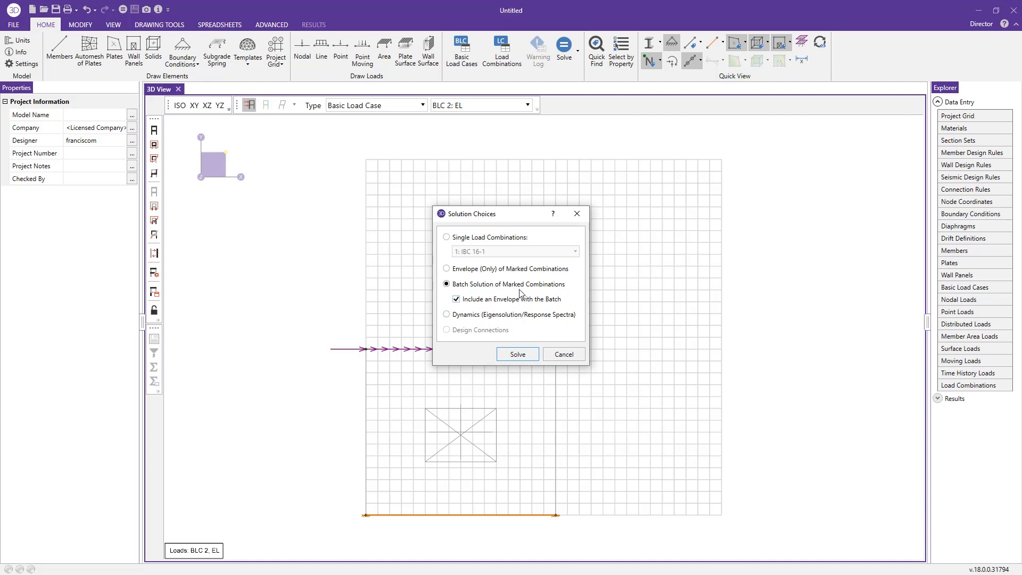
click(518, 355)
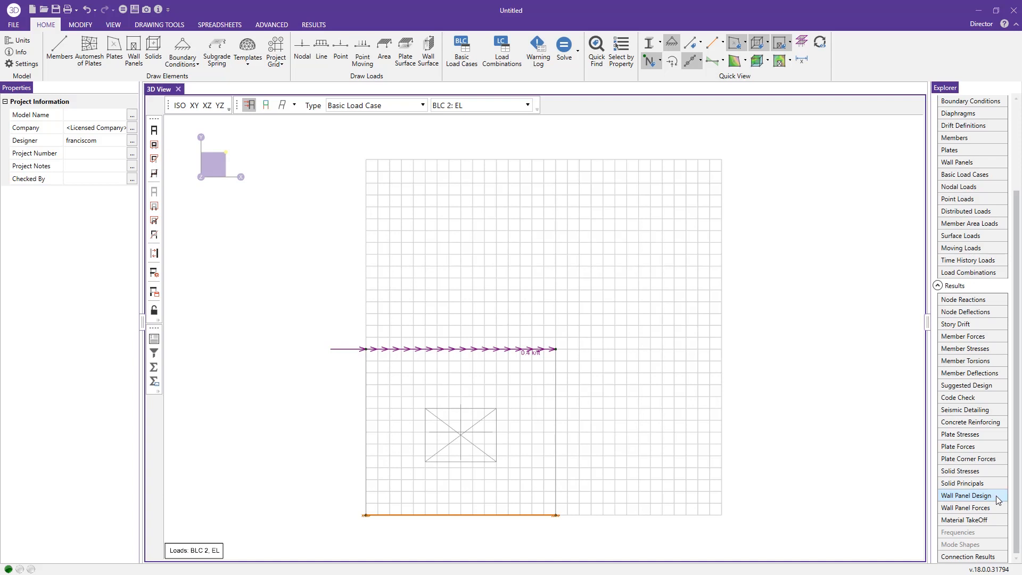
click(964, 495)
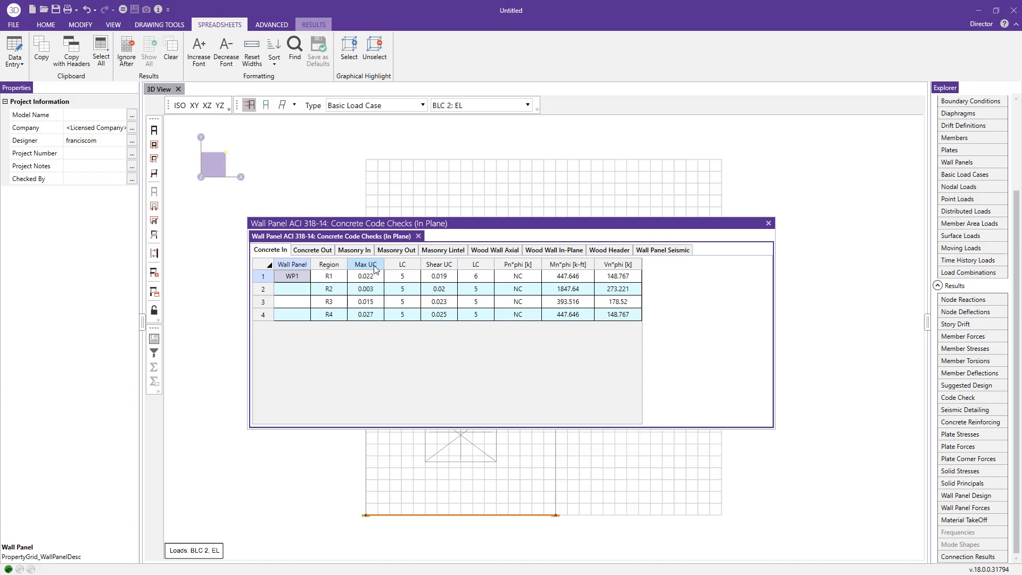
mouse_move(362, 277)
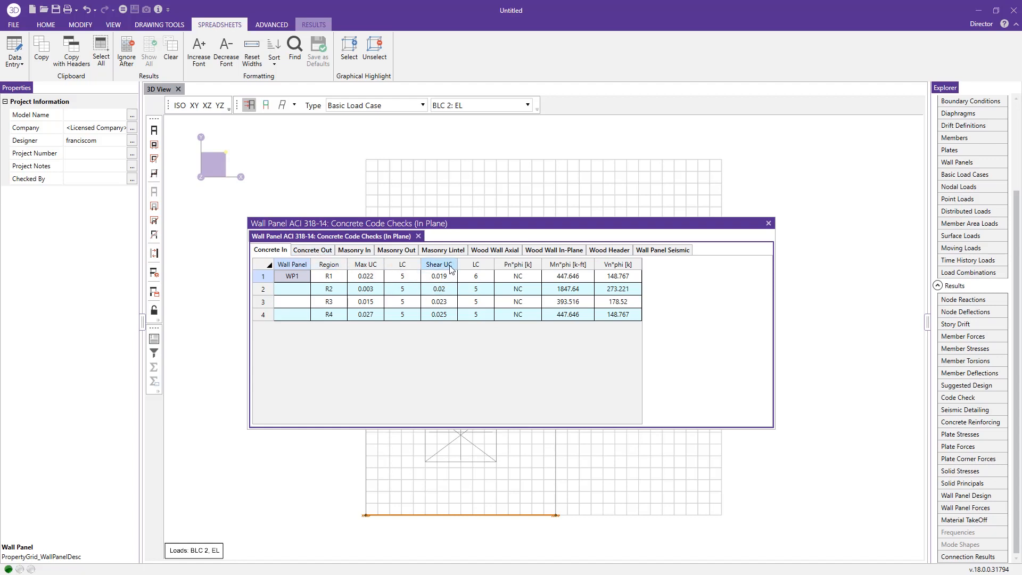
mouse_move(444, 277)
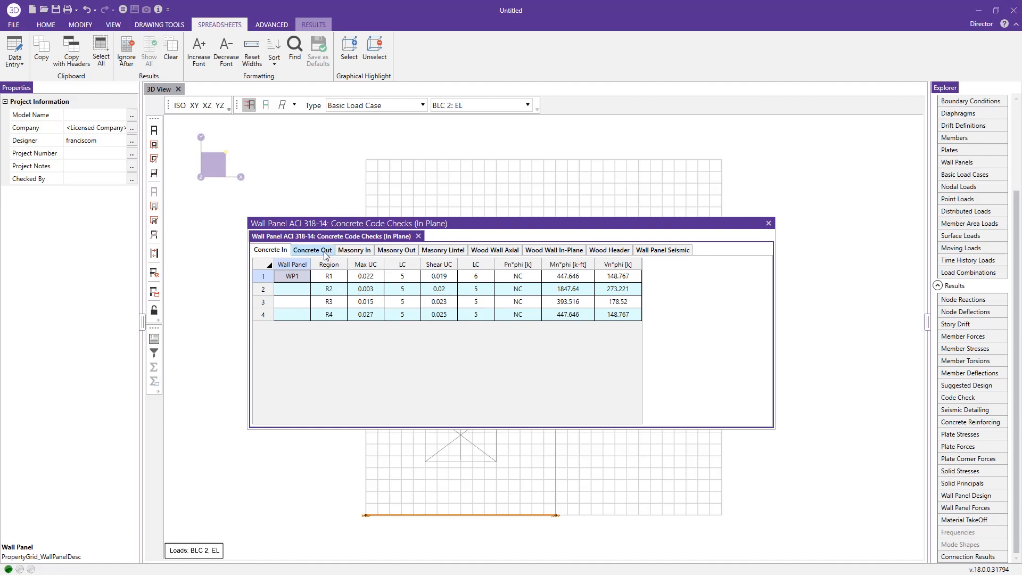
click(313, 249)
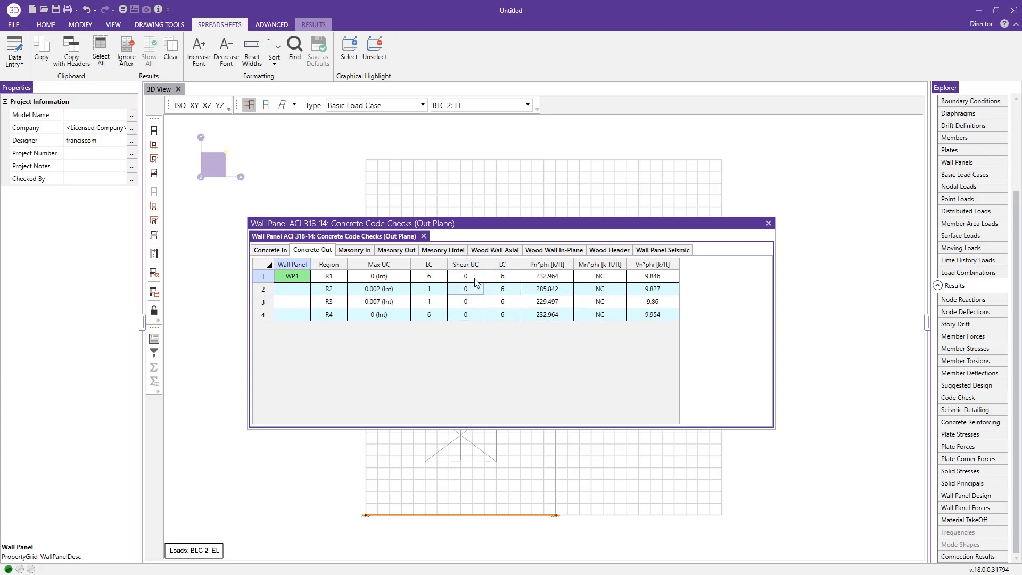
mouse_move(477, 301)
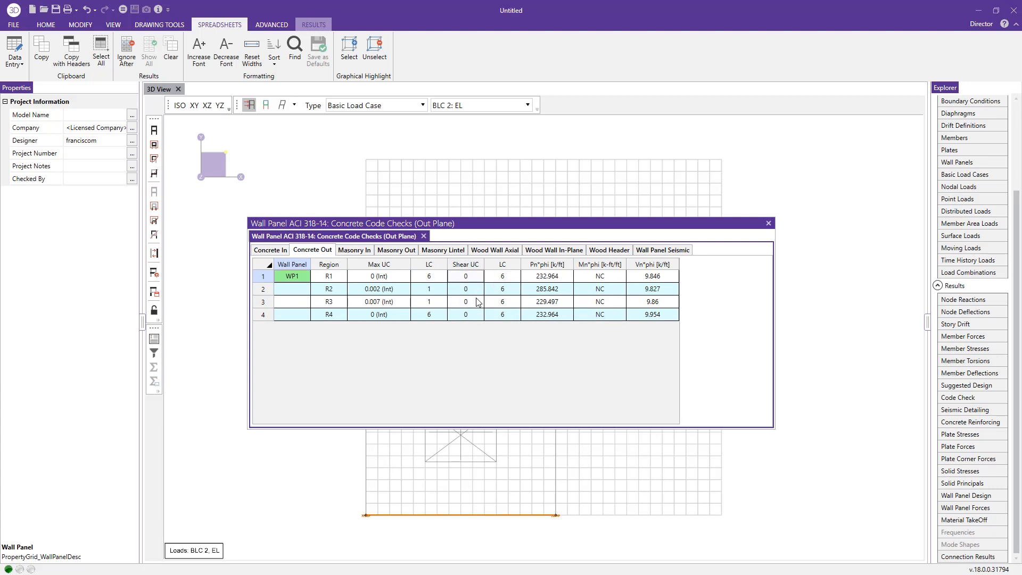
mouse_move(746, 234)
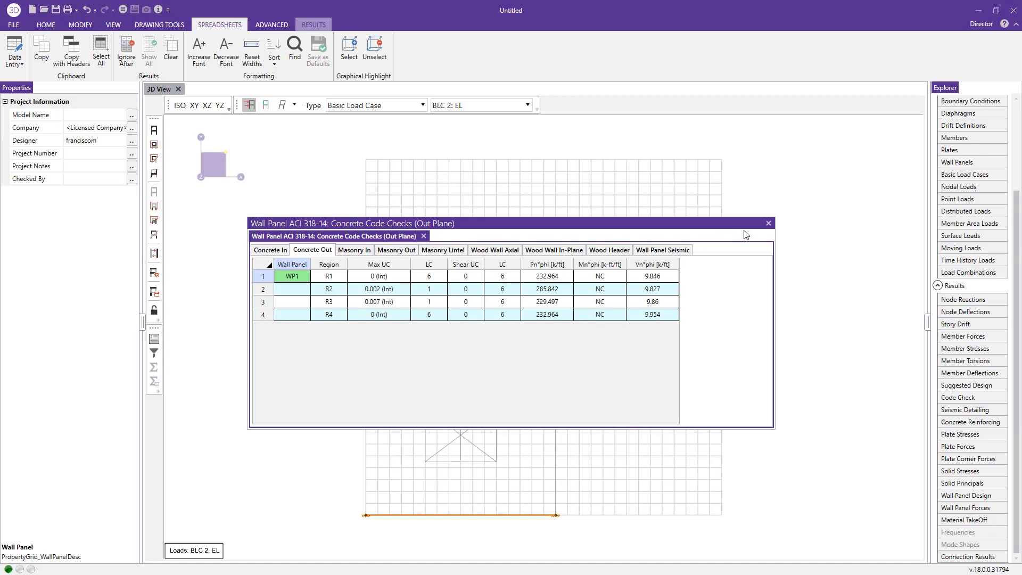
mouse_move(769, 224)
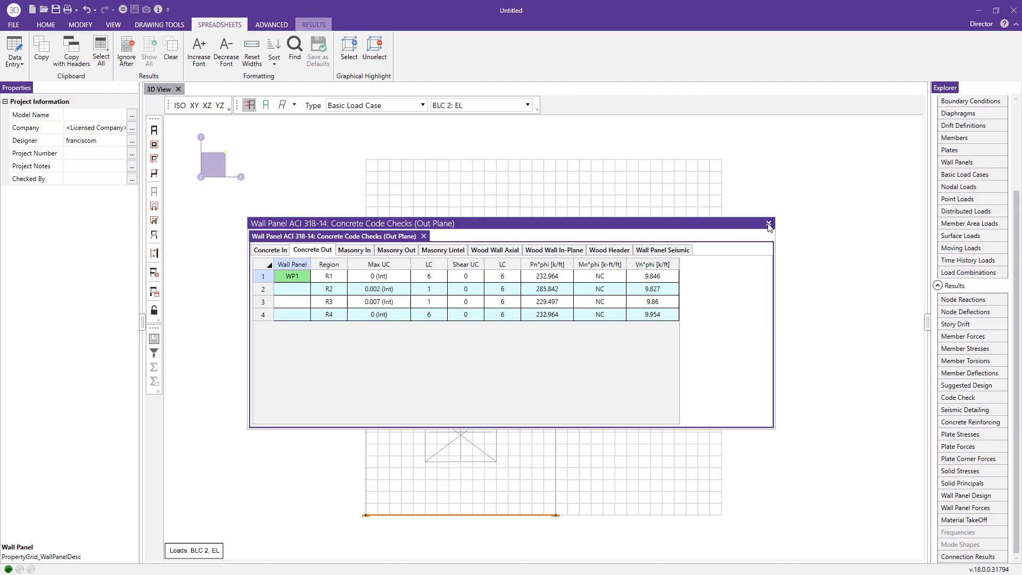
click(769, 223)
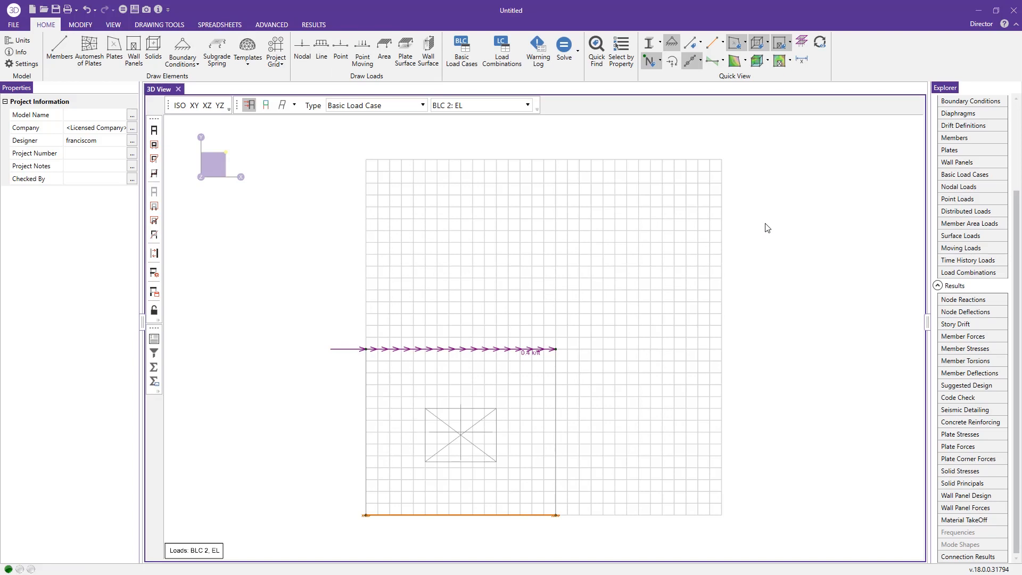
mouse_move(772, 230)
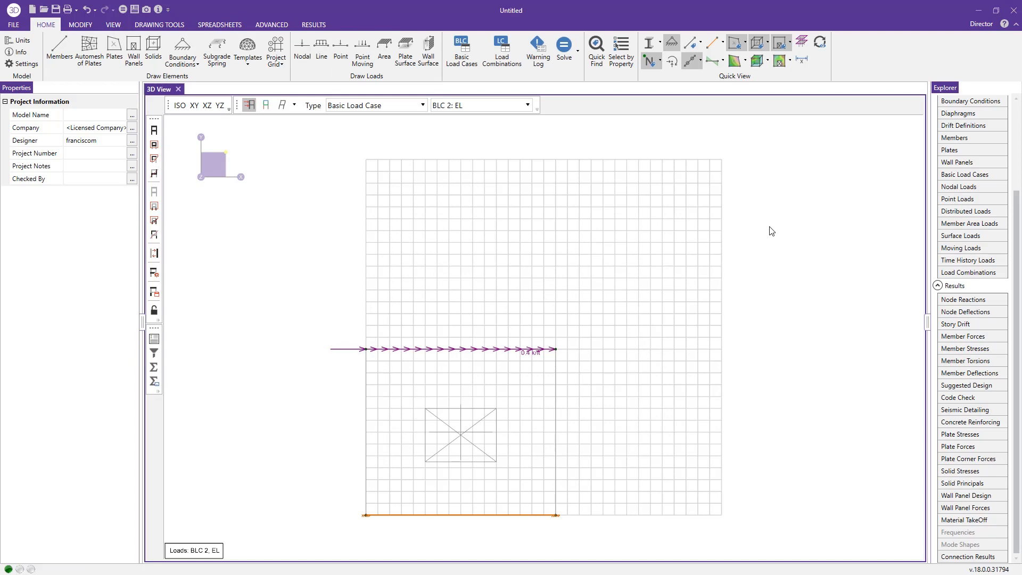
mouse_move(154, 77)
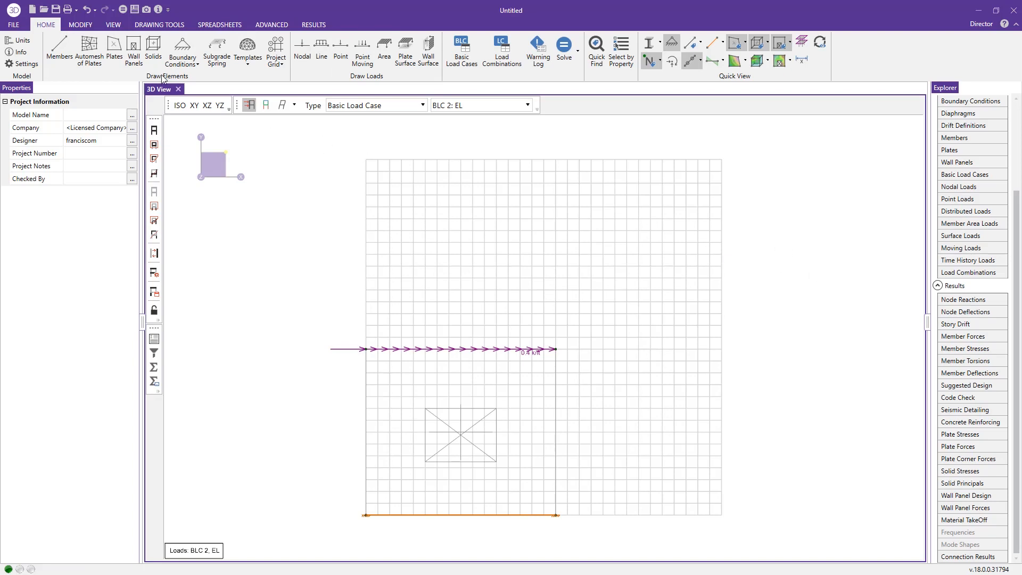
Contour Fxy wall plane forces and switch results to LC 5: IBC 16-5
click(158, 24)
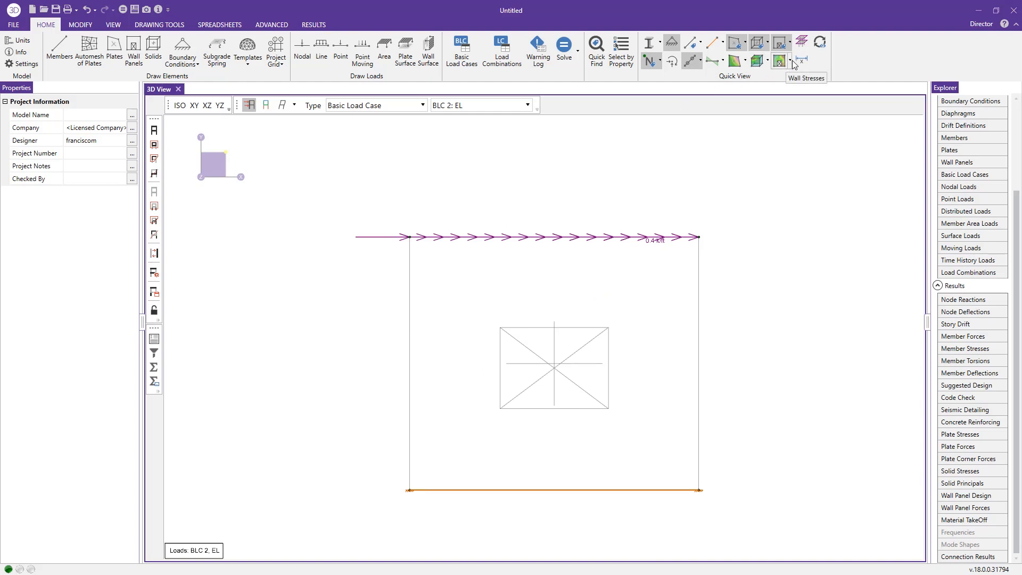
click(786, 60)
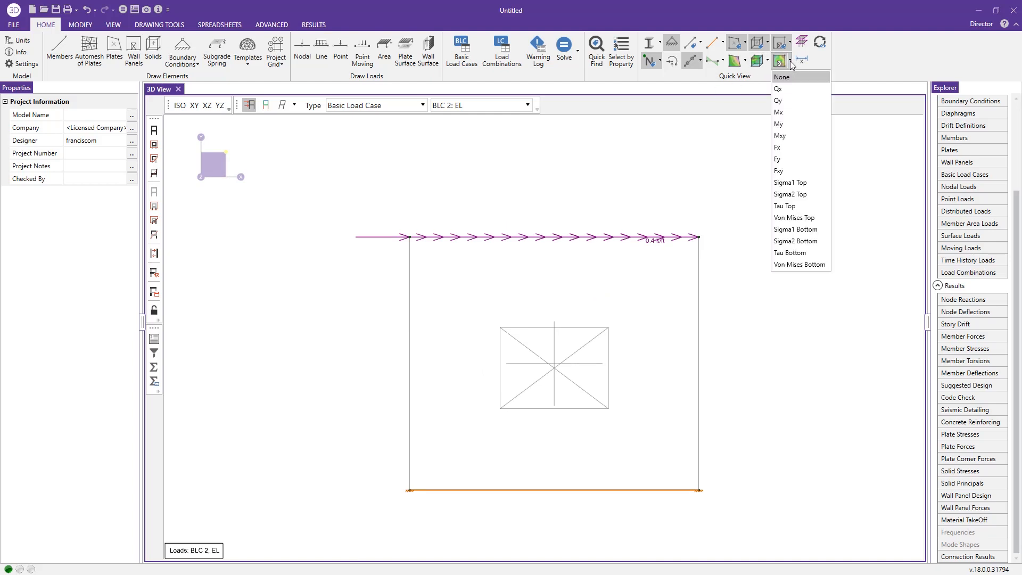
mouse_move(779, 170)
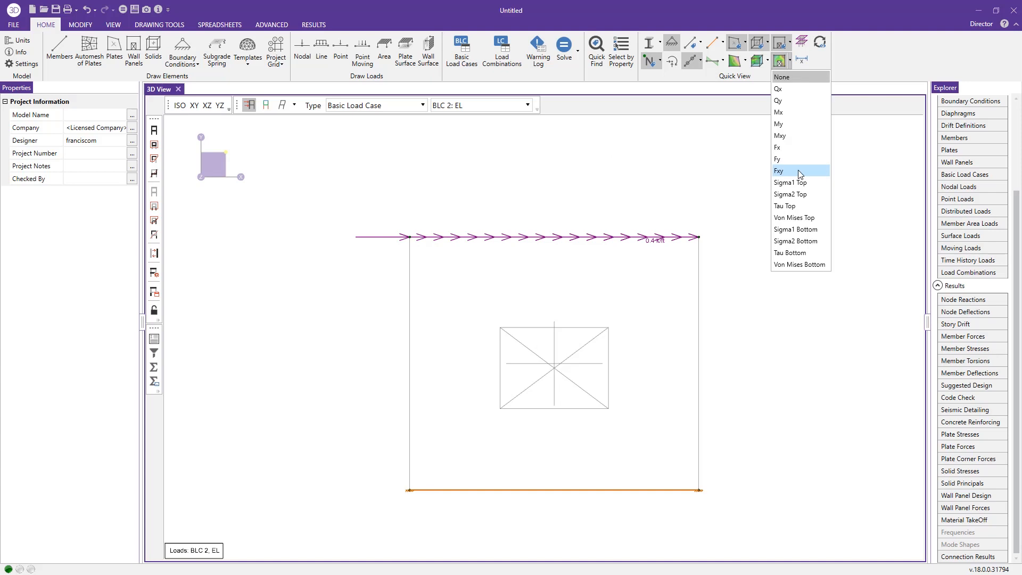
click(780, 170)
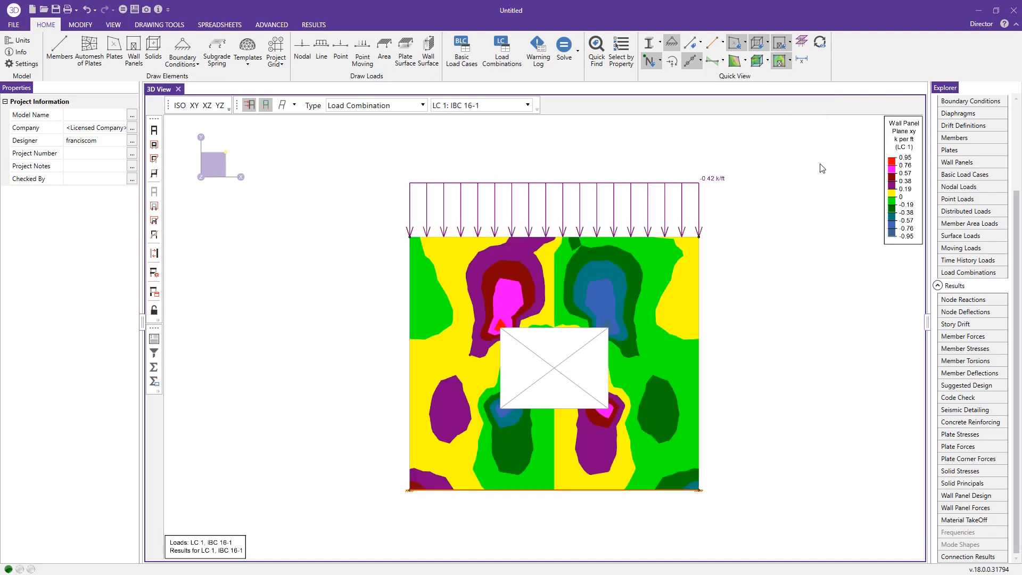
mouse_move(802, 162)
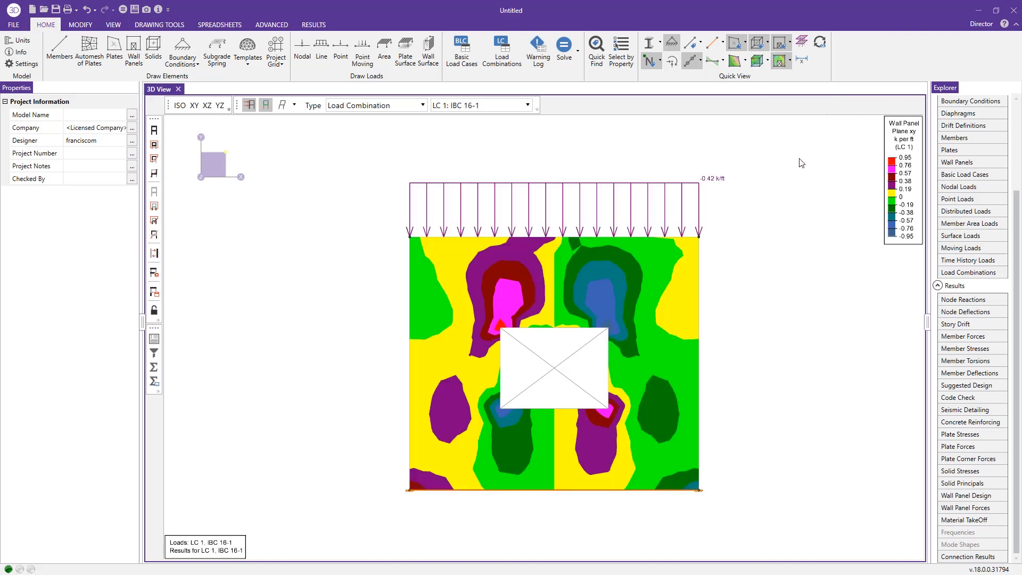
click(528, 105)
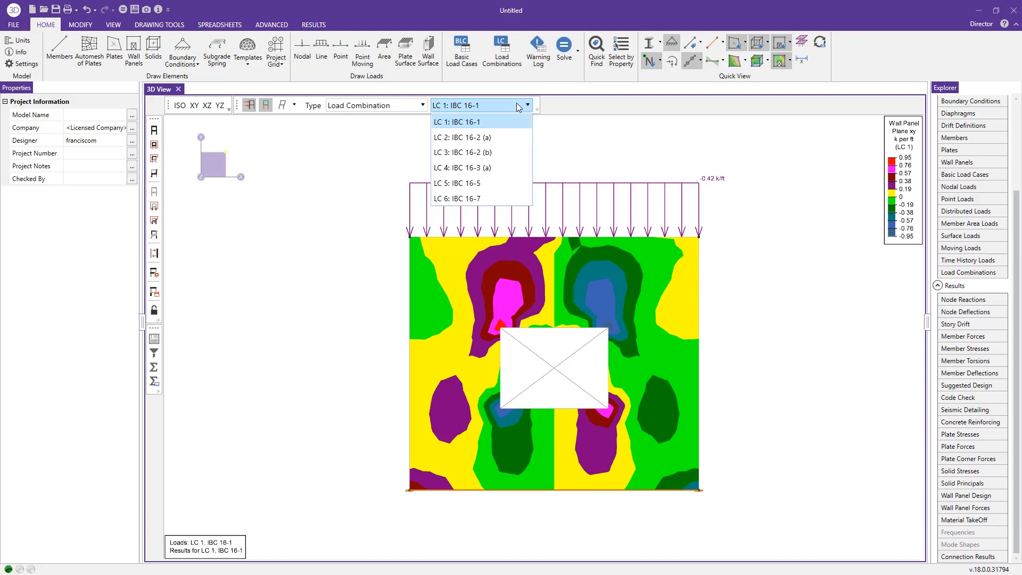
click(457, 183)
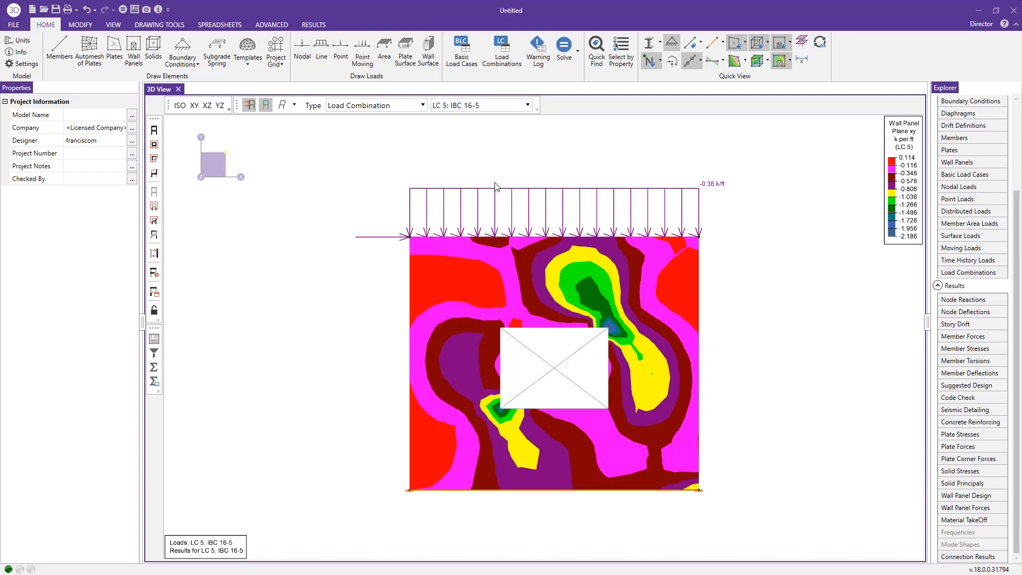
mouse_move(698, 261)
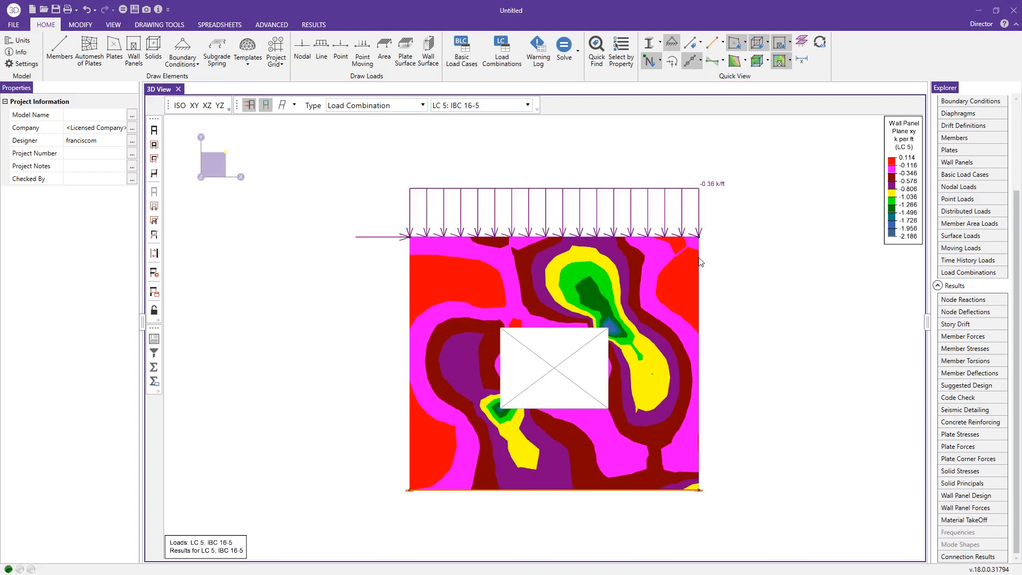
mouse_move(717, 245)
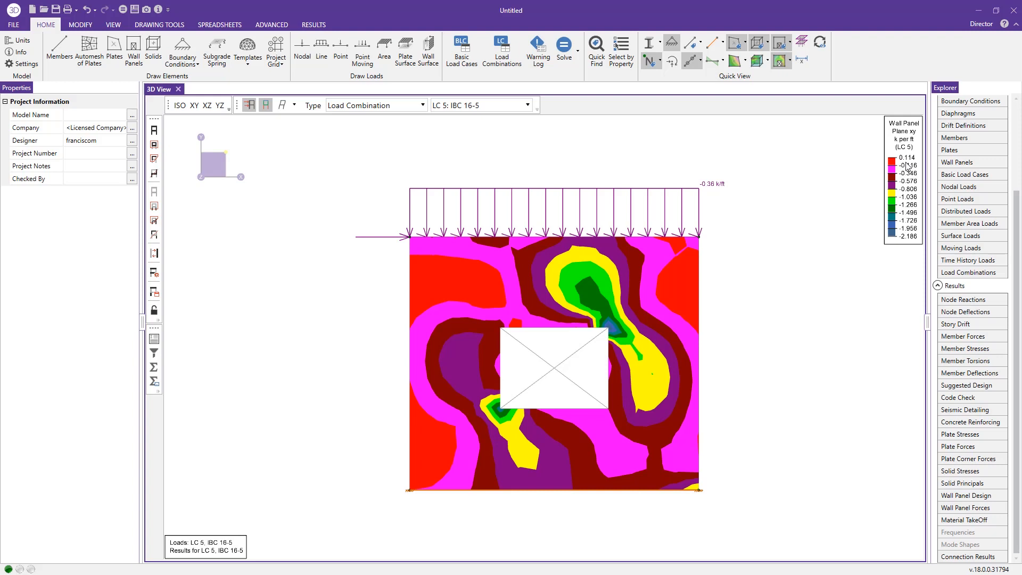
mouse_move(908, 170)
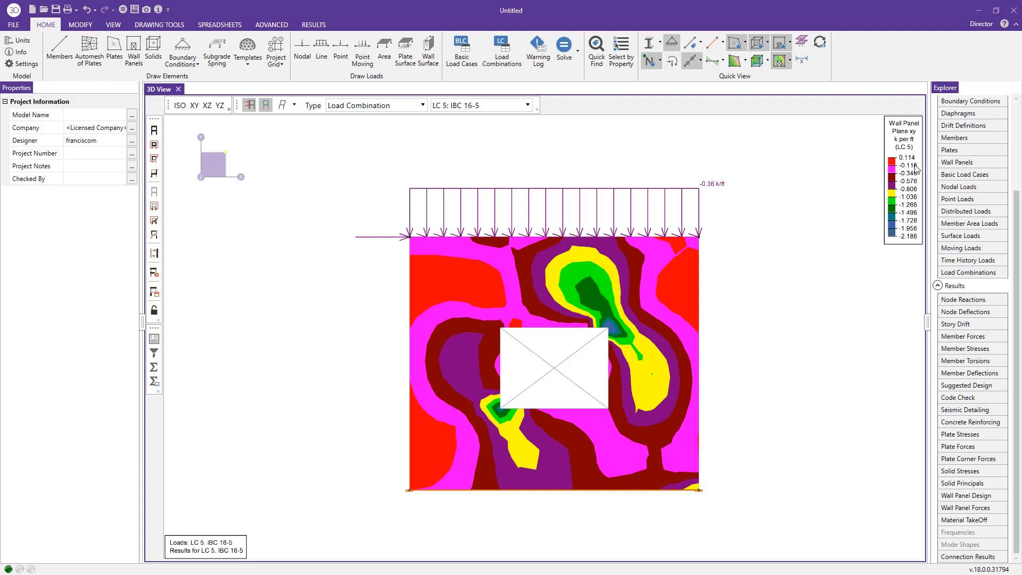
mouse_move(822, 114)
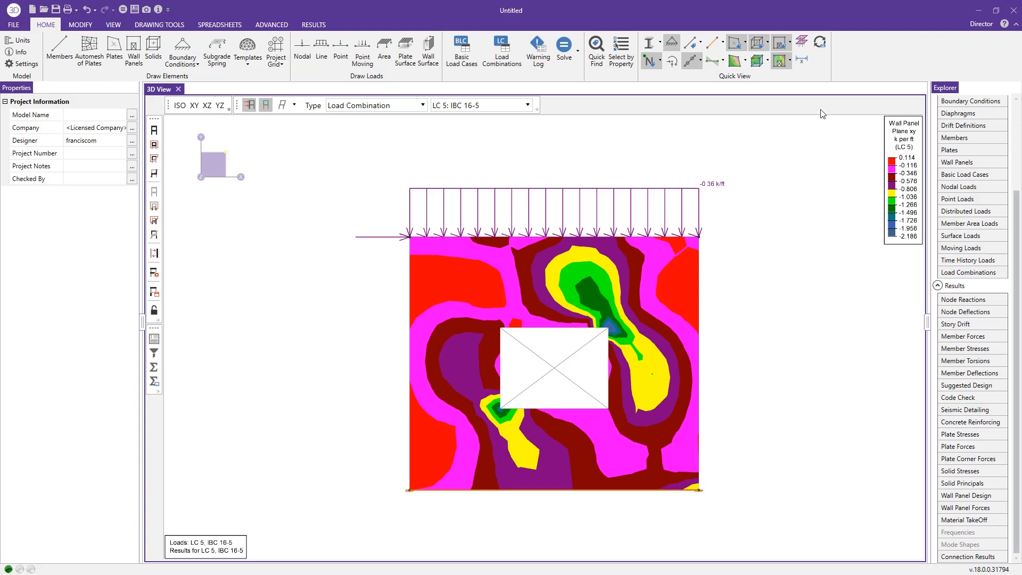
Set plate contours to None, render the panel as wireframe, and view it in XY elevation
click(787, 59)
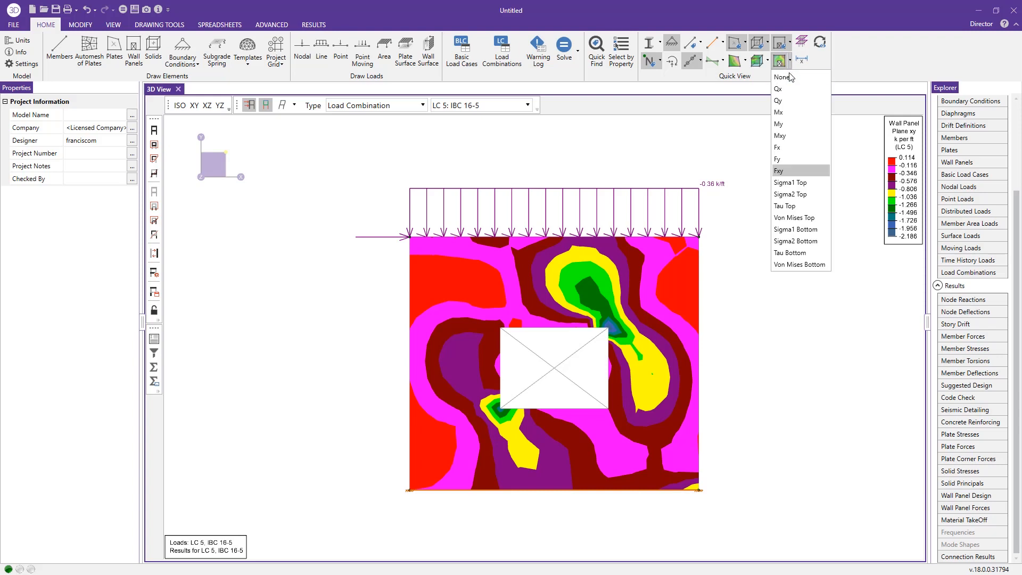
click(778, 76)
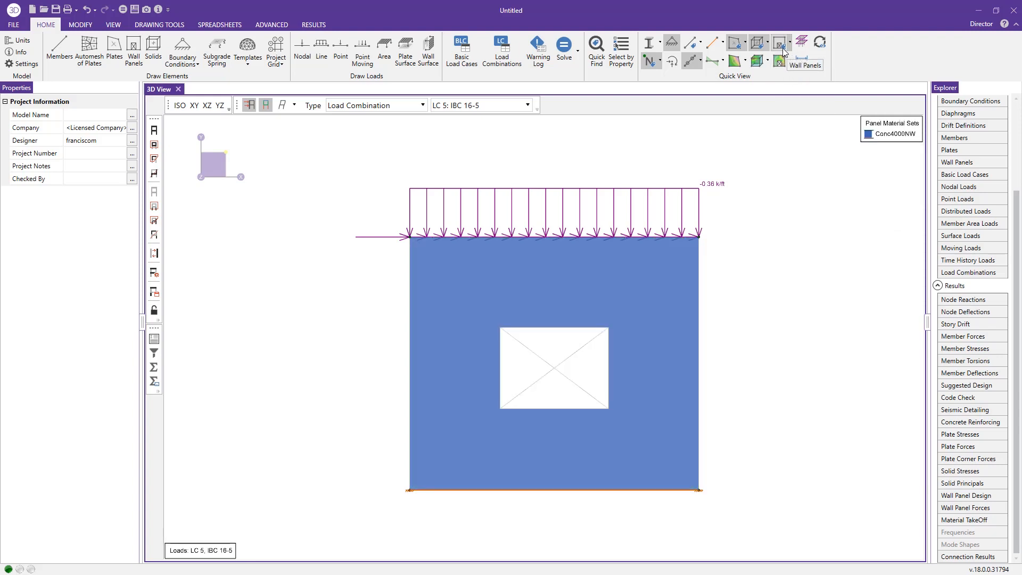
click(779, 42)
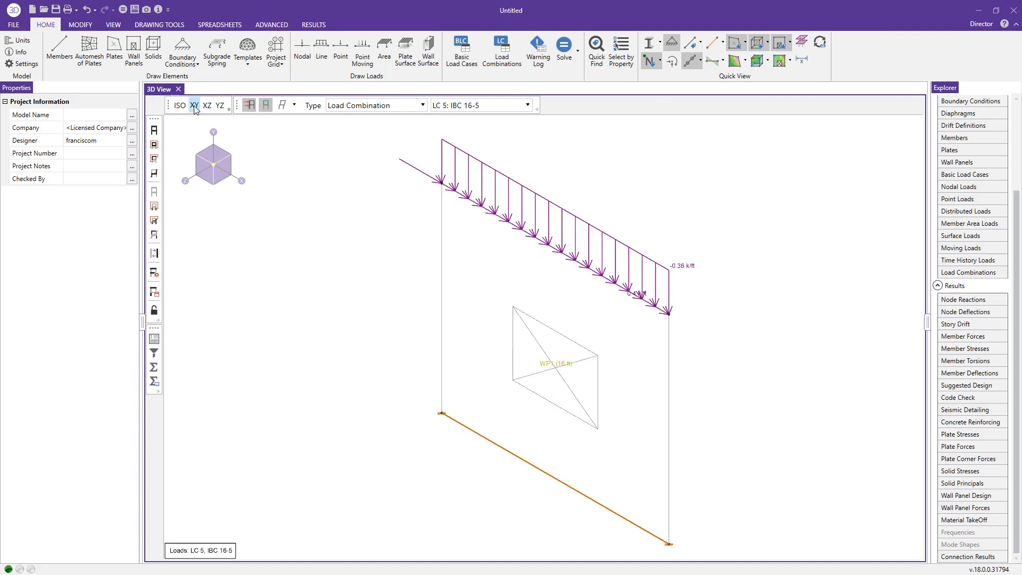
click(194, 104)
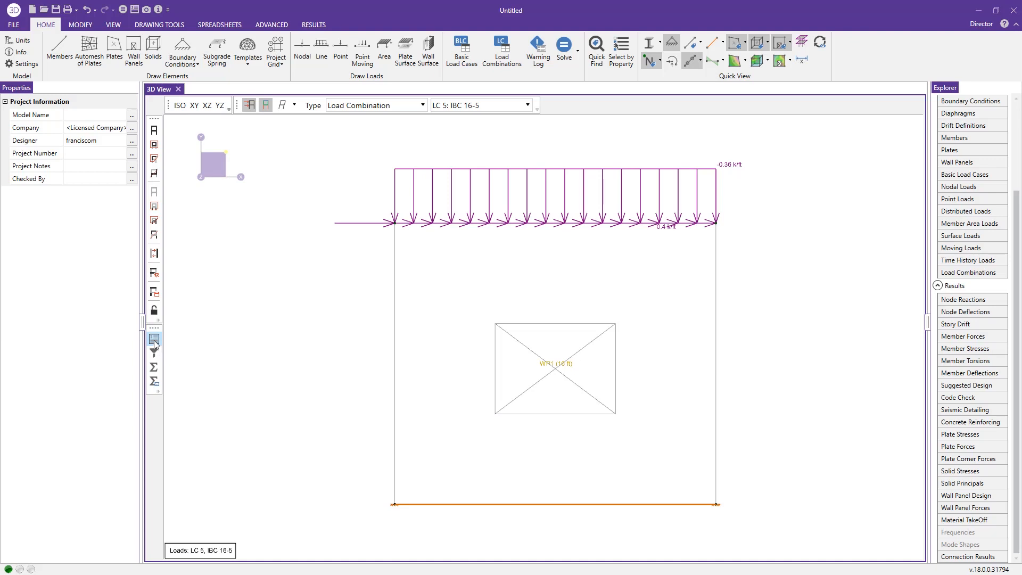
Bring up the WP1 detail report and expand its enveloped limit states to per-region results
click(154, 339)
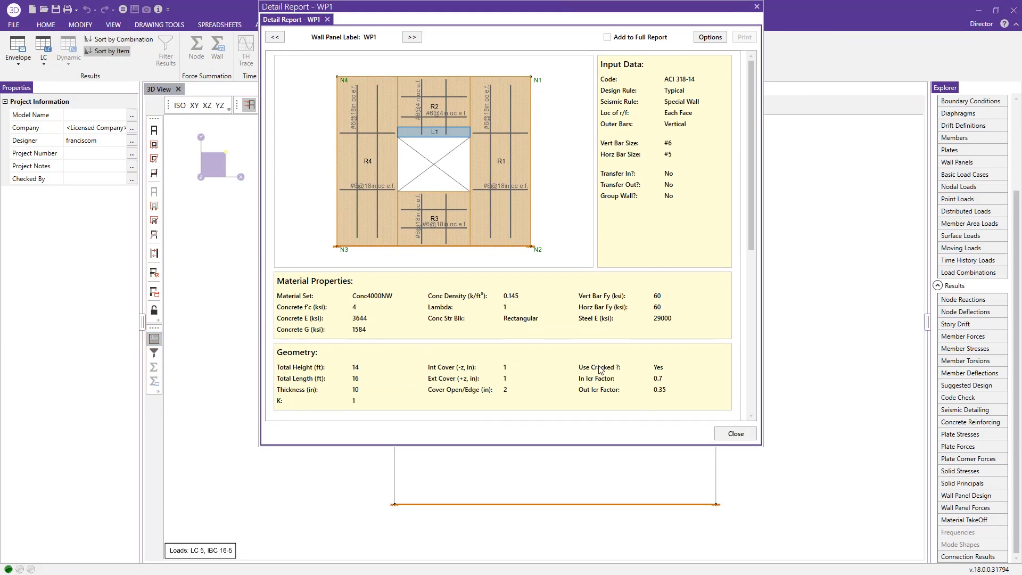
scroll(down, 3)
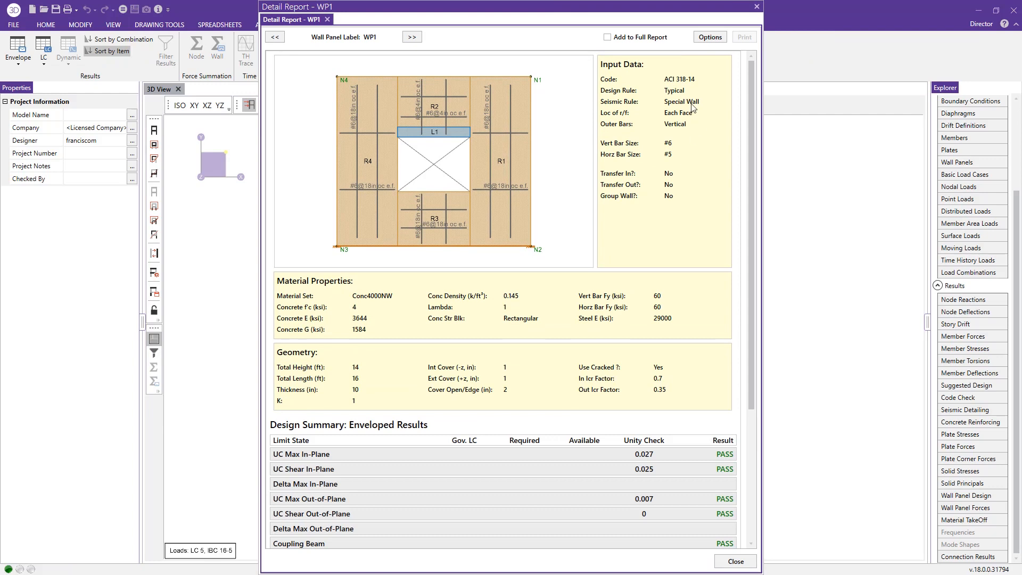
mouse_move(427, 288)
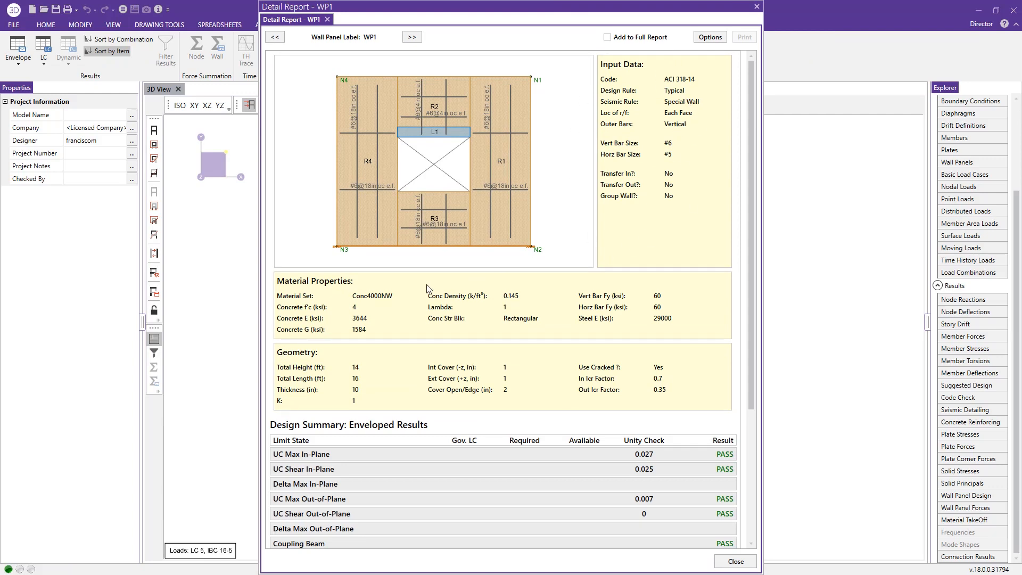
mouse_move(398, 440)
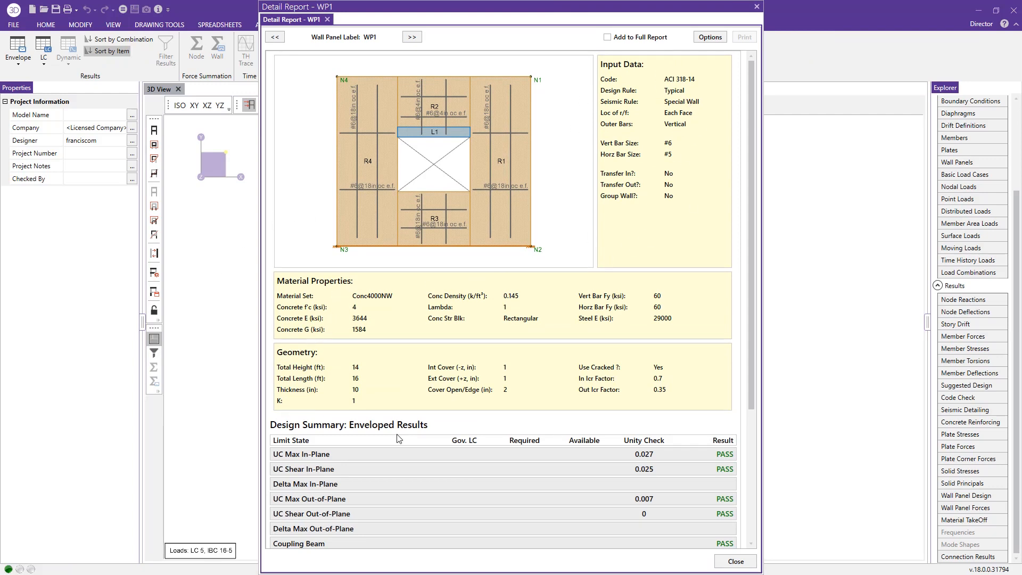
scroll(down, 3)
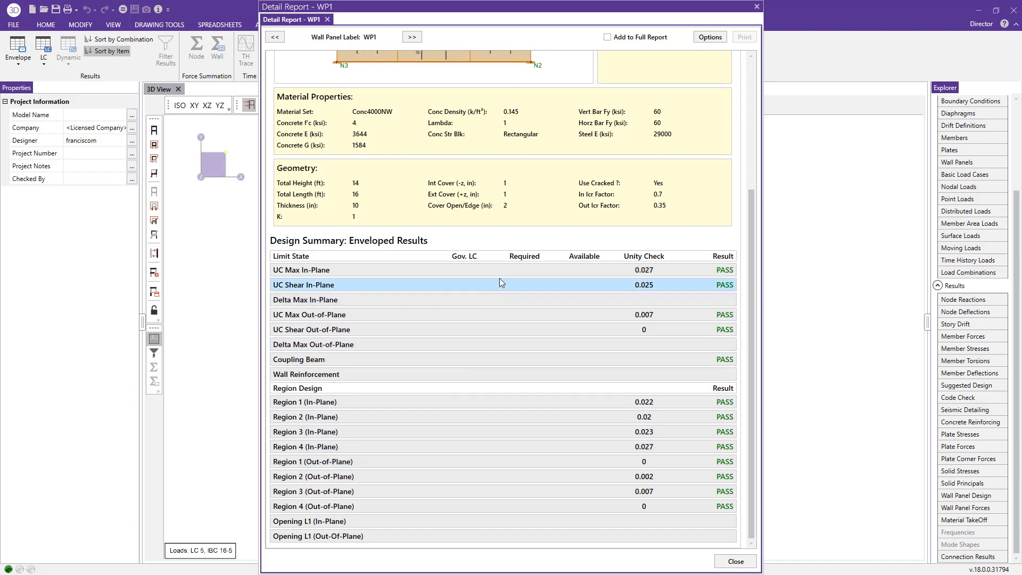
click(302, 271)
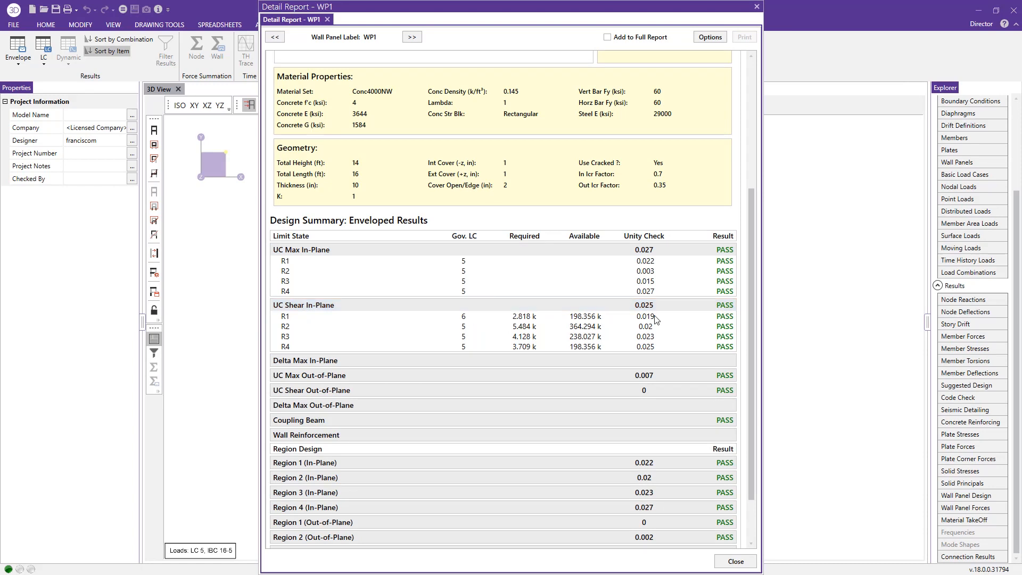
mouse_move(468, 345)
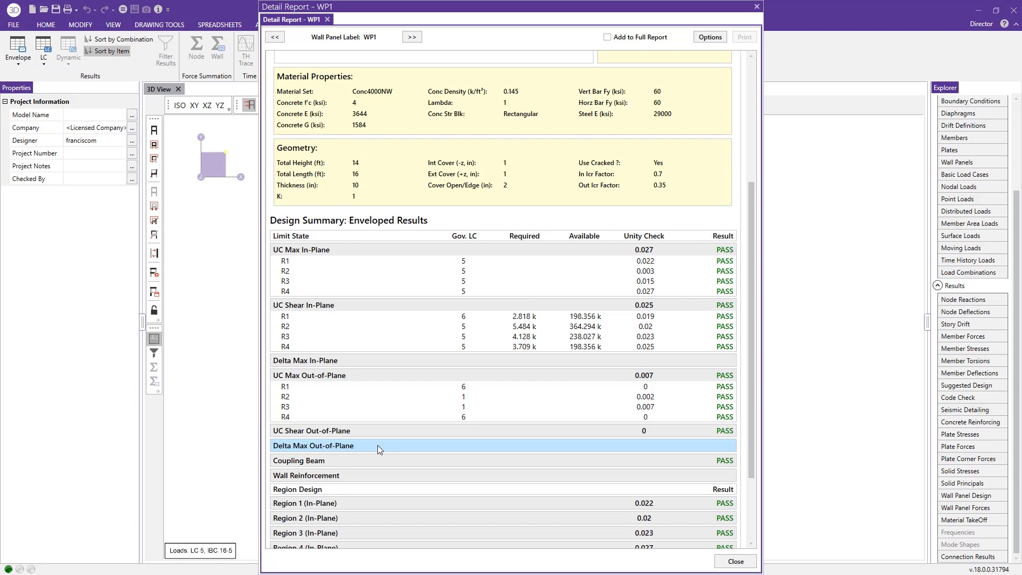
scroll(down, 3)
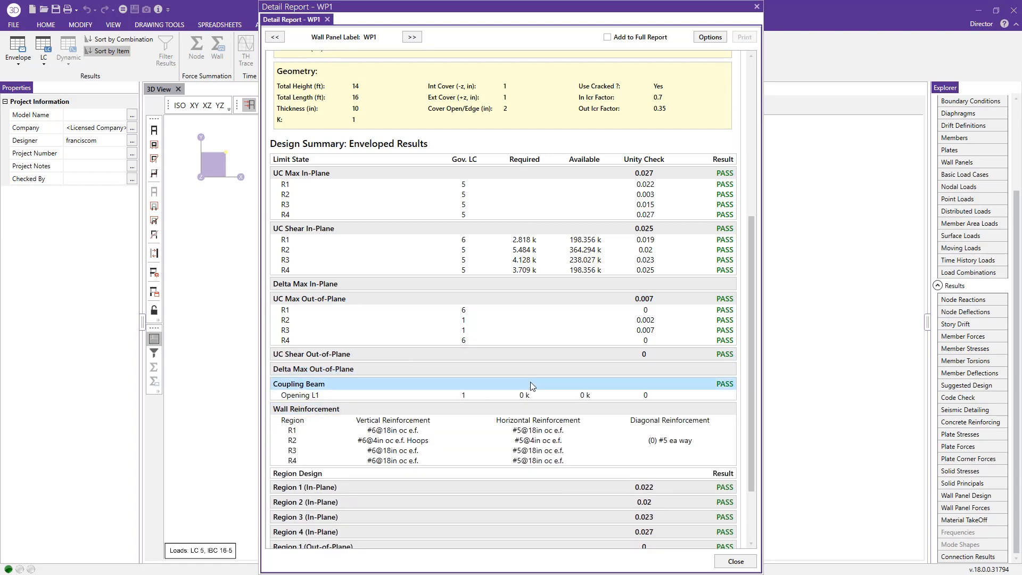
mouse_move(562, 423)
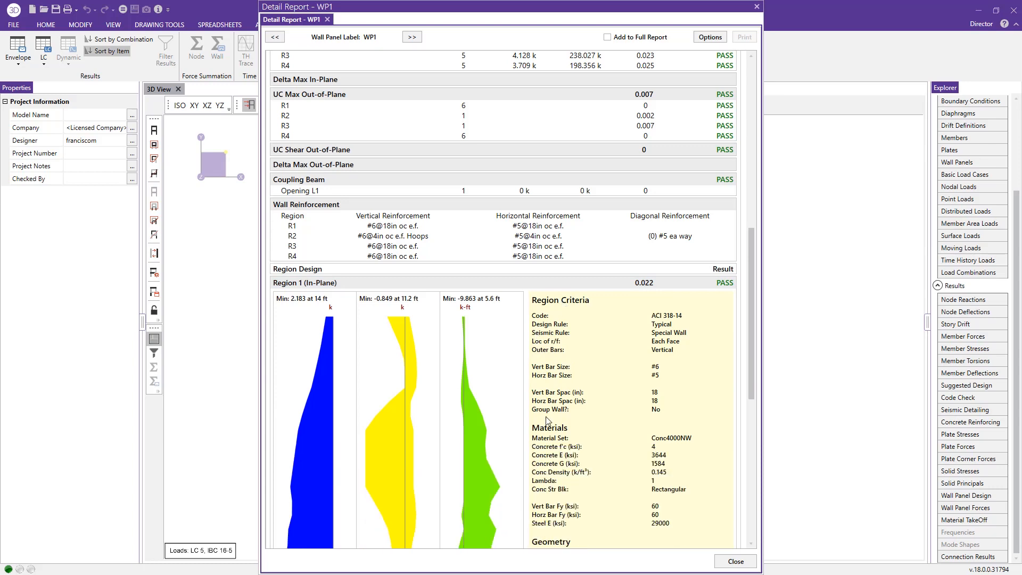
Scroll to Region 1's axial, shear and moment diagrams and expanded axial/bending code checks
scroll(down, 3)
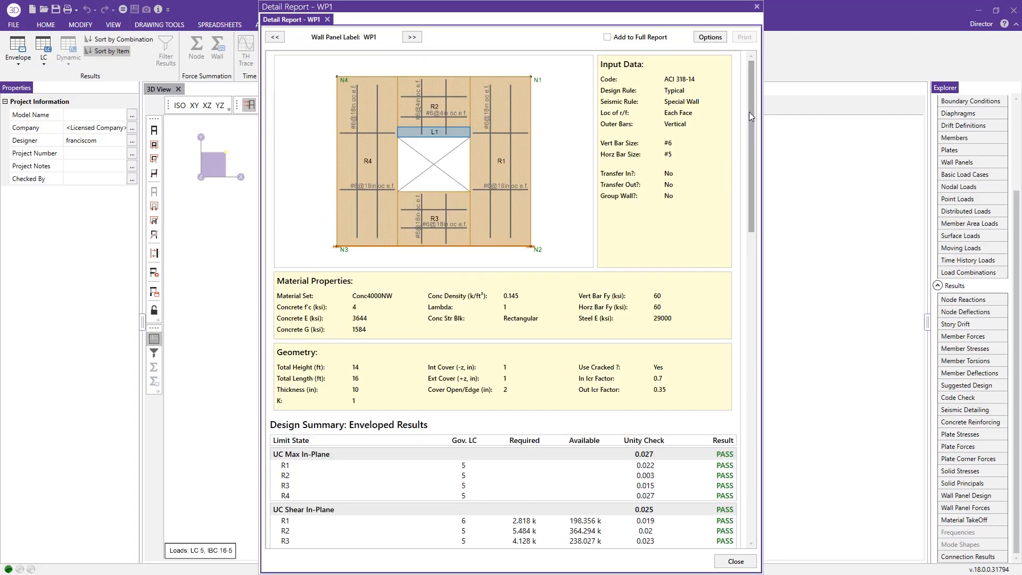
mouse_move(511, 180)
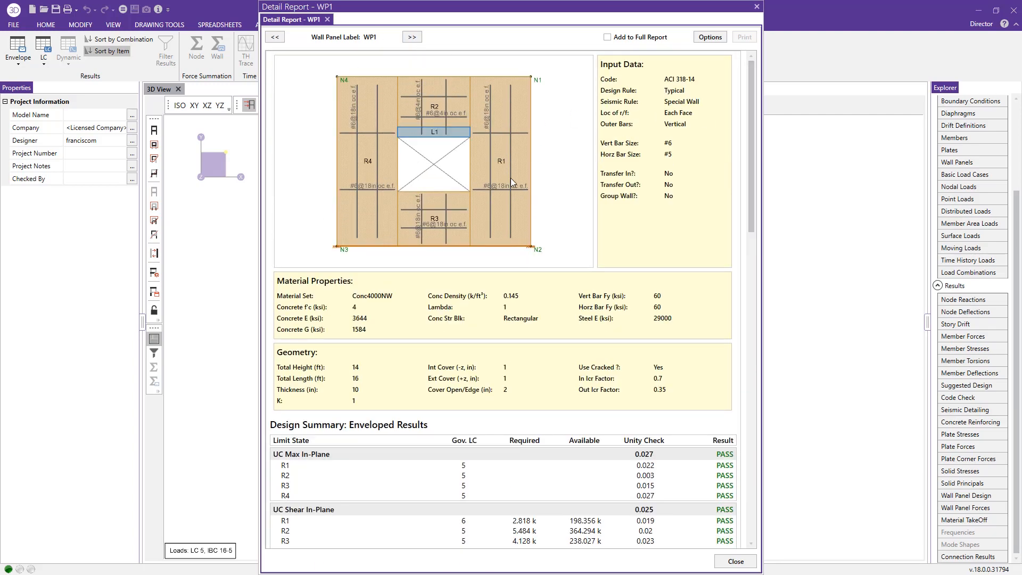
mouse_move(503, 166)
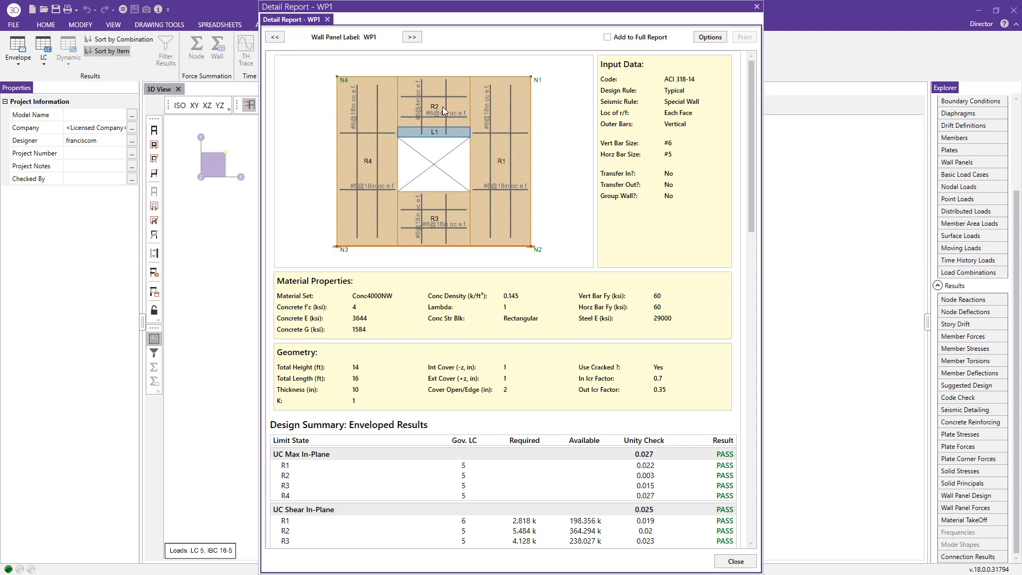
scroll(down, 3)
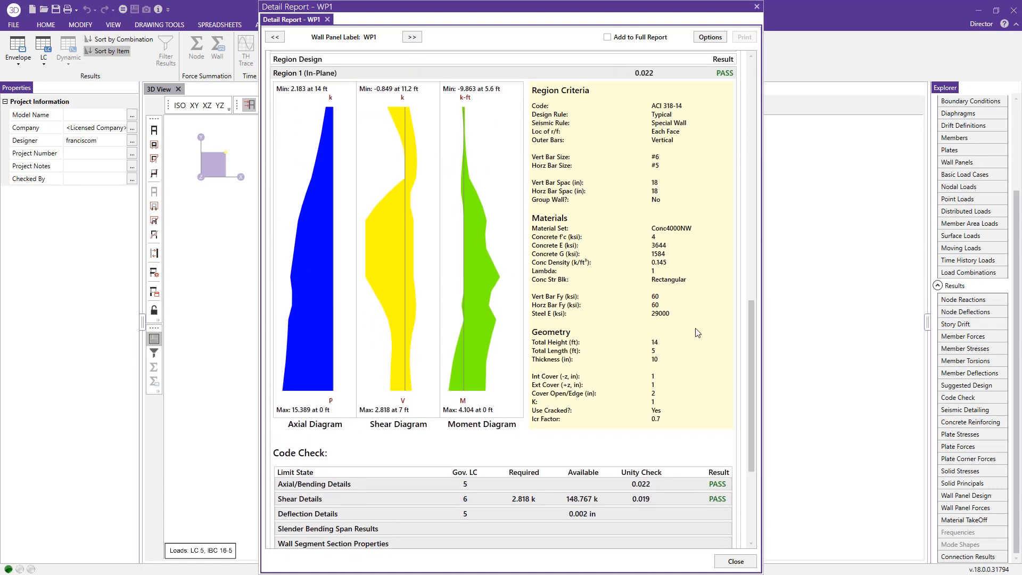
mouse_move(479, 221)
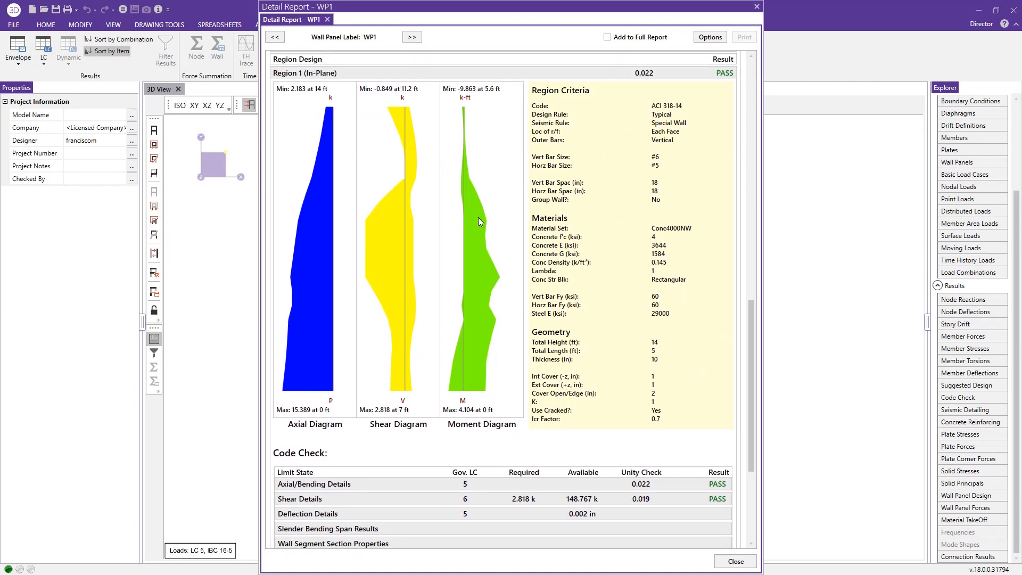
scroll(down, 3)
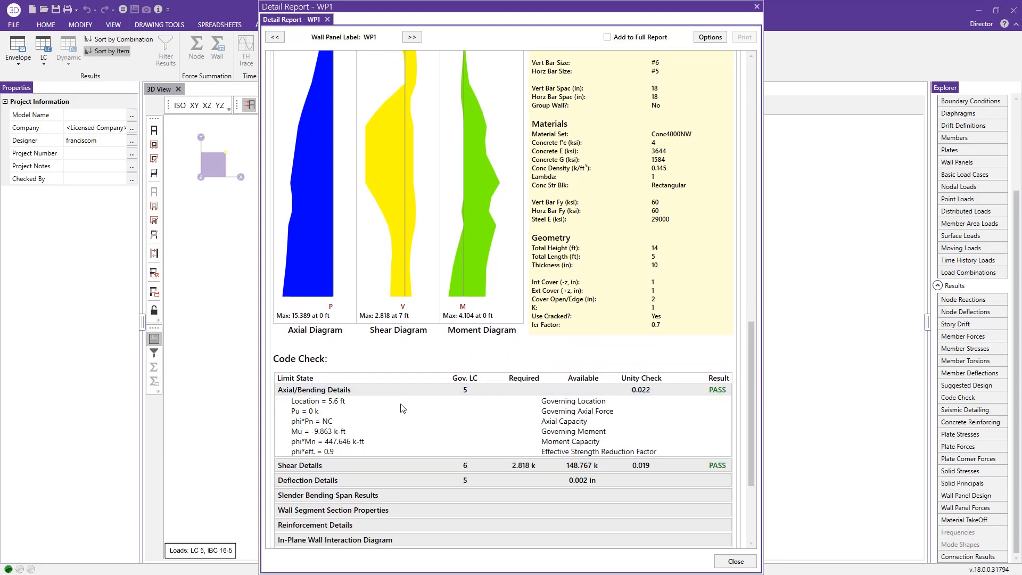
mouse_move(387, 398)
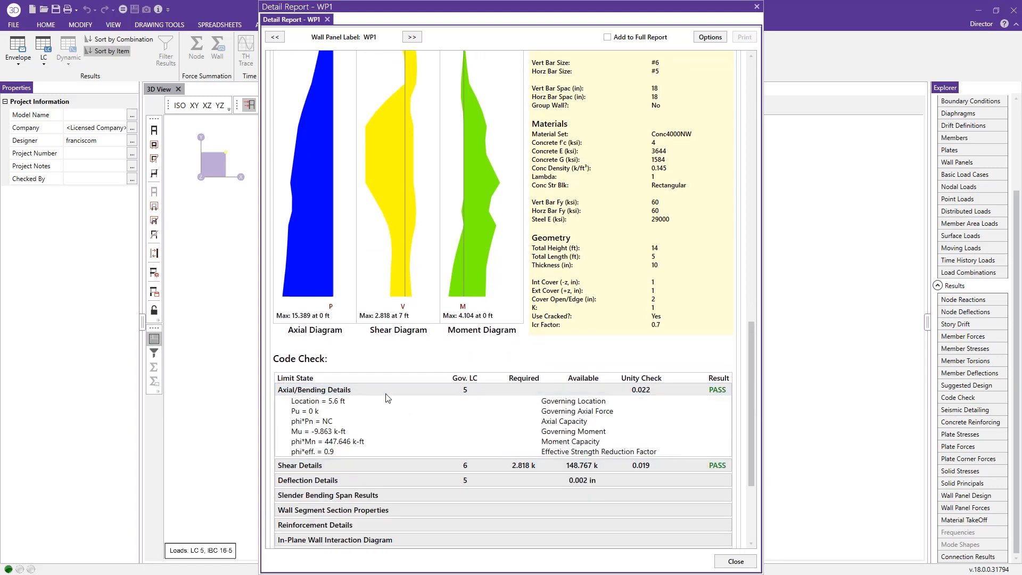
scroll(down, 3)
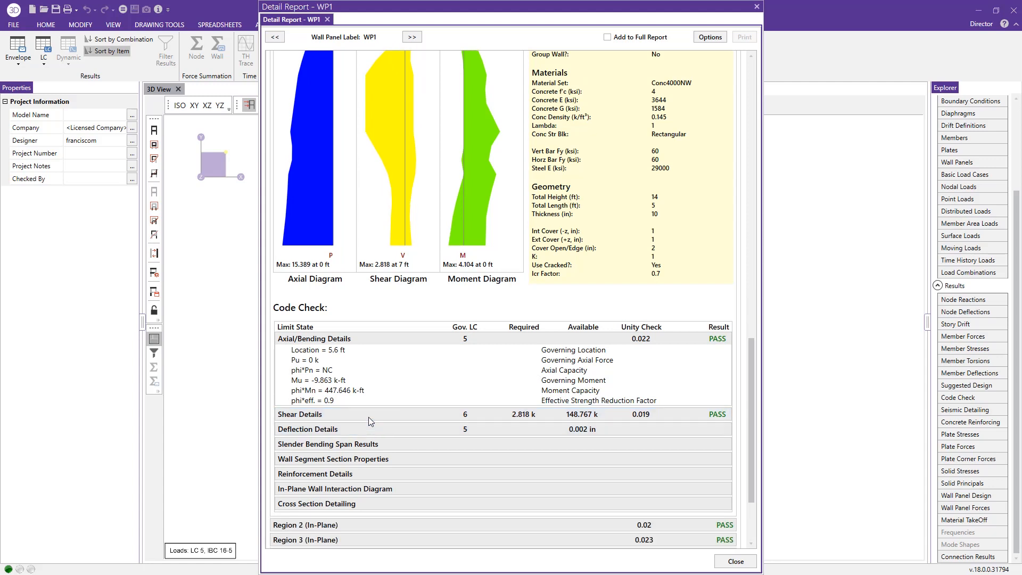
Expand Region 1's shear details, deflection details and cross-section rebar detailing drawing
click(300, 414)
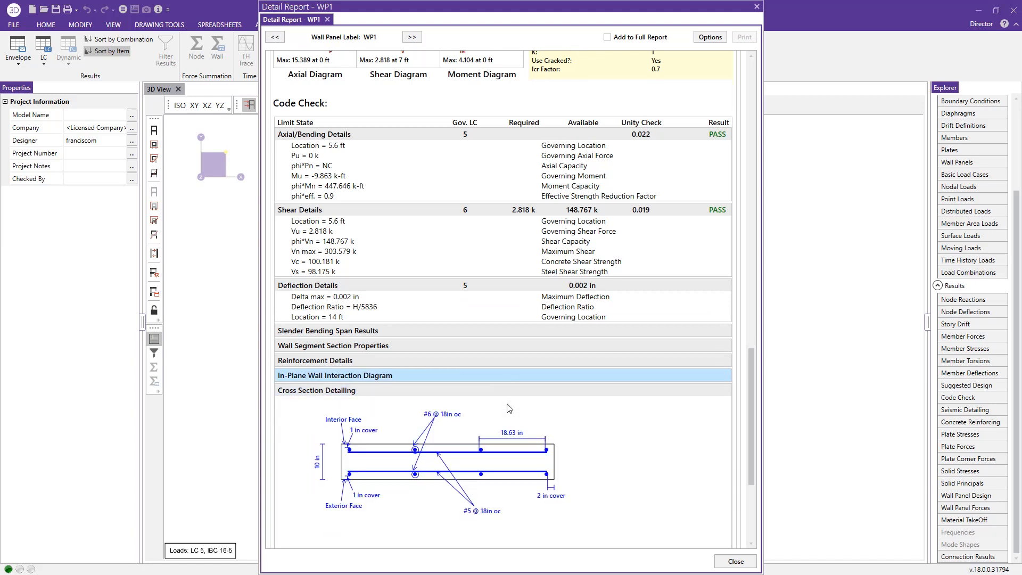
scroll(down, 3)
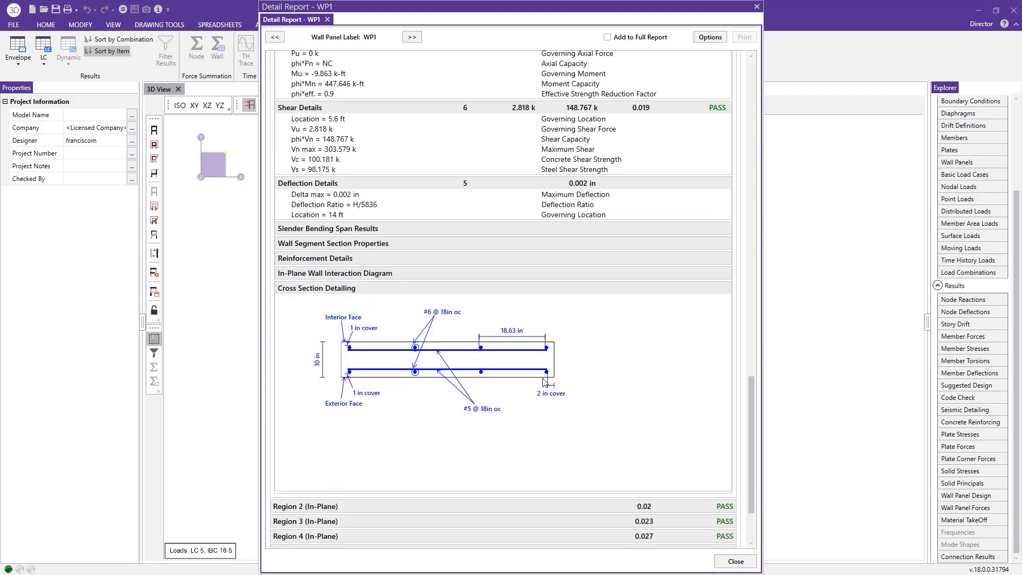
mouse_move(392, 356)
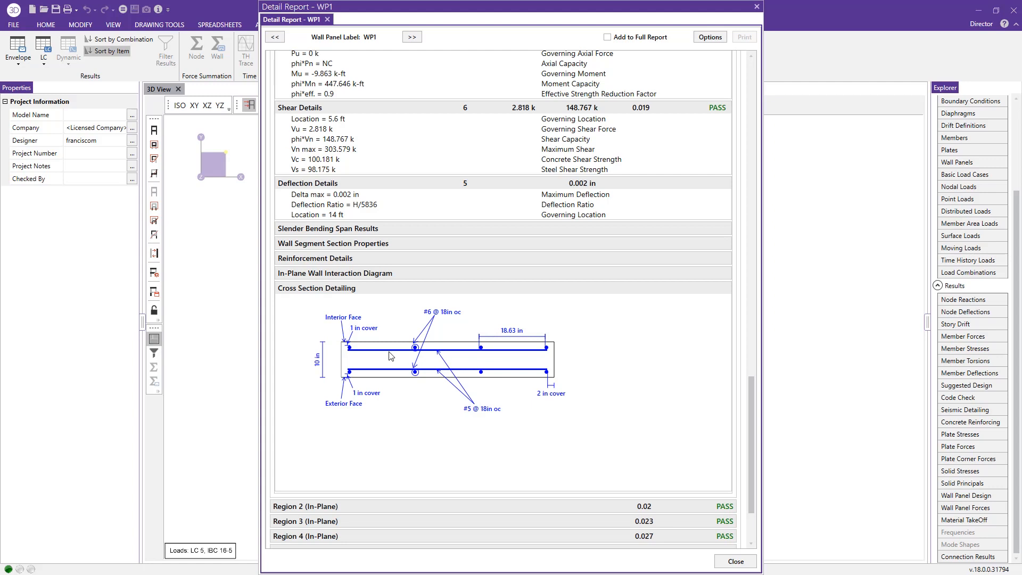
mouse_move(302, 302)
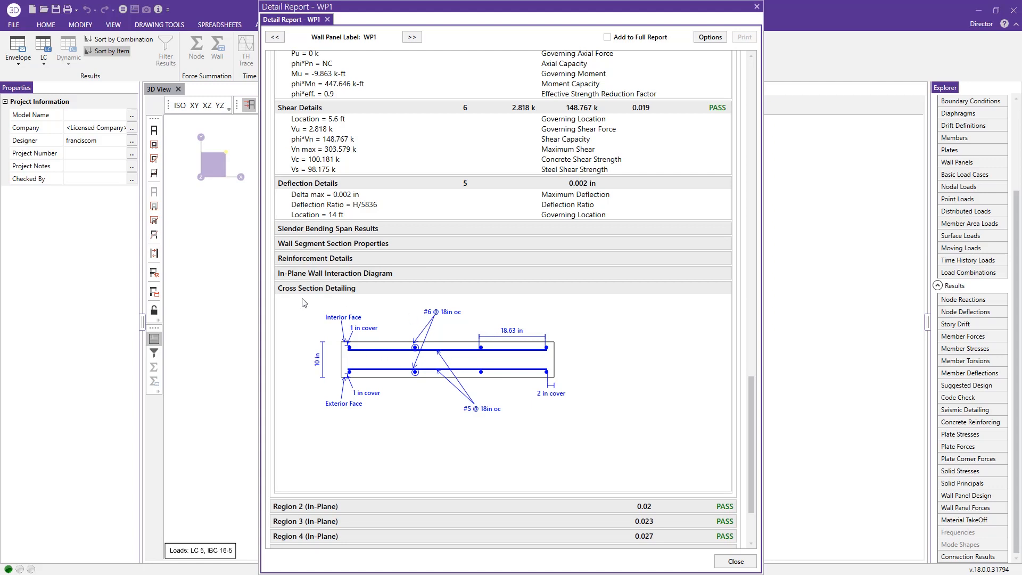
mouse_move(462, 450)
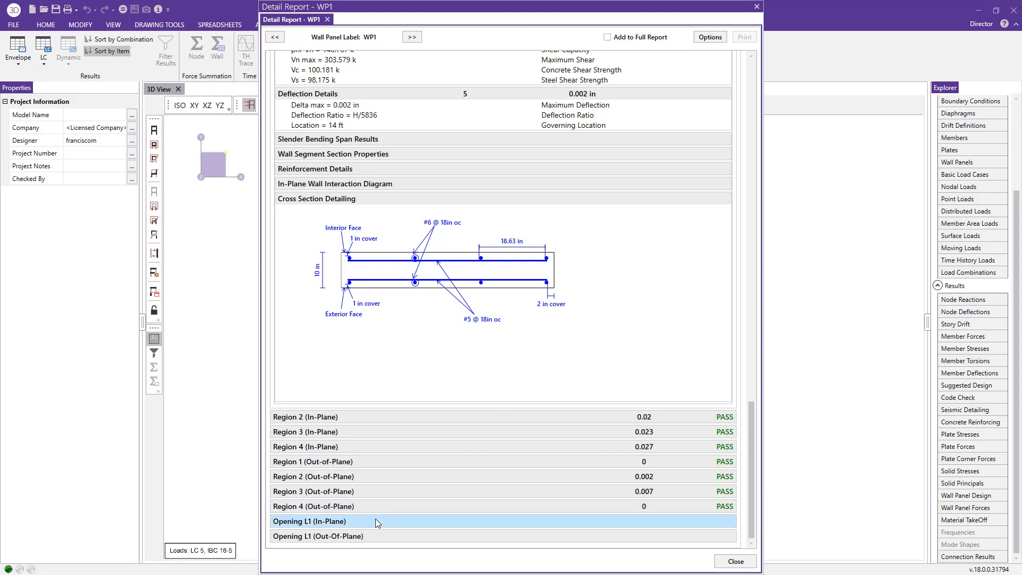
Expand Opening L1 in-plane results and review its out-of-plane diagrams and passing coupling beam checks
click(309, 522)
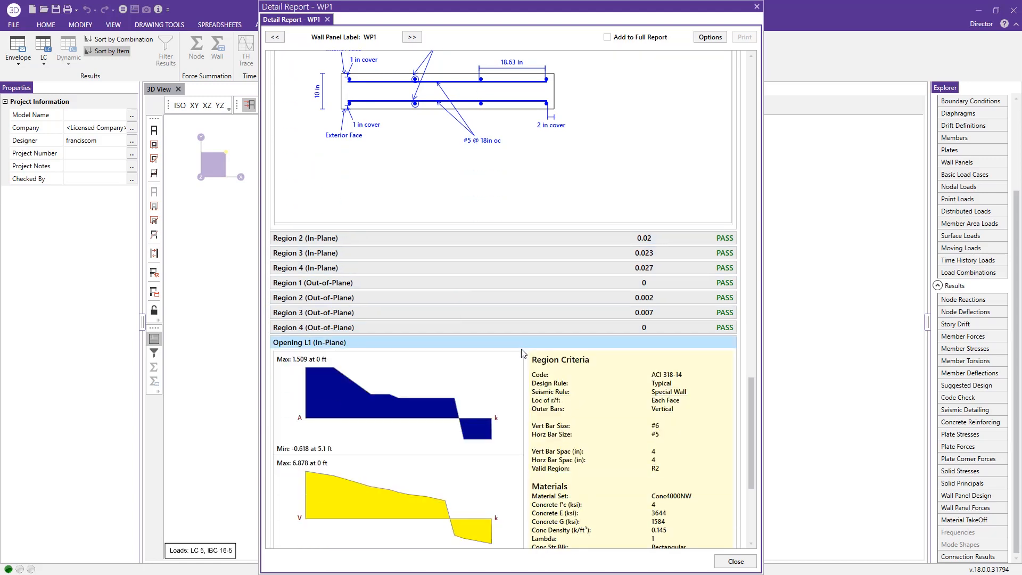
scroll(down, 3)
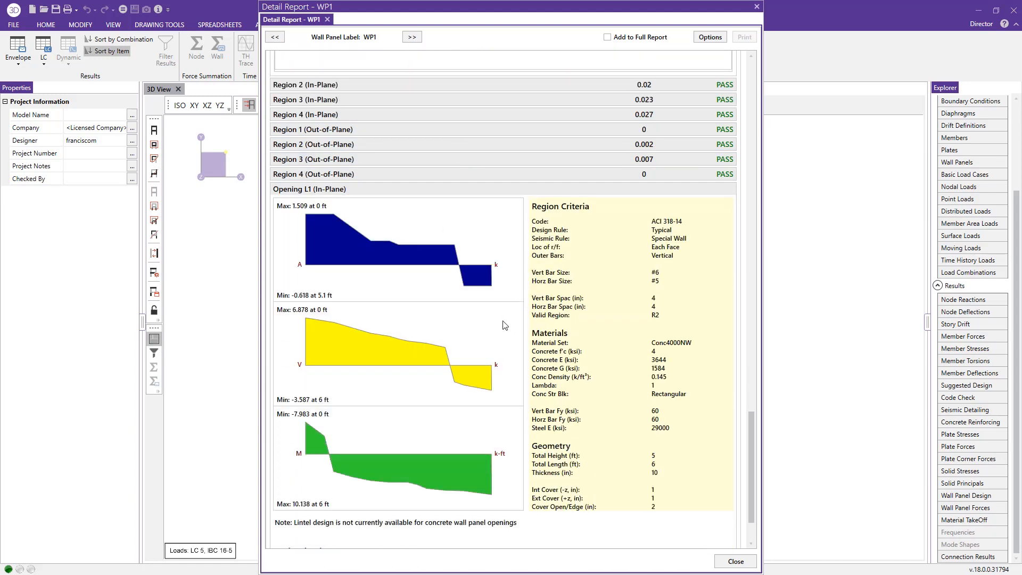
scroll(down, 3)
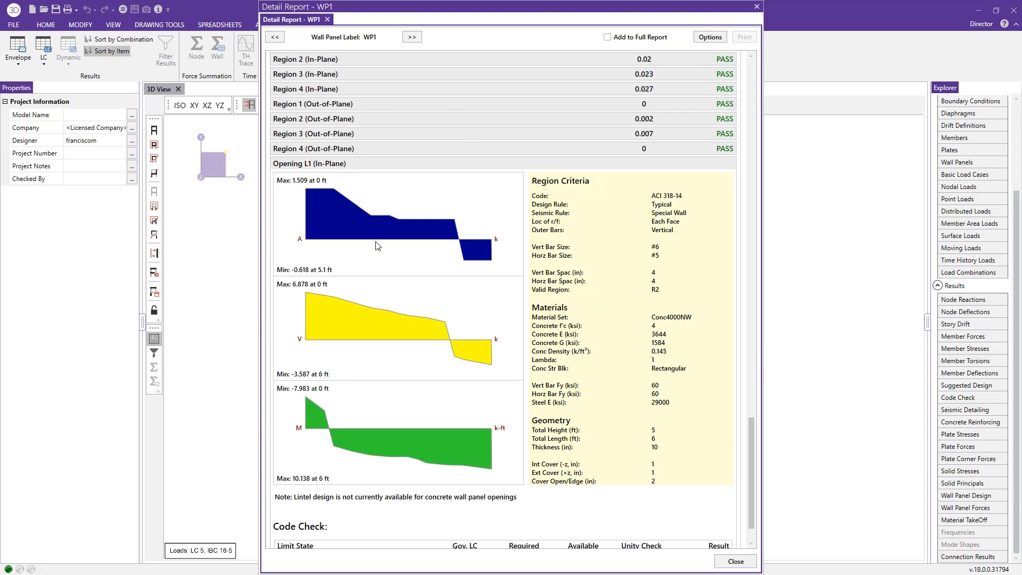
scroll(down, 3)
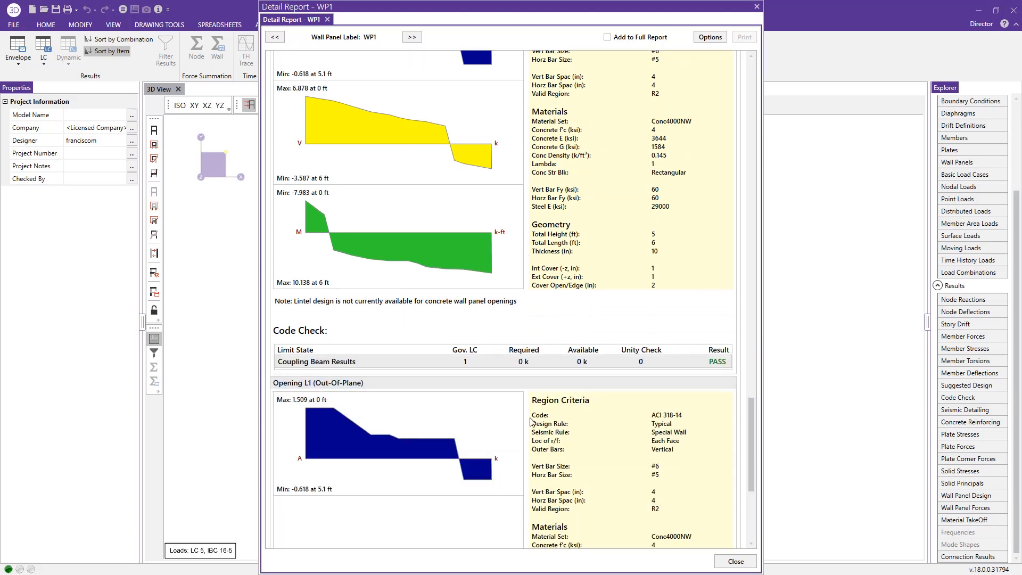
scroll(down, 3)
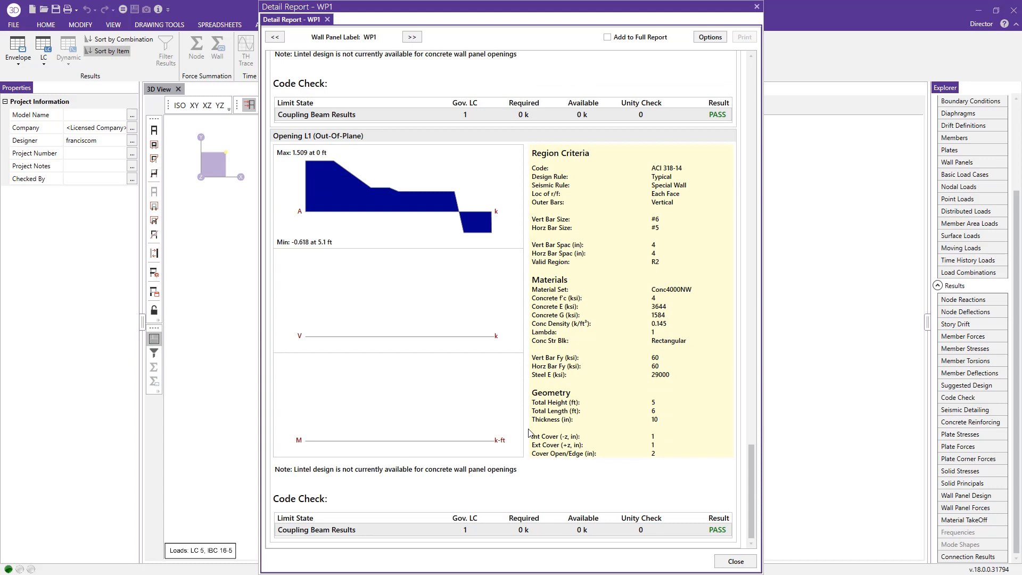